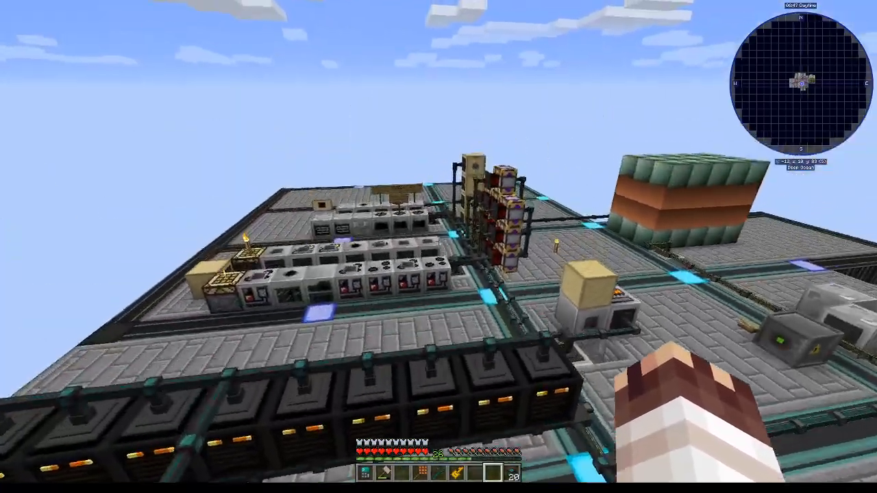
mouse_move(439, 246)
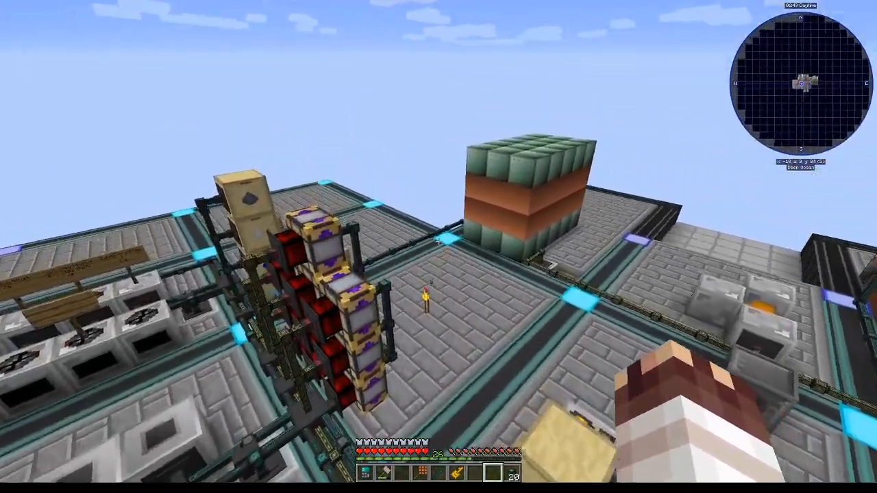
mouse_move(438, 247)
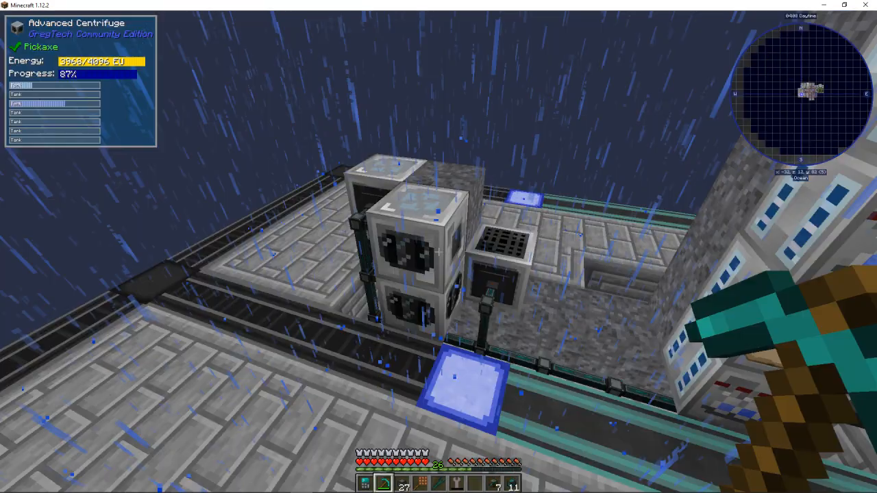
Look up ethylene in the recipe browser and flip through its distillery recipes from biomass.
key("e")
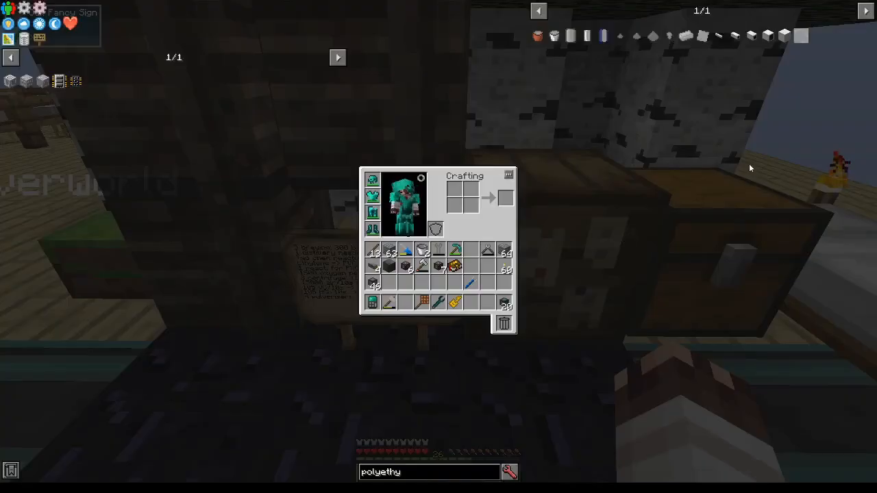
mouse_move(803, 36)
type("vinyl")
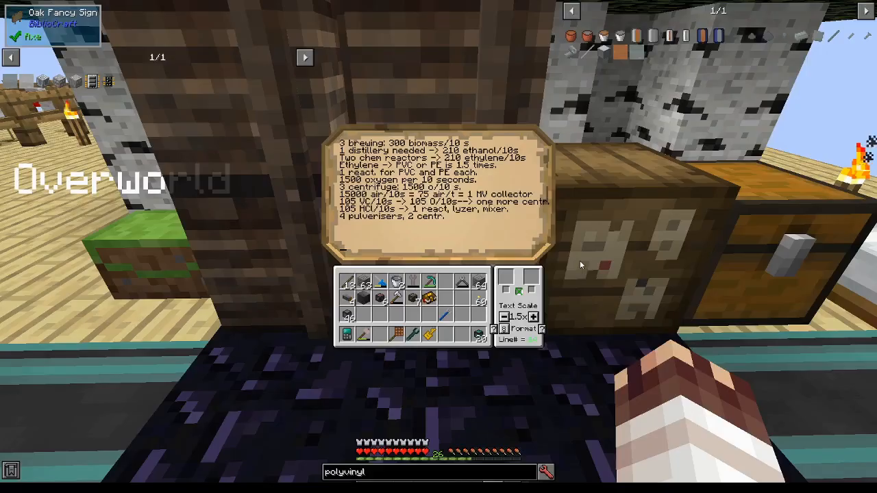
mouse_move(570, 263)
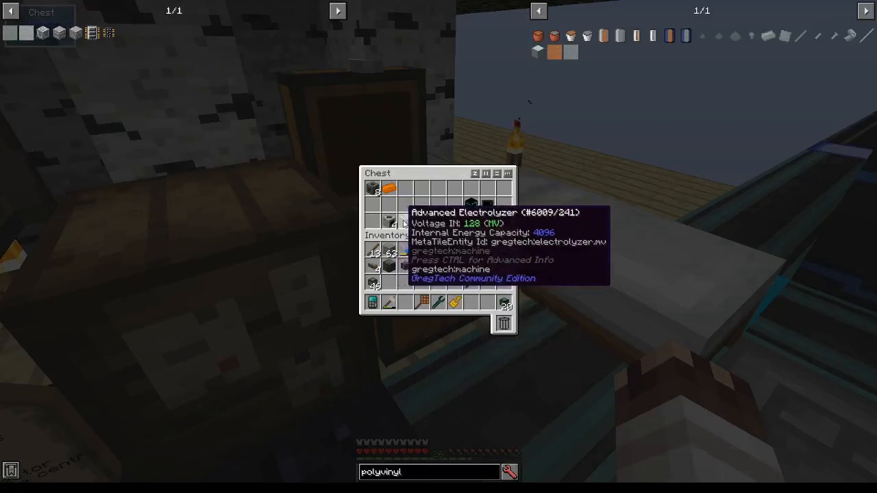
mouse_move(490, 259)
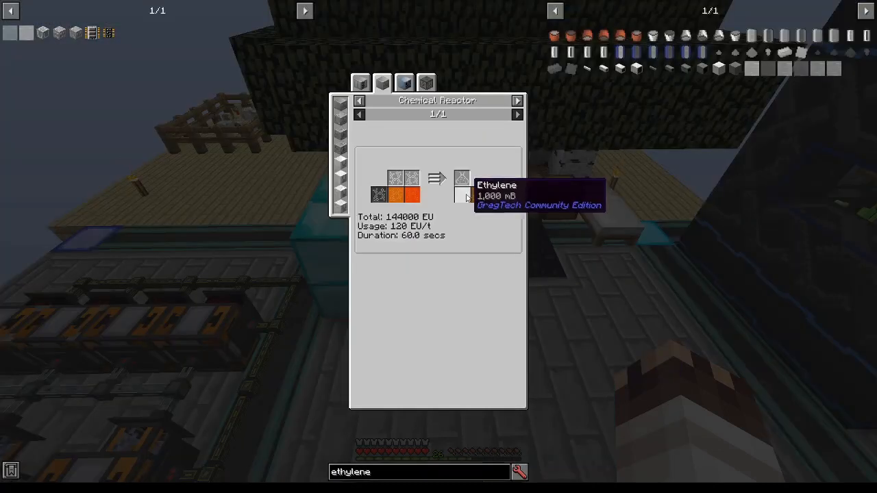
mouse_move(396, 197)
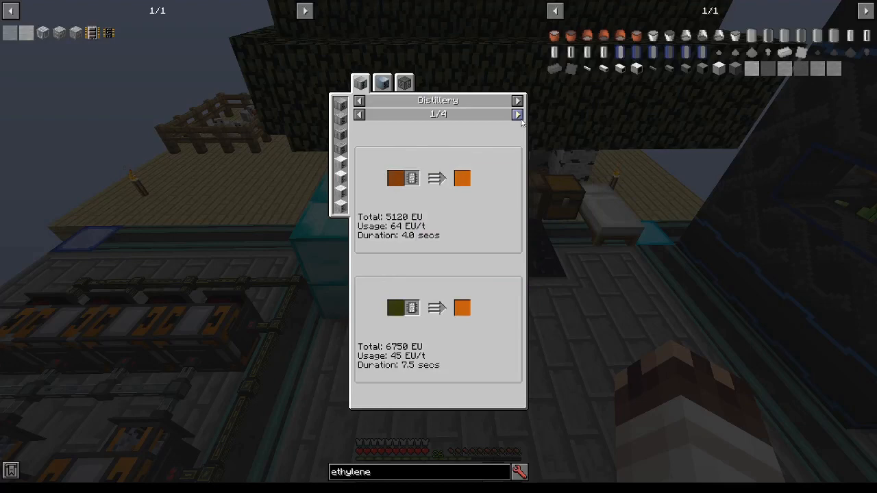
left_click(516, 115)
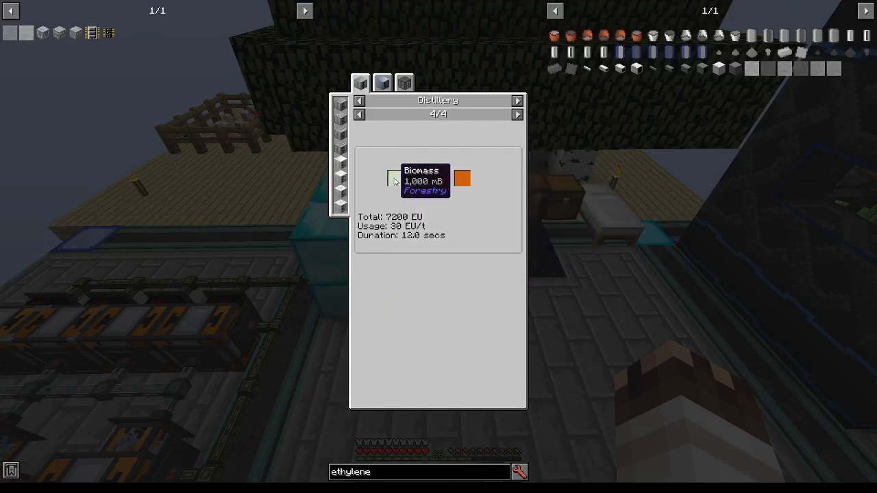
mouse_move(436, 179)
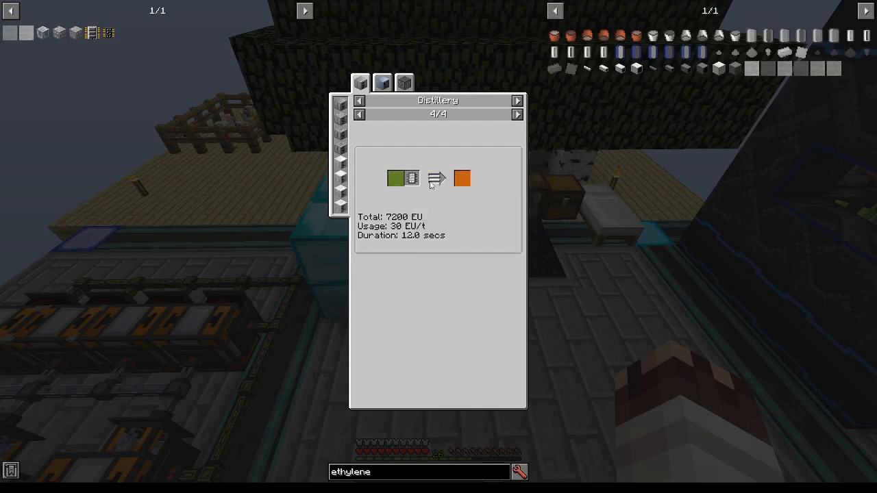
mouse_move(396, 178)
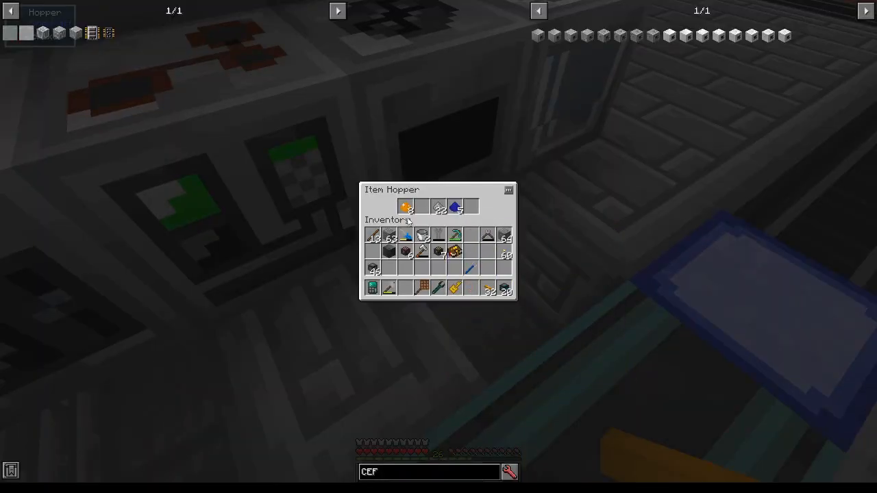
Close the item hopper window and return to the base near the water tank.
key("Escape")
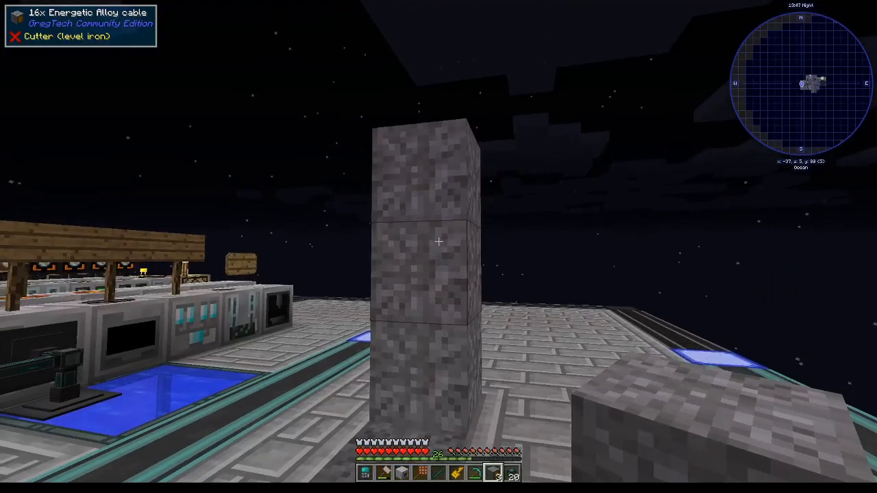
mouse_move(439, 247)
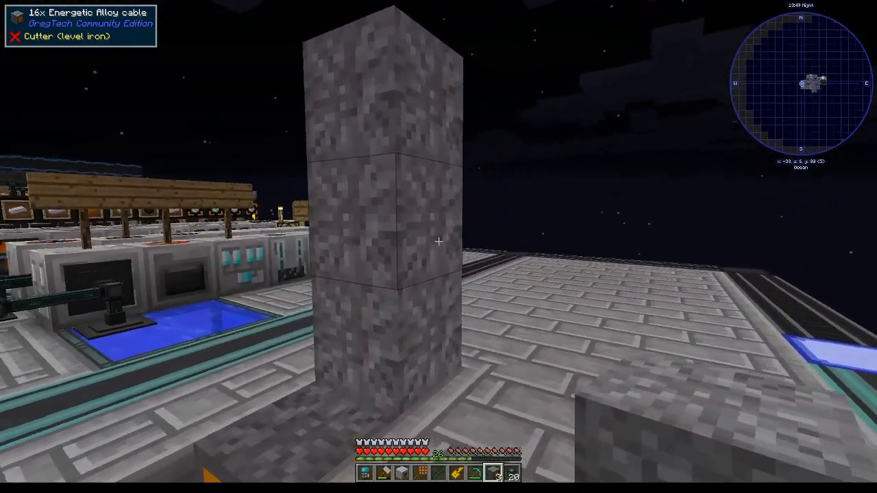
mouse_move(439, 246)
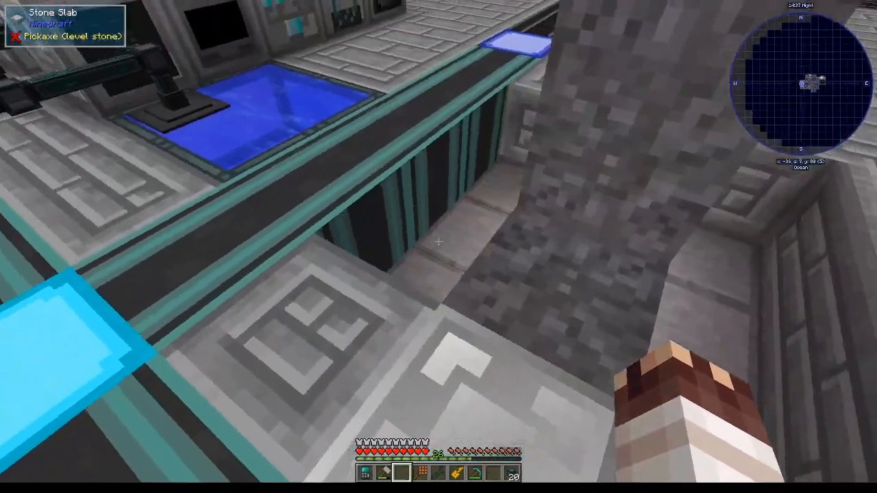
mouse_move(439, 247)
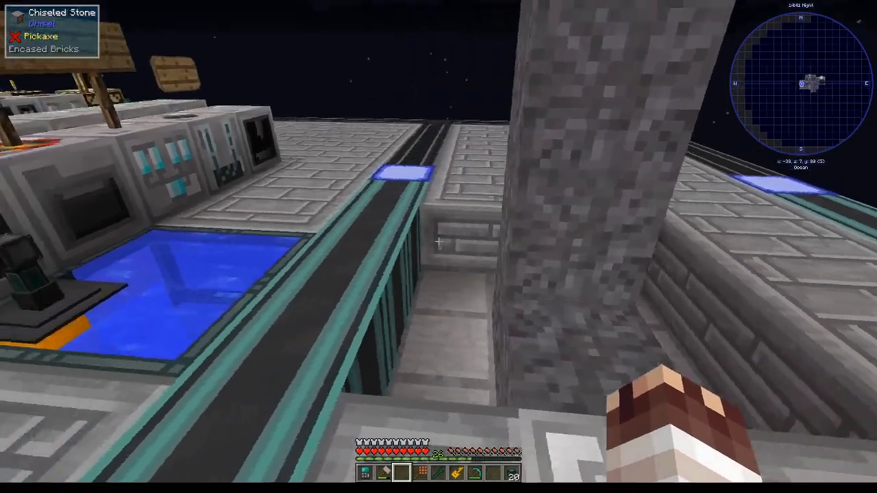
mouse_move(438, 242)
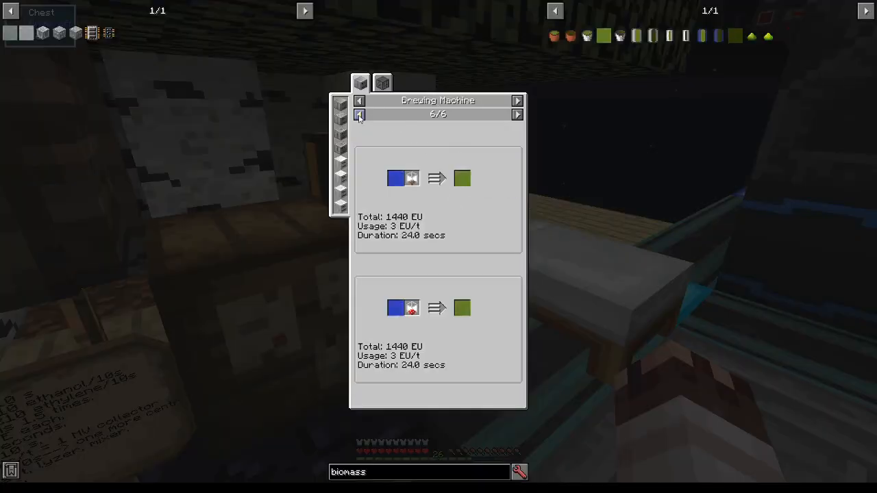
Browse the drying machine recipes for biomass, then leave the recipe view.
left_click(359, 115)
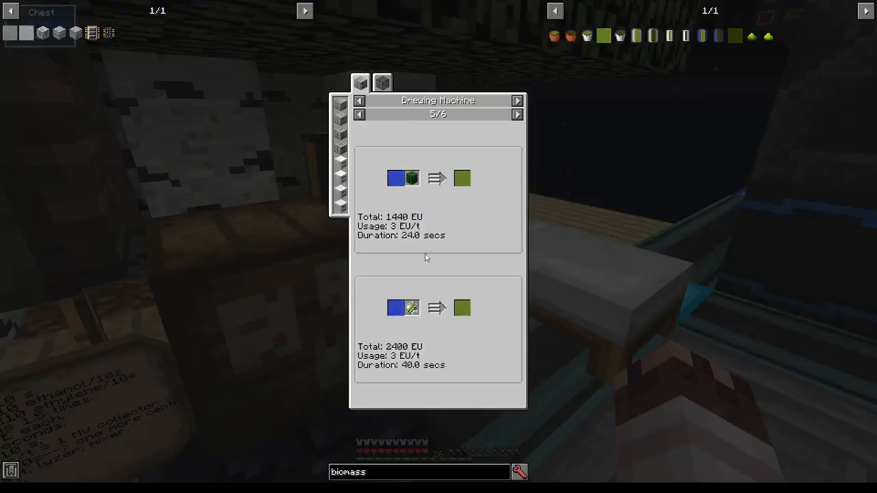
mouse_move(462, 308)
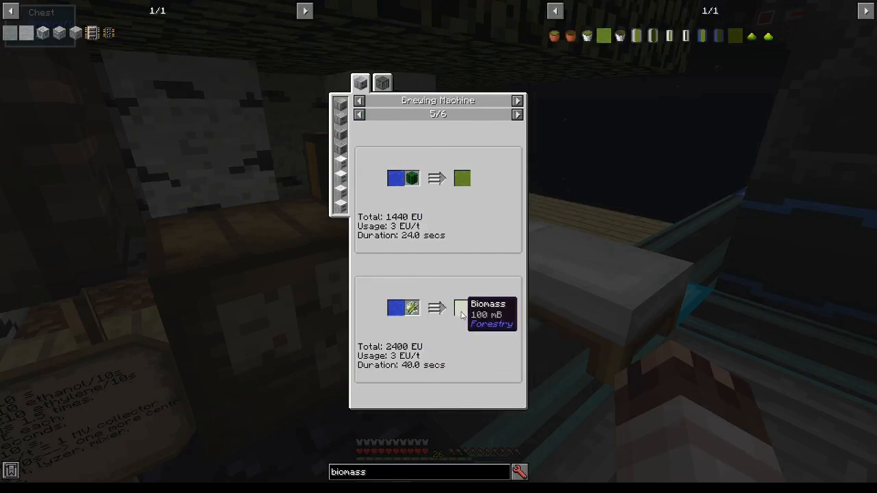
mouse_move(460, 320)
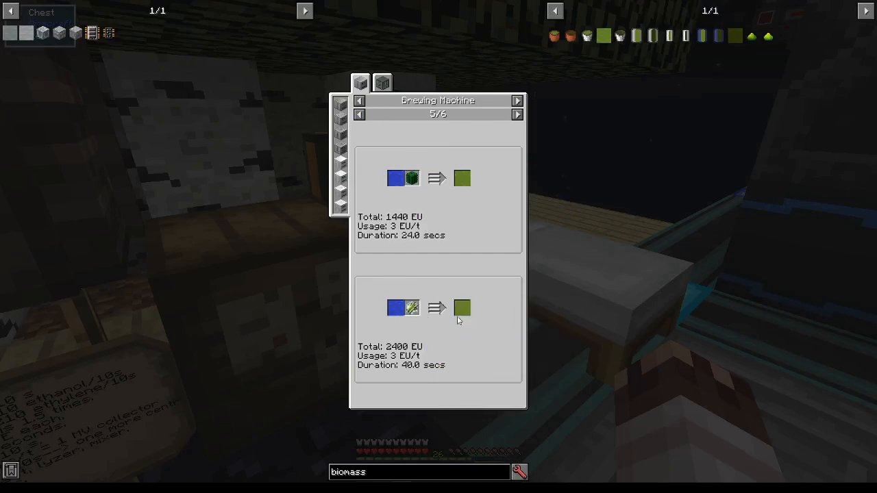
mouse_move(412, 330)
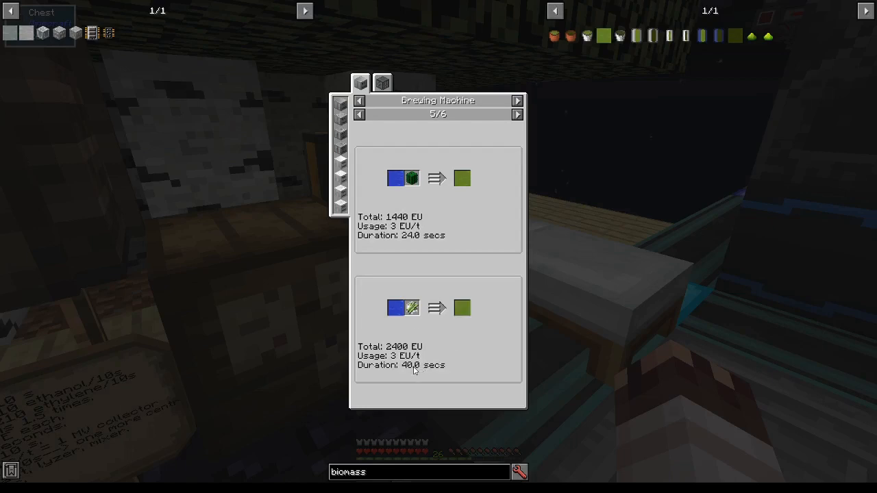
key("Escape")
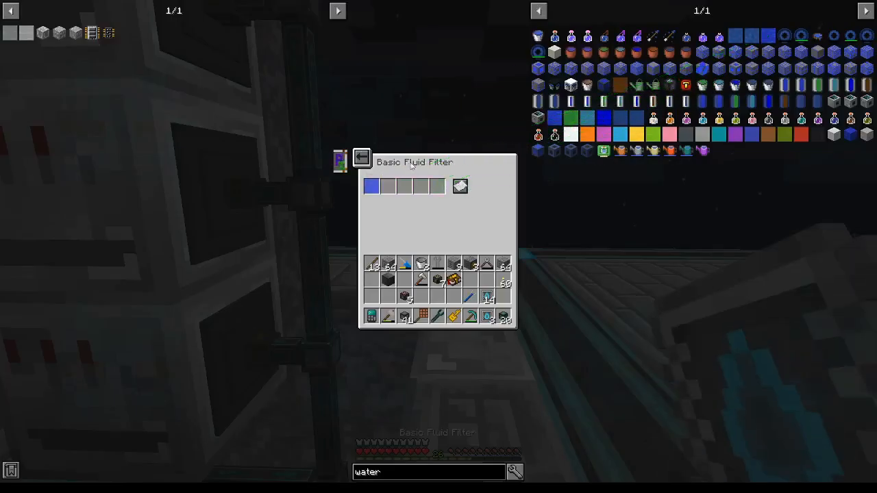
Set water as the filtered fluid, then check the fluid extractor recipe.
left_click(362, 157)
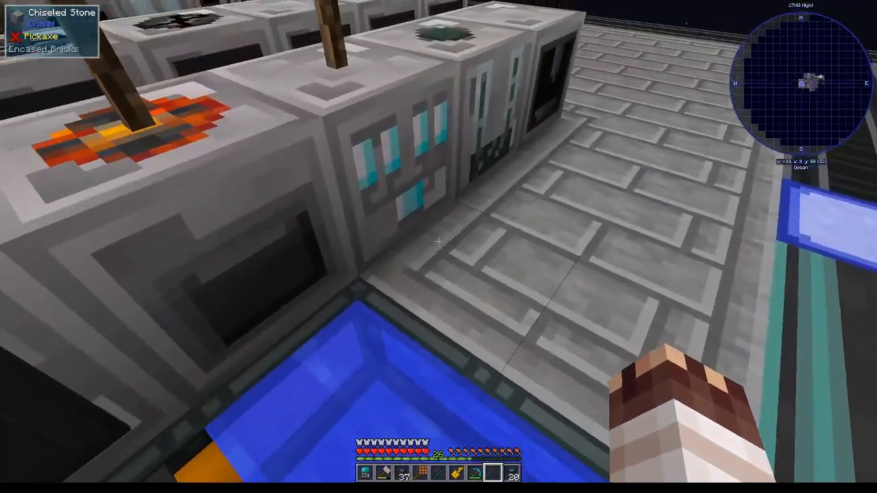
mouse_move(438, 247)
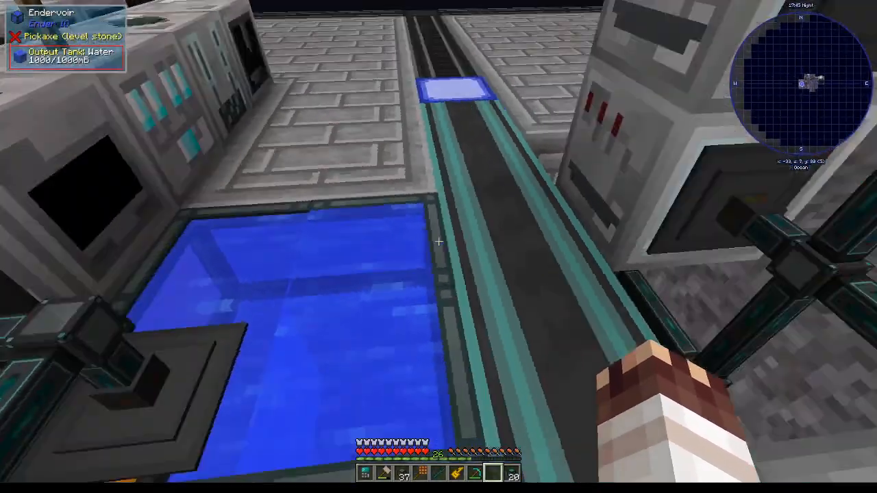
key("e")
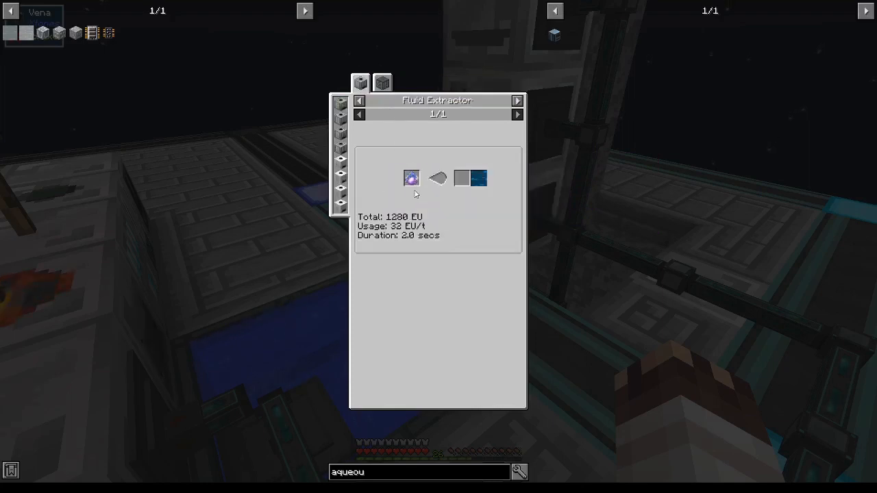
key("Escape")
type("distillation")
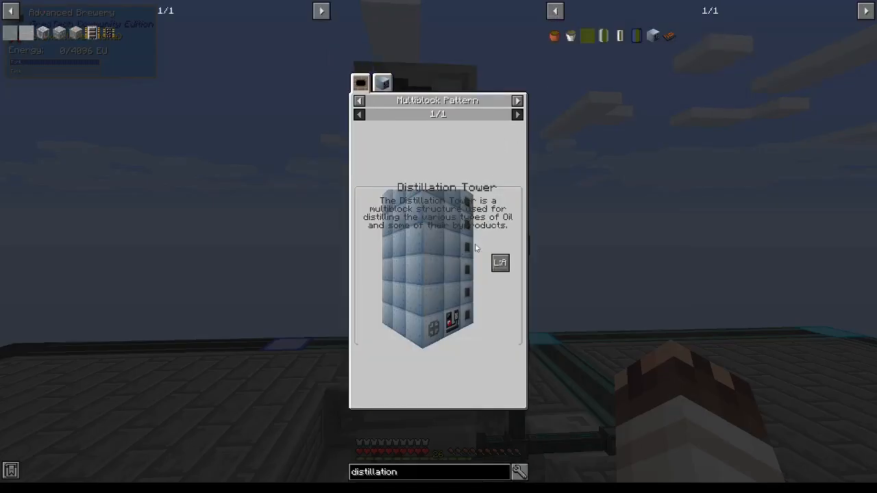
left_click(381, 84)
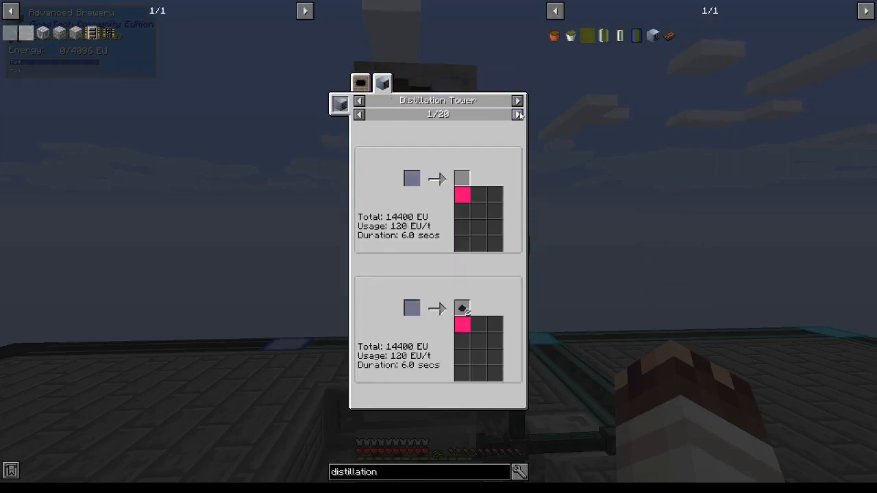
left_click(518, 114)
type("biomass")
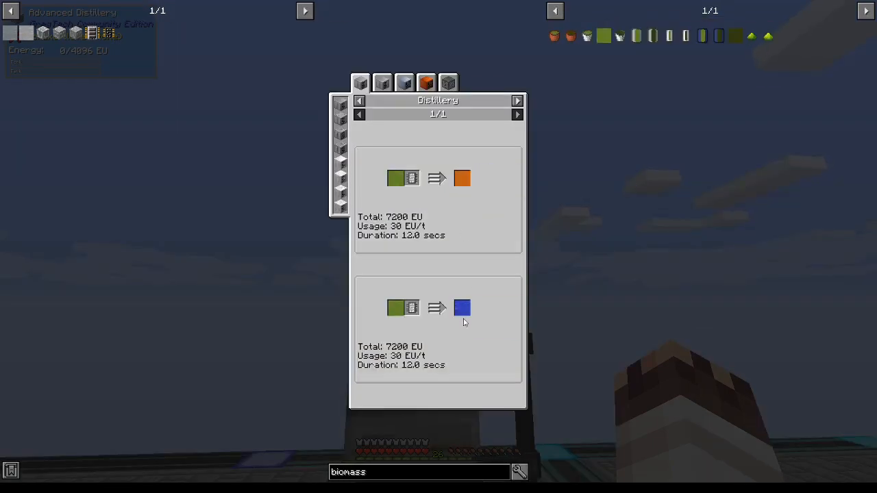
left_click(340, 104)
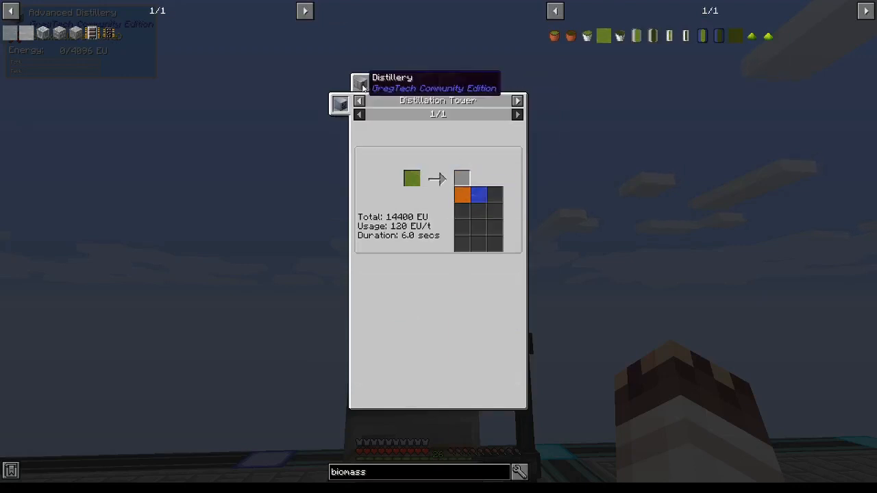
mouse_move(479, 195)
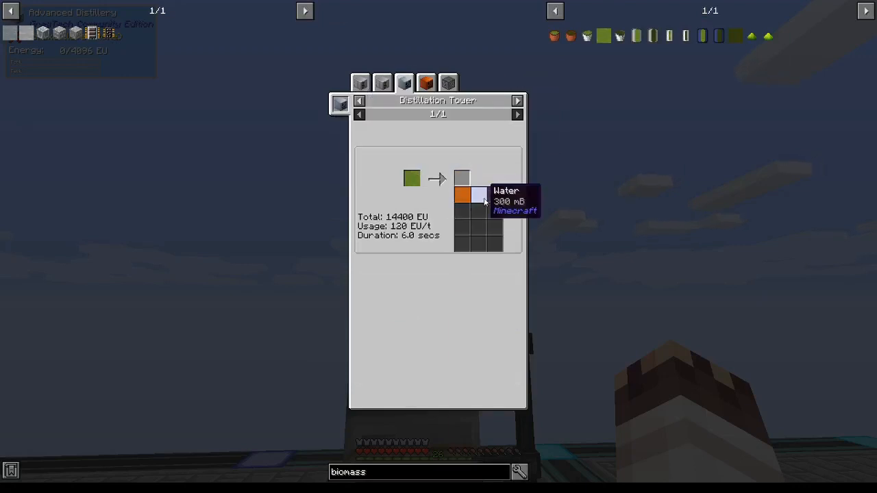
left_click(359, 100)
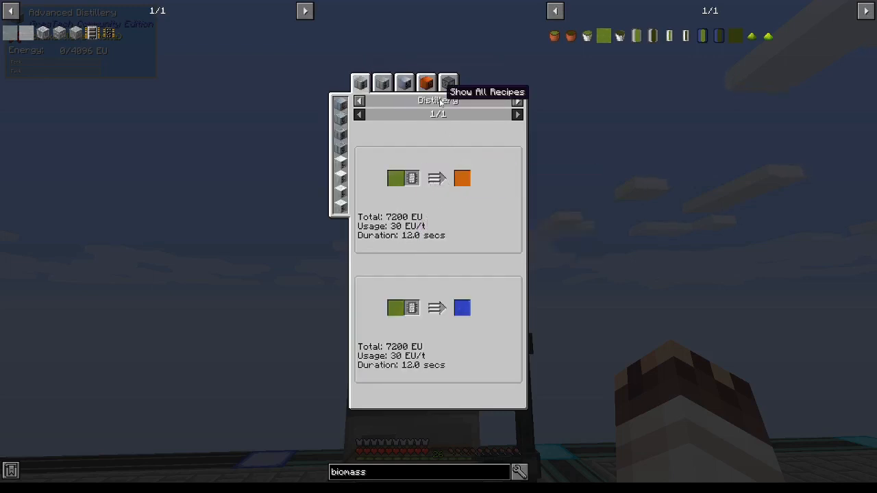
mouse_move(461, 283)
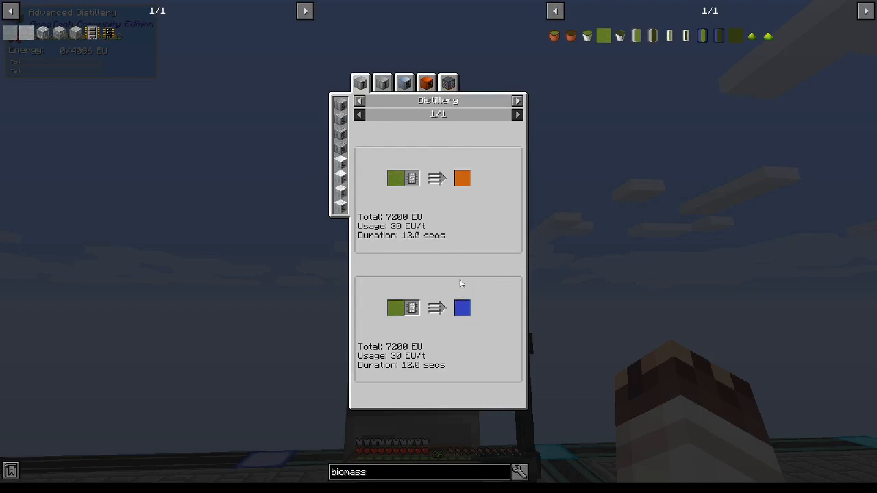
mouse_move(411, 179)
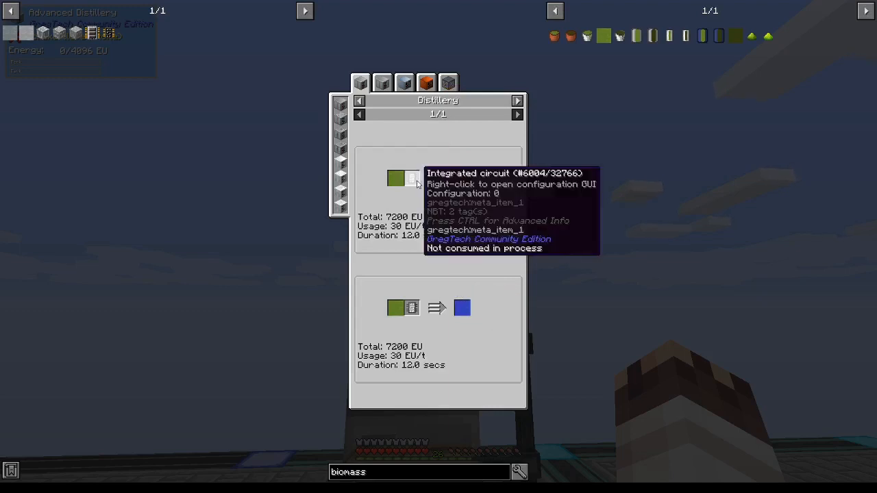
left_click(359, 82)
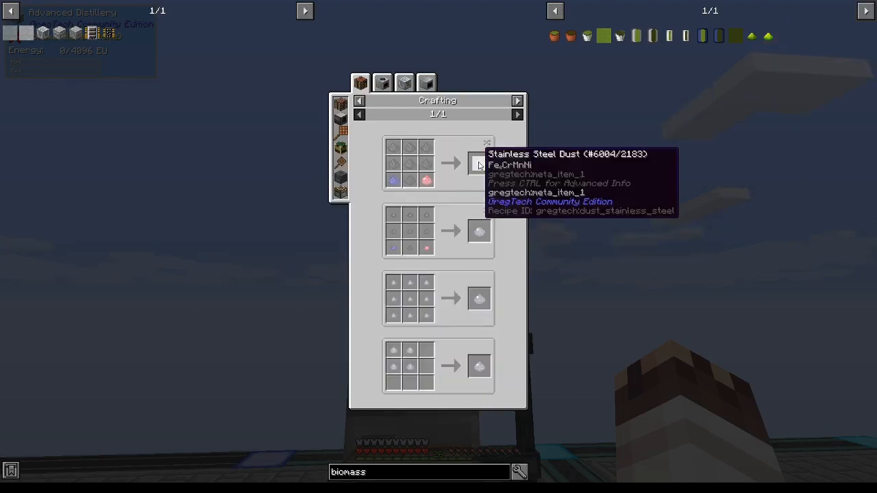
mouse_move(410, 180)
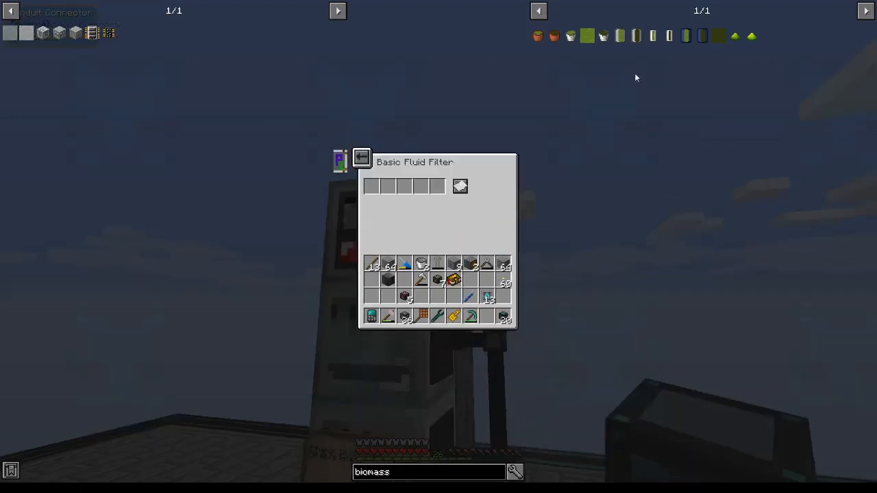
key("Escape")
type("sugar")
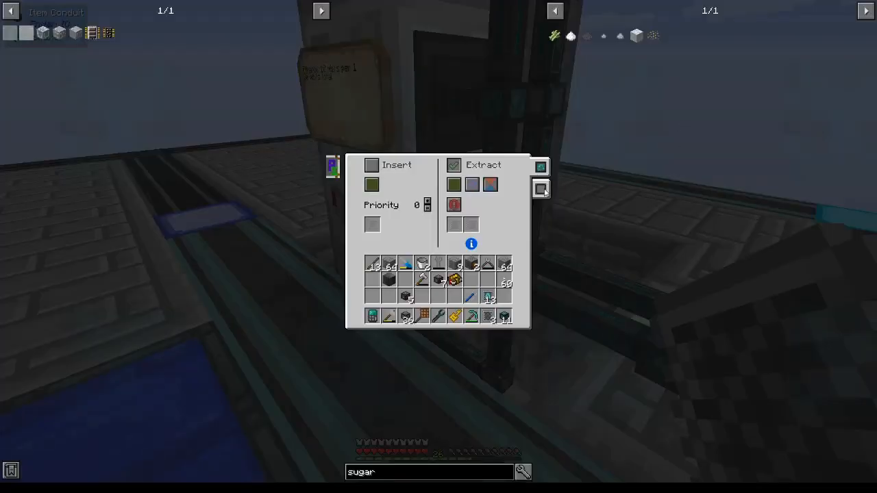
left_click(541, 189)
type("ethylene")
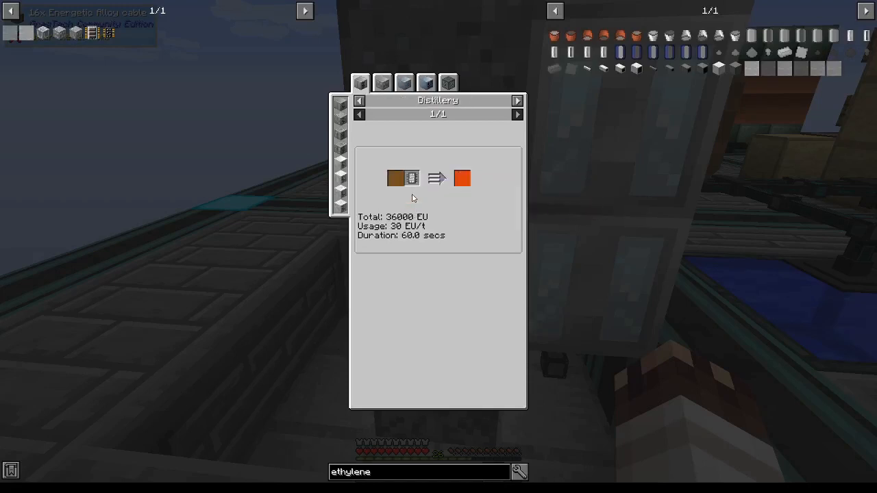
left_click(518, 115)
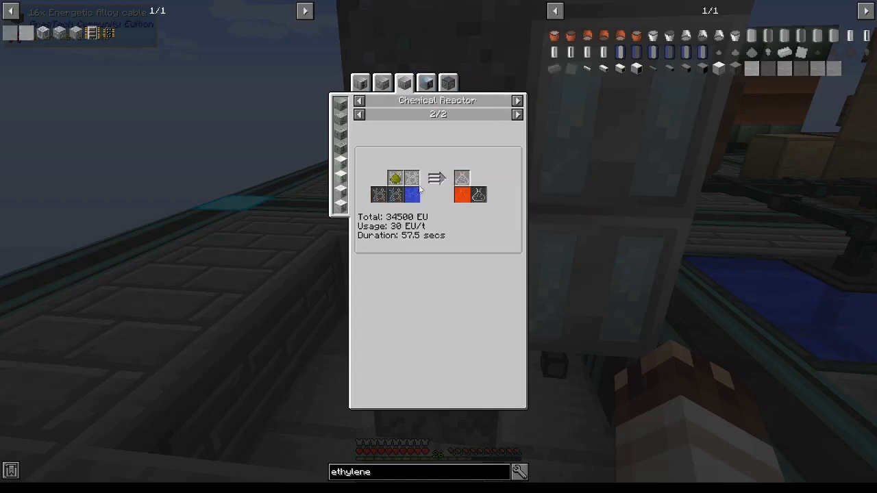
mouse_move(396, 178)
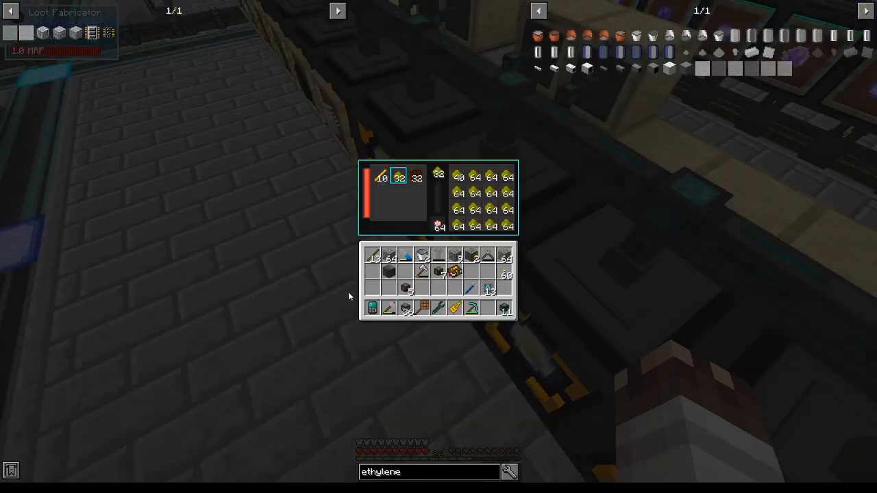
mouse_move(439, 225)
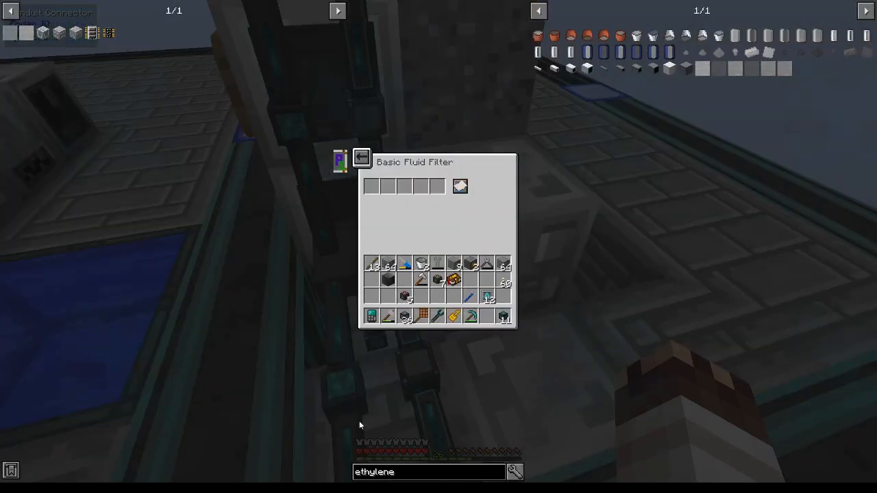
type("water")
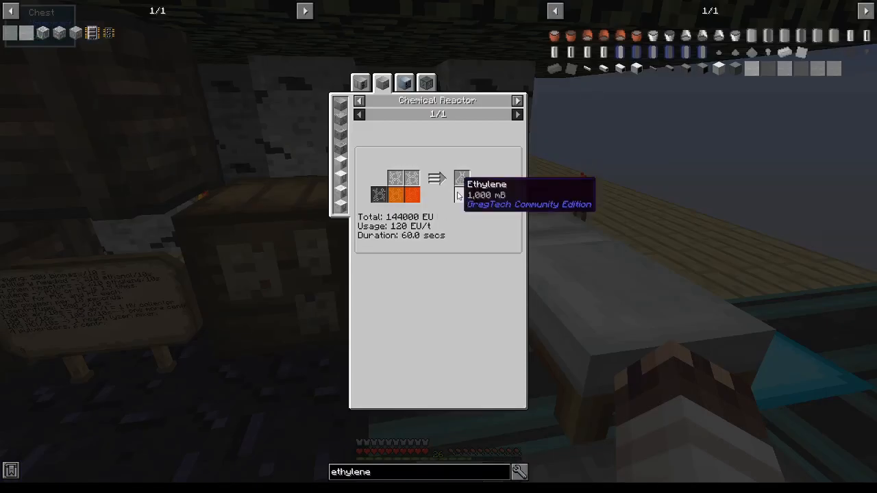
mouse_move(378, 194)
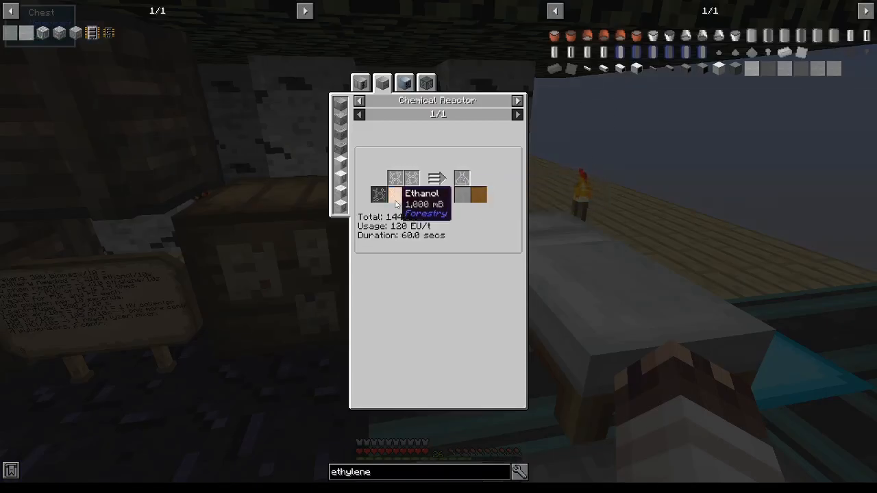
key("Escape")
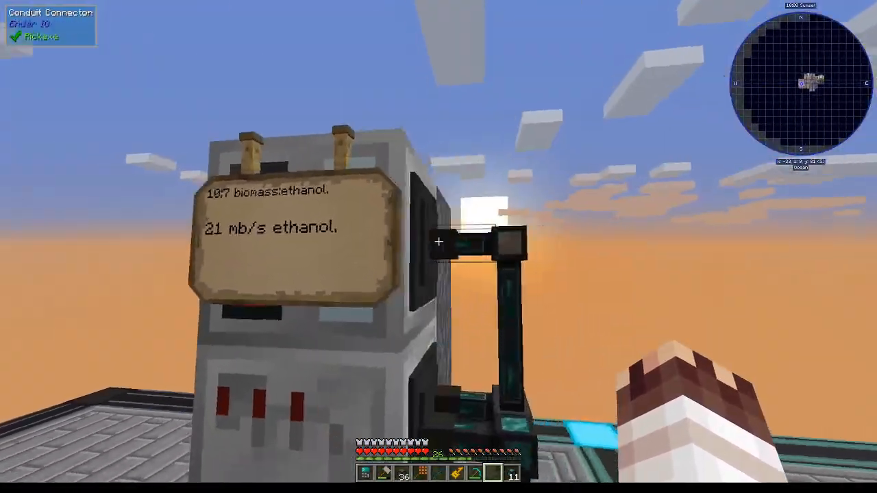
mouse_move(438, 246)
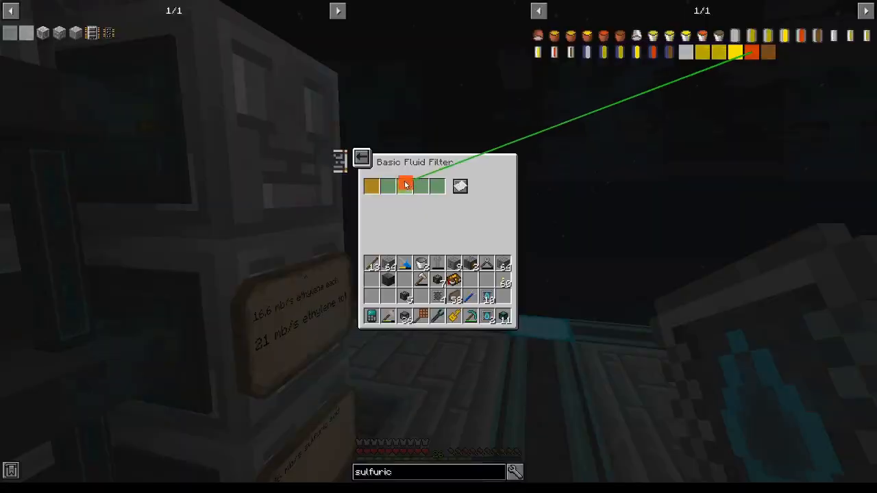
left_click(389, 186)
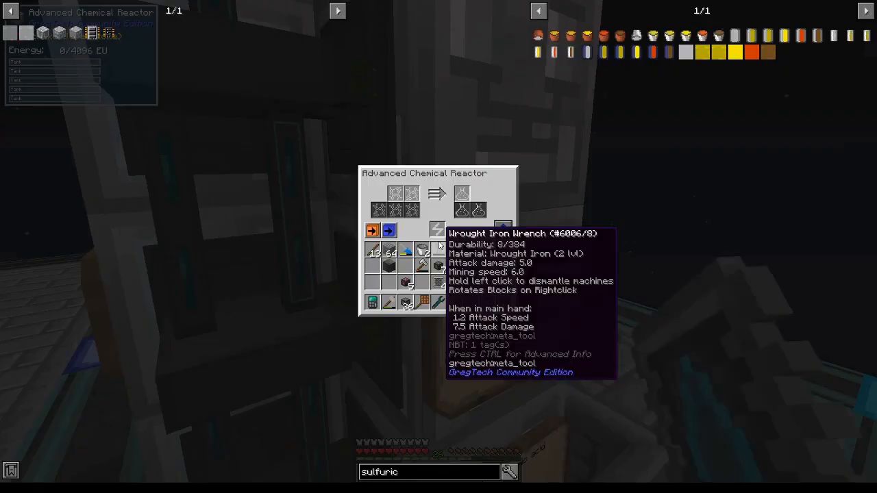
key("Escape")
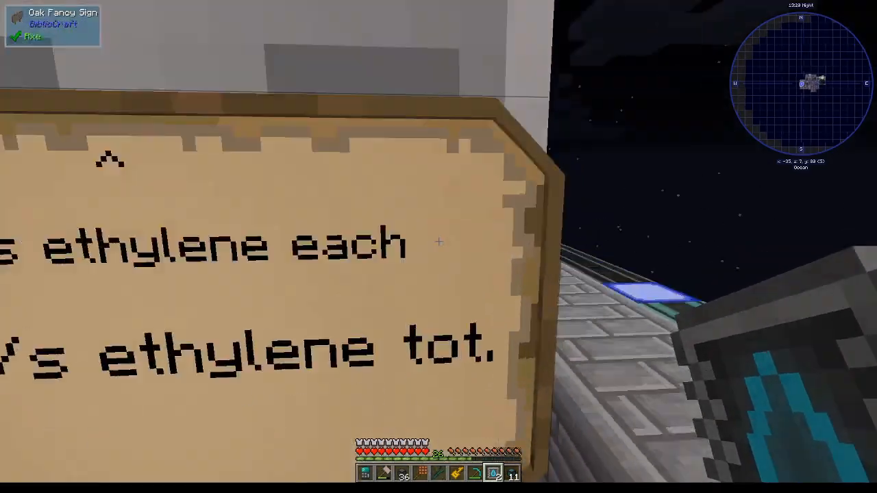
mouse_move(439, 247)
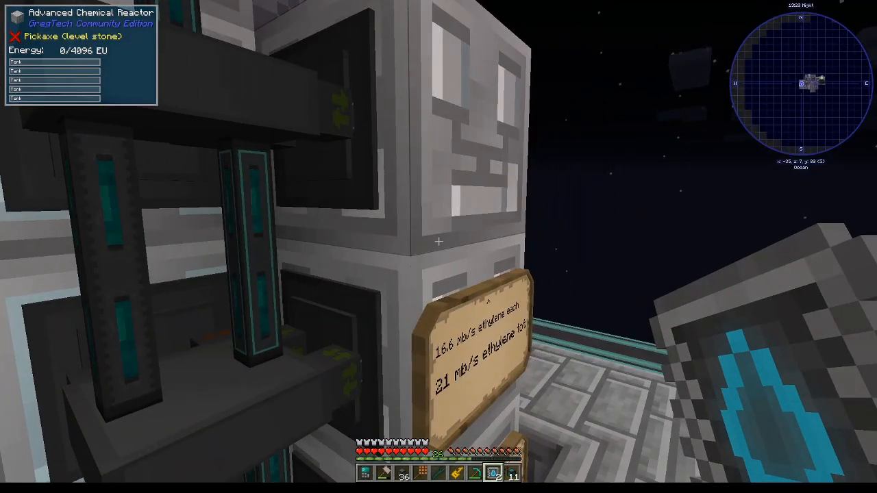
mouse_move(438, 247)
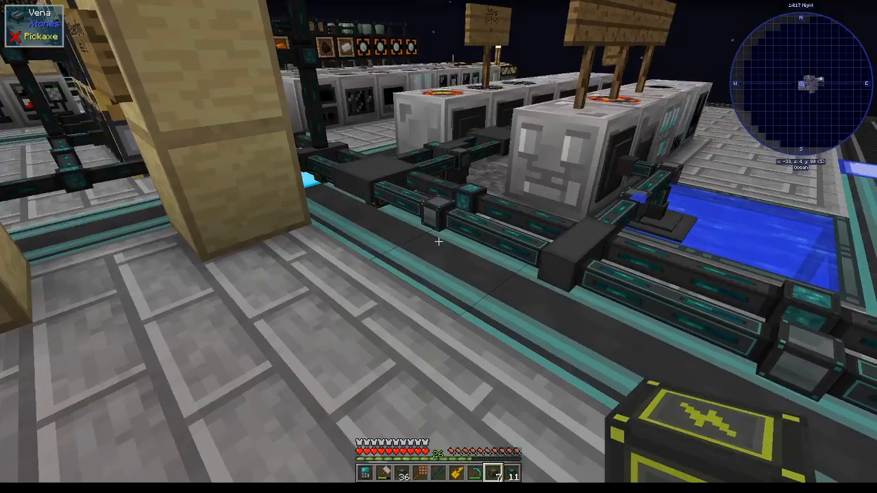
mouse_move(439, 247)
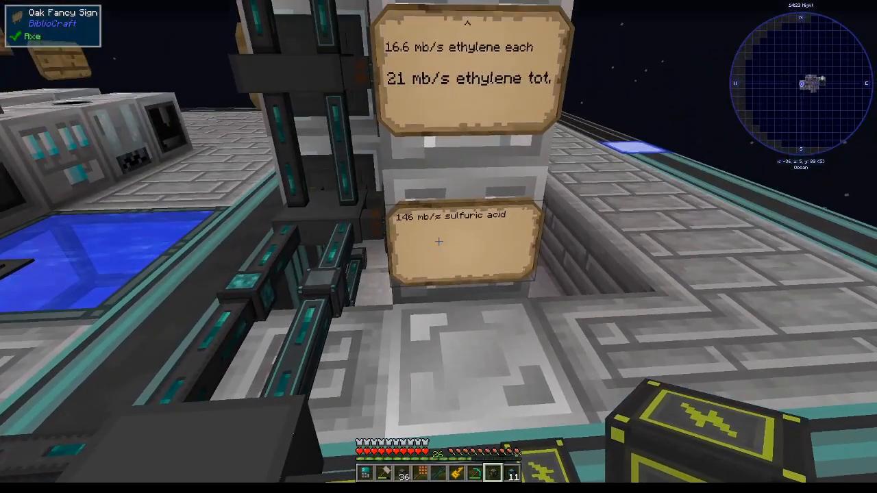
mouse_move(439, 240)
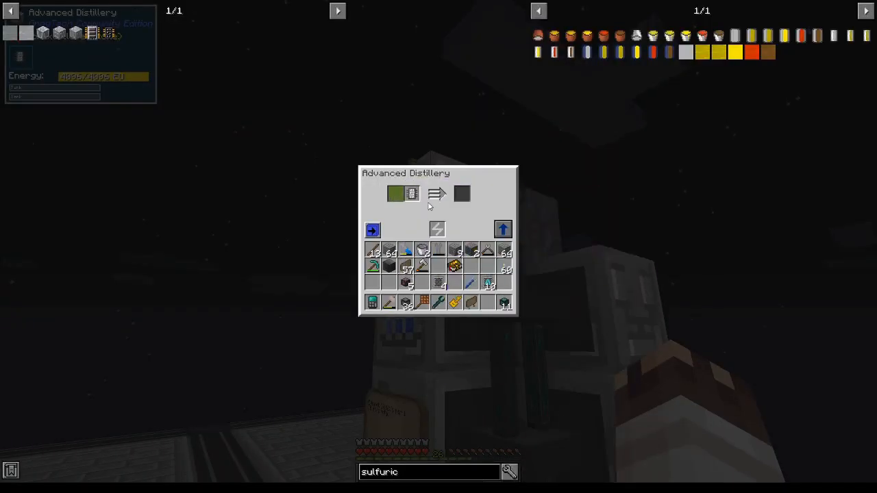
mouse_move(395, 195)
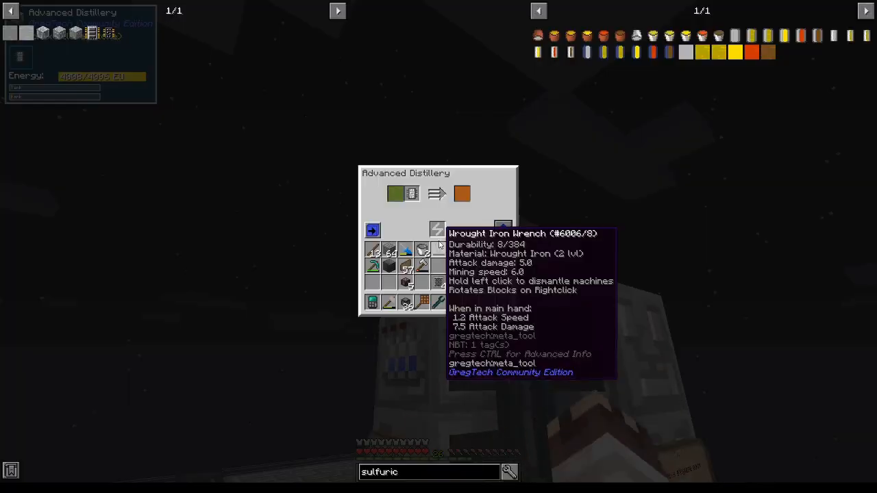
key("Escape")
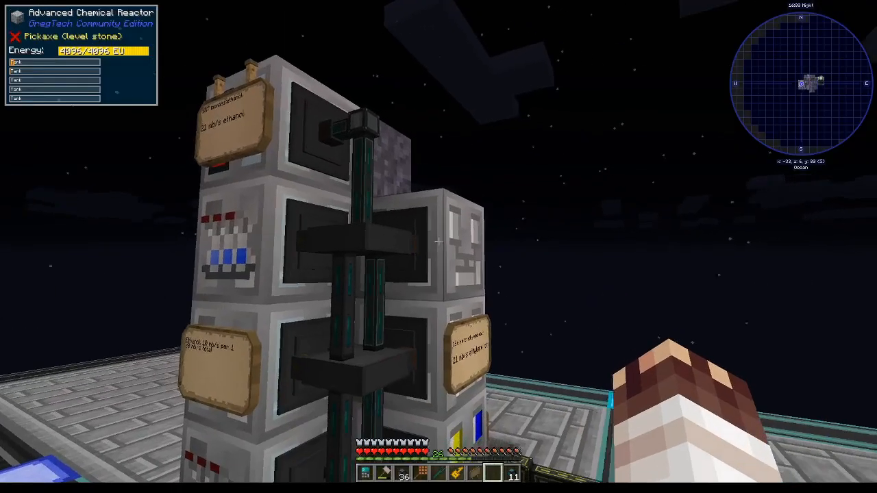
mouse_move(439, 247)
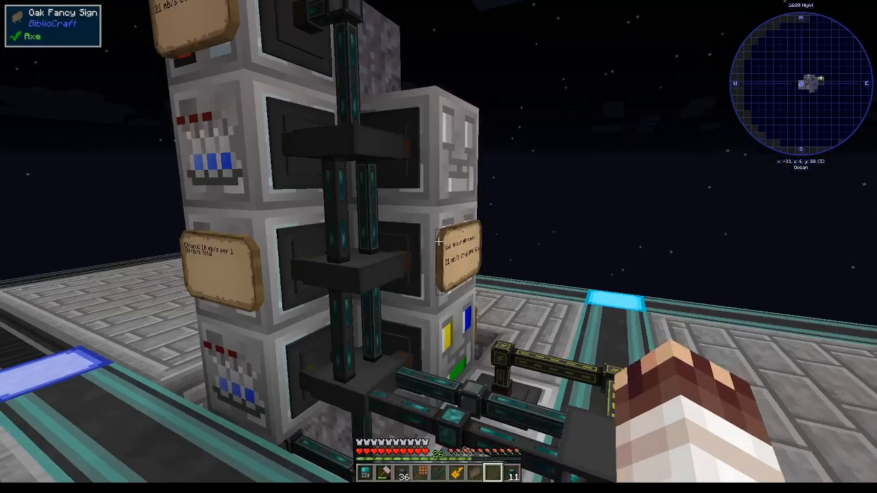
mouse_move(439, 246)
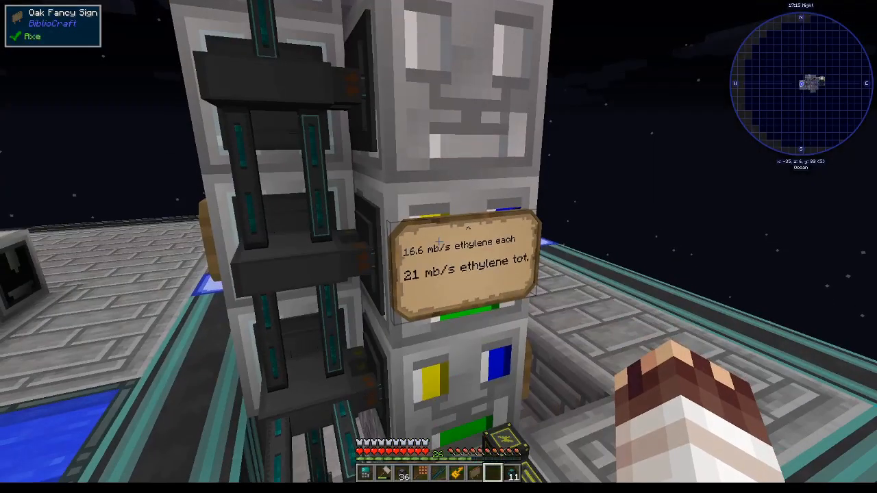
mouse_move(439, 246)
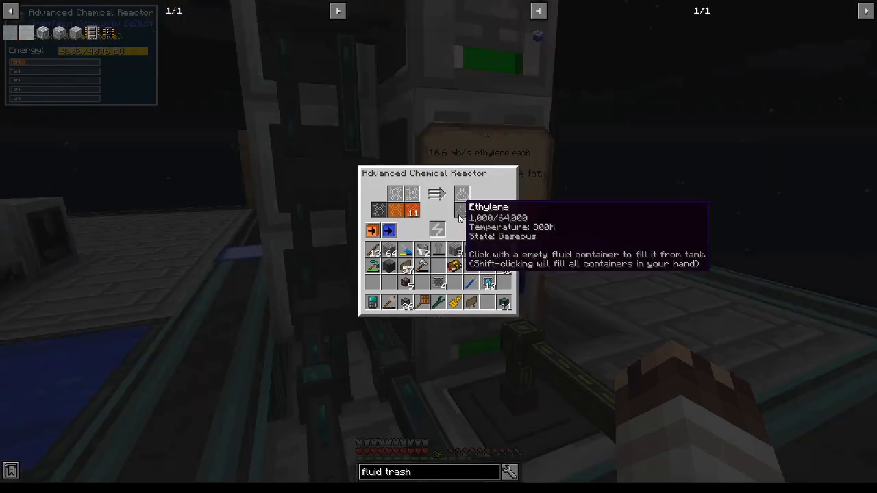
mouse_move(479, 213)
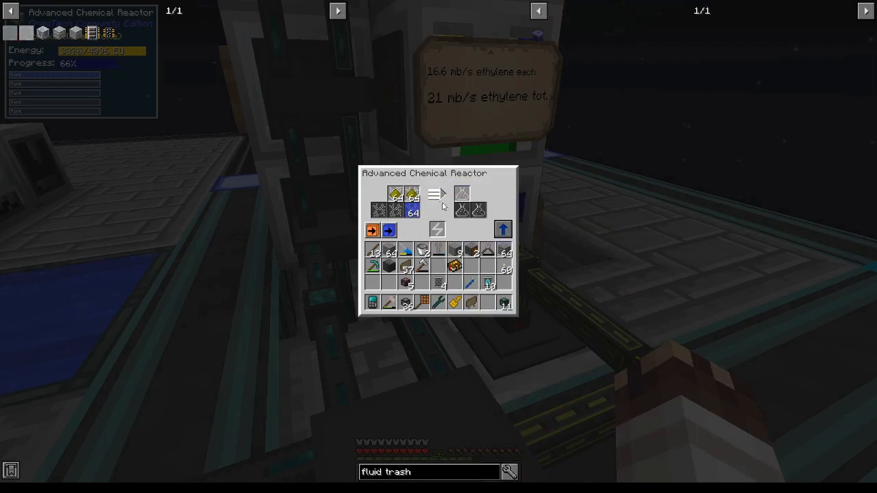
Check the fluid trash can recipe, then bring up how diluted sulfuric acid is made.
key("Escape")
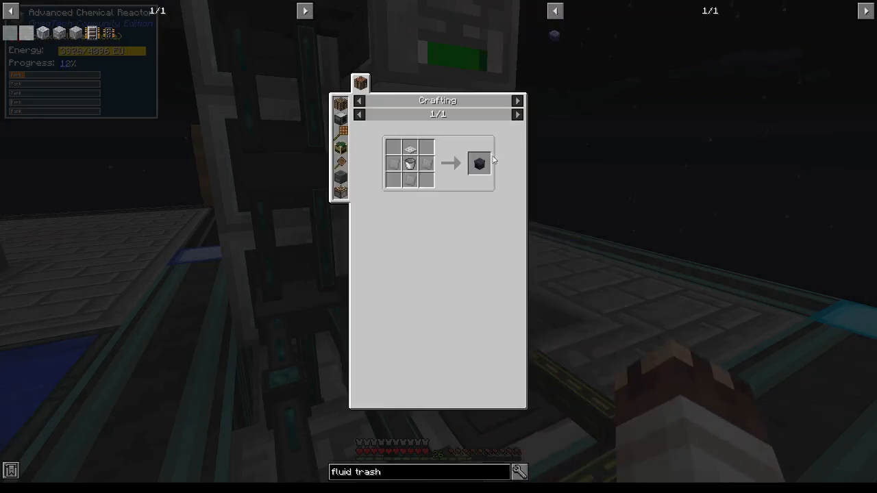
mouse_move(479, 163)
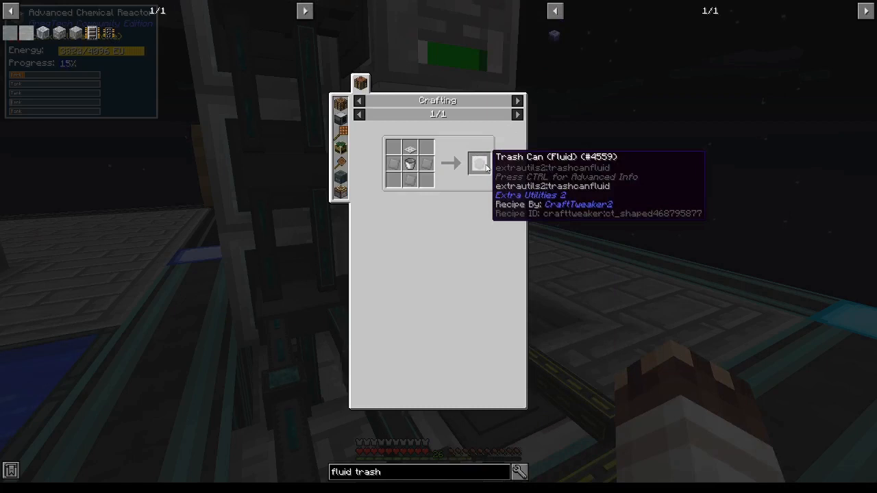
key("Escape")
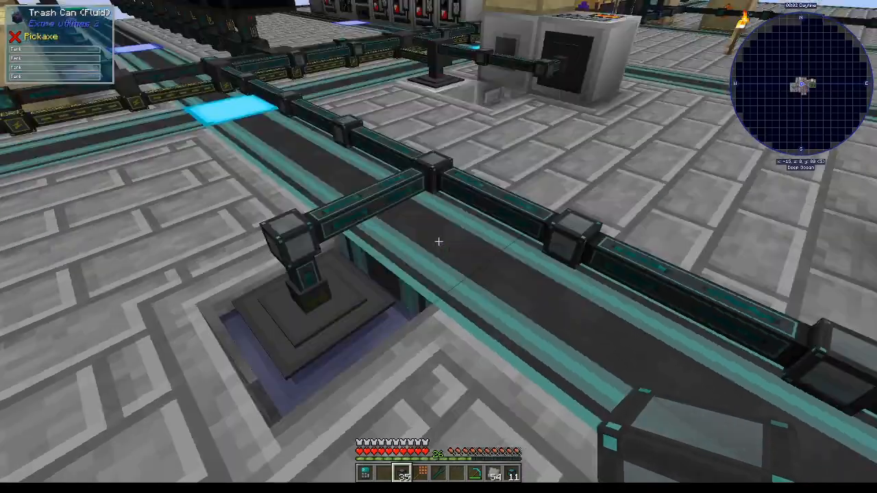
mouse_move(439, 241)
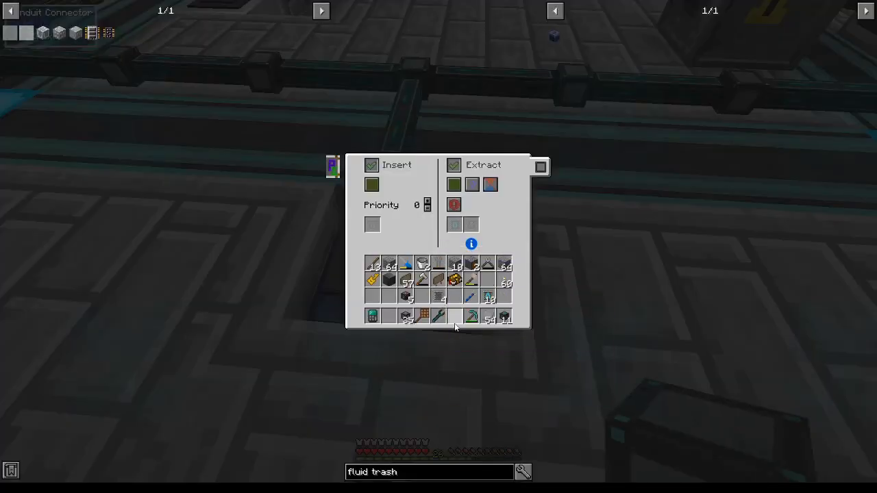
key("Escape")
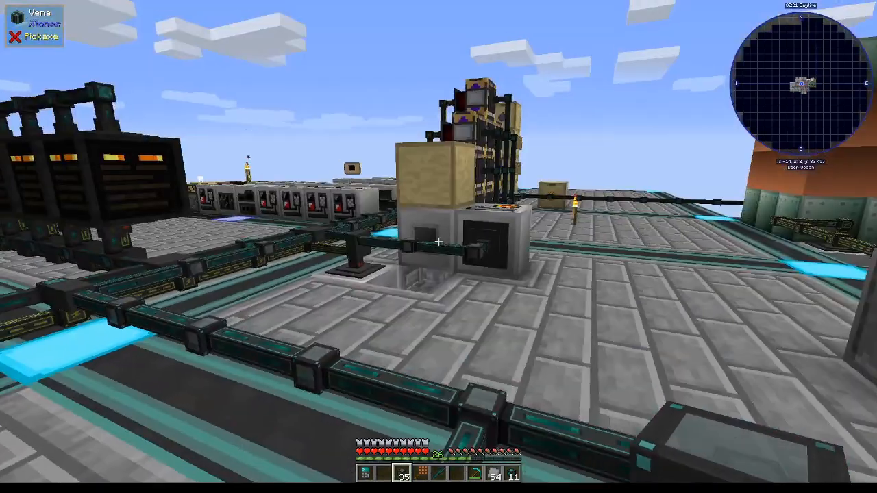
mouse_move(439, 247)
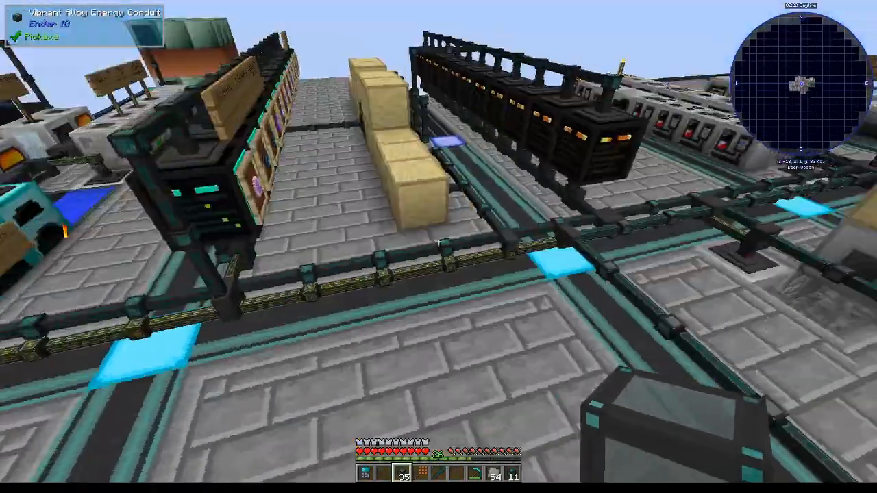
mouse_move(439, 247)
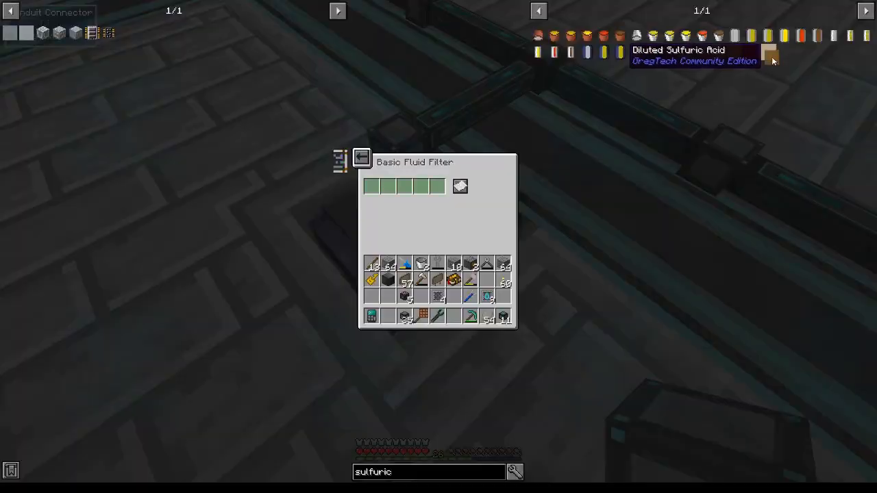
left_click(361, 159)
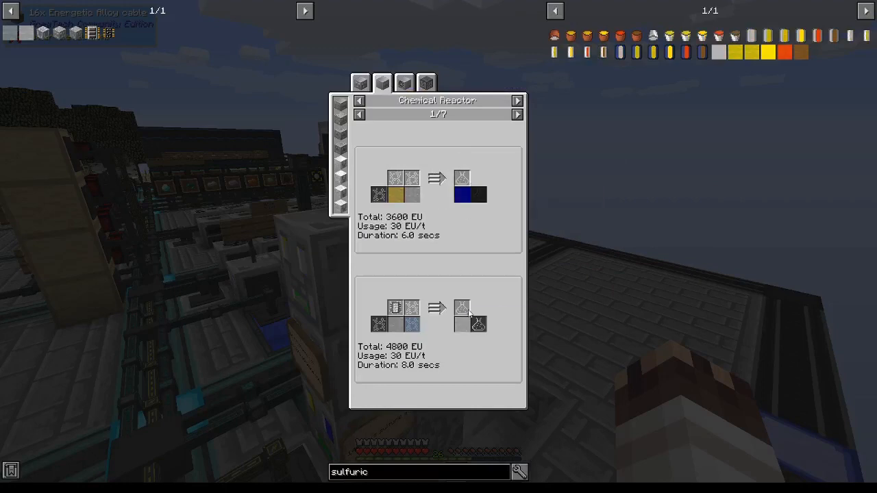
Page through the sulfuric acid chemical reactor recipes, including the 40-second, 24,000 EU one.
left_click(518, 115)
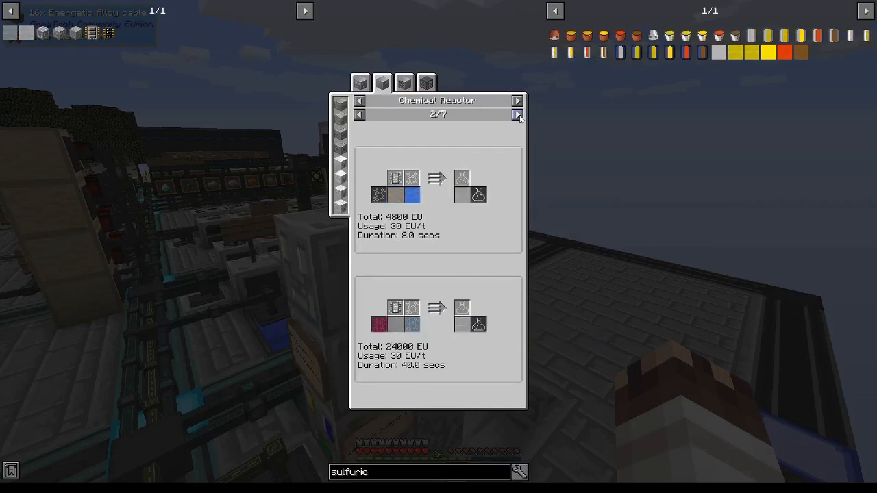
left_click(518, 115)
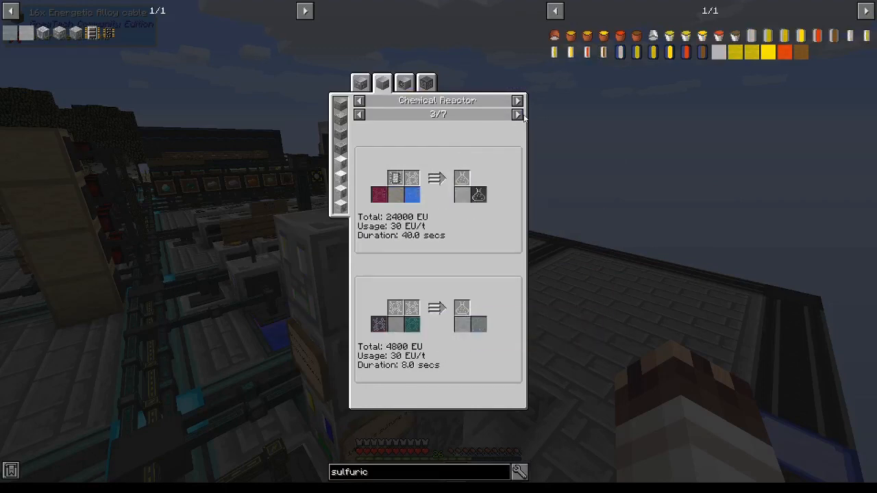
mouse_move(394, 322)
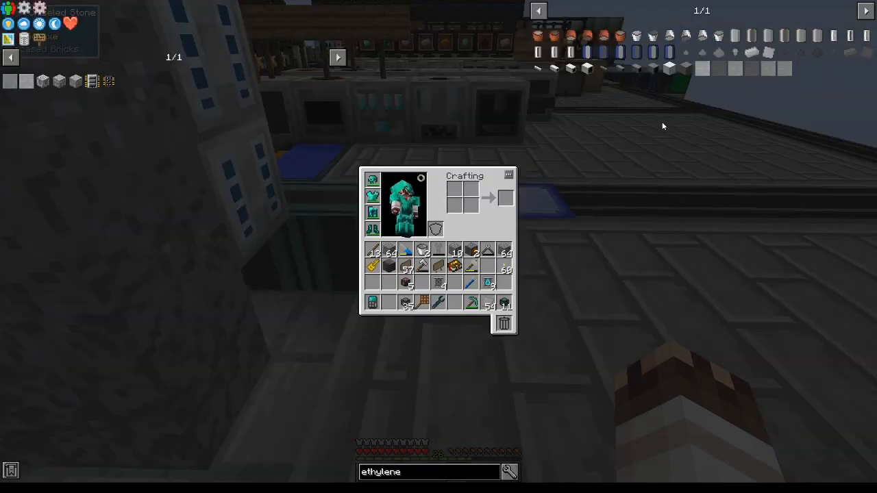
mouse_move(732, 96)
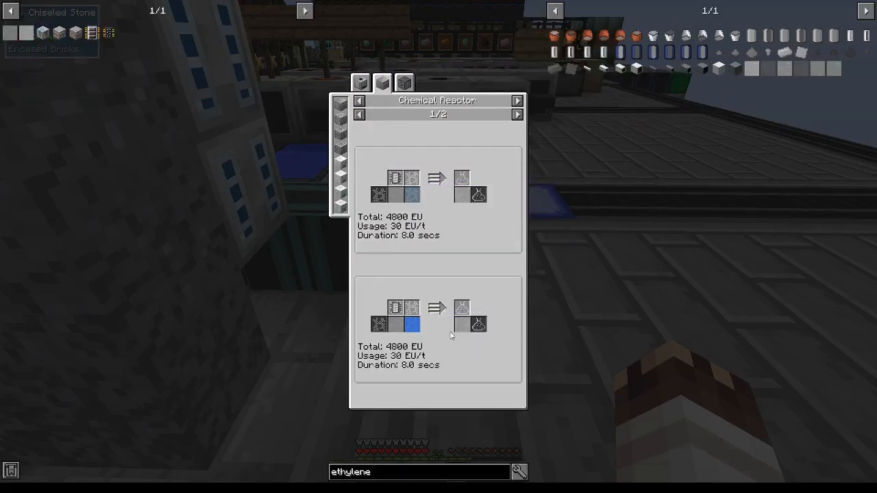
mouse_move(412, 324)
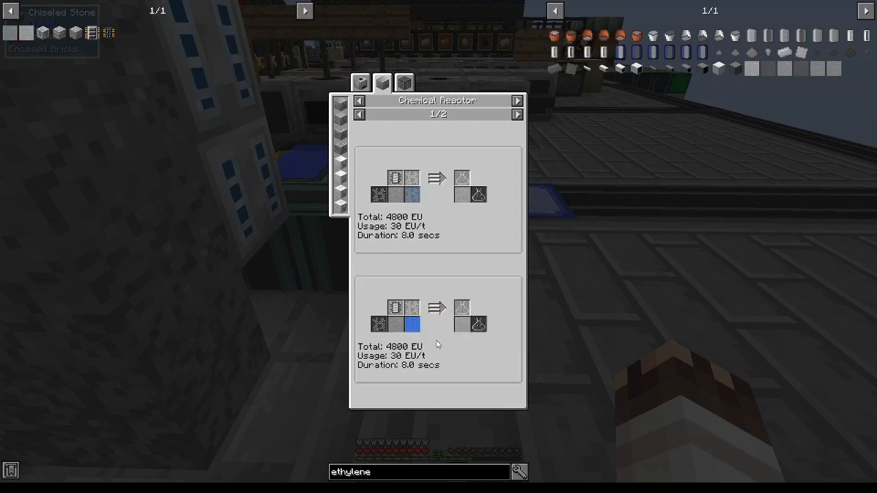
mouse_move(409, 334)
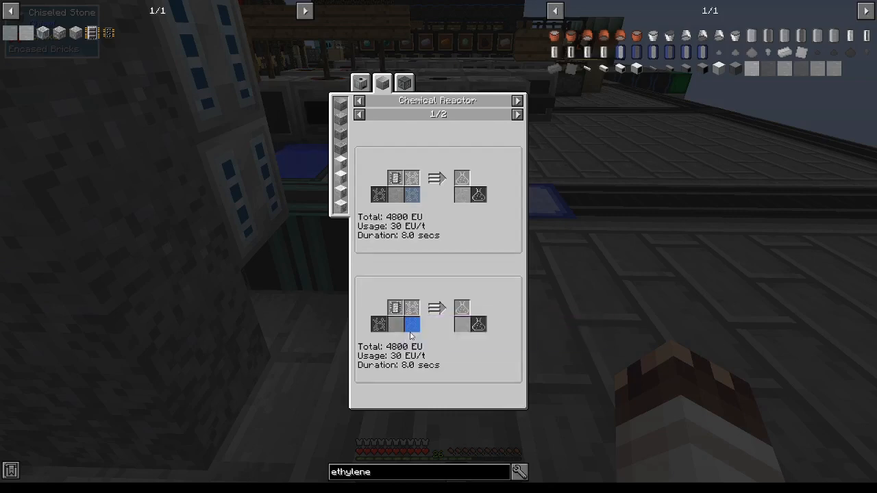
mouse_move(411, 326)
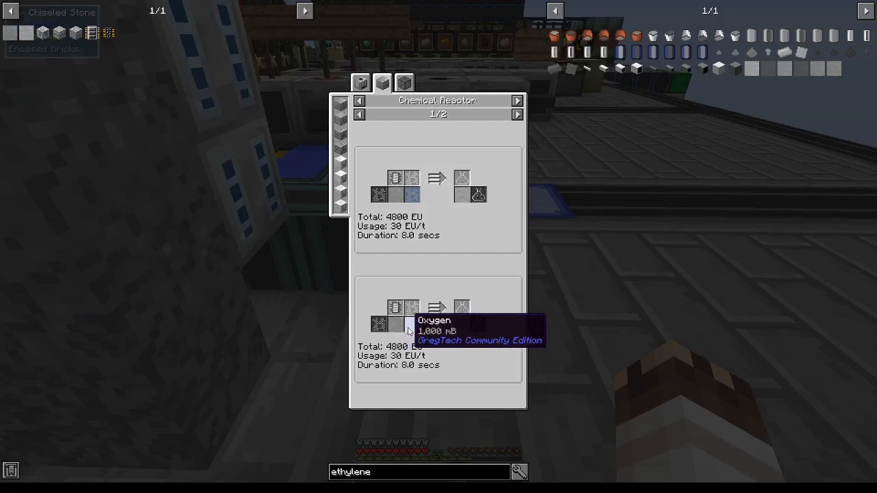
mouse_move(394, 326)
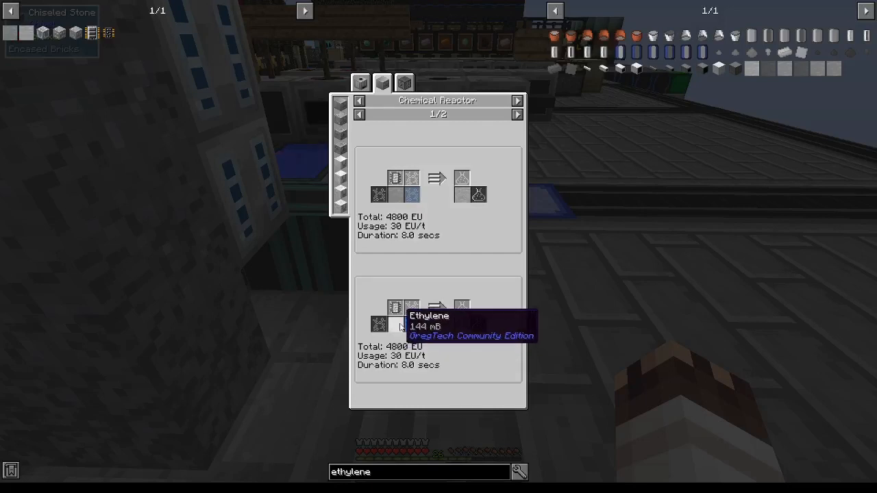
mouse_move(412, 326)
type("oxygen")
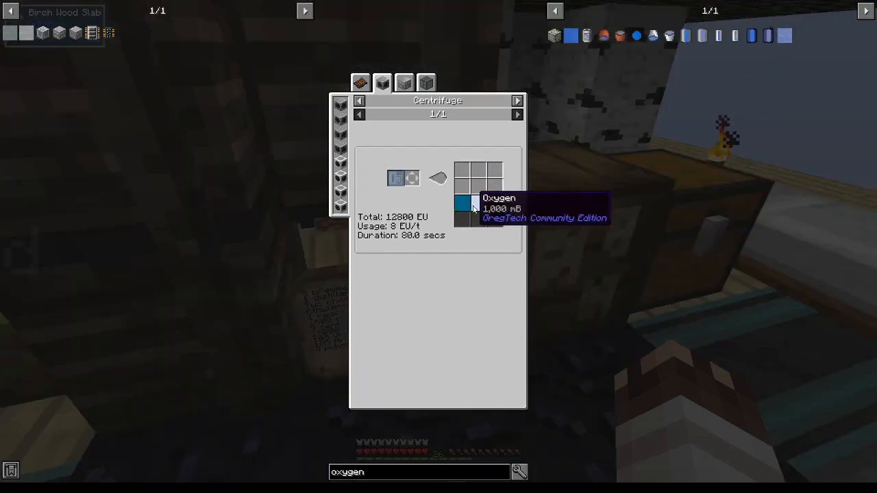
mouse_move(466, 203)
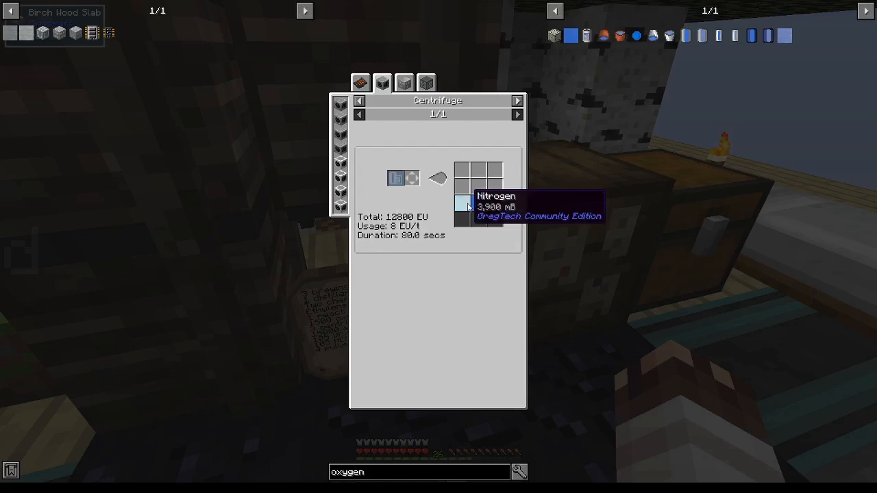
mouse_move(400, 195)
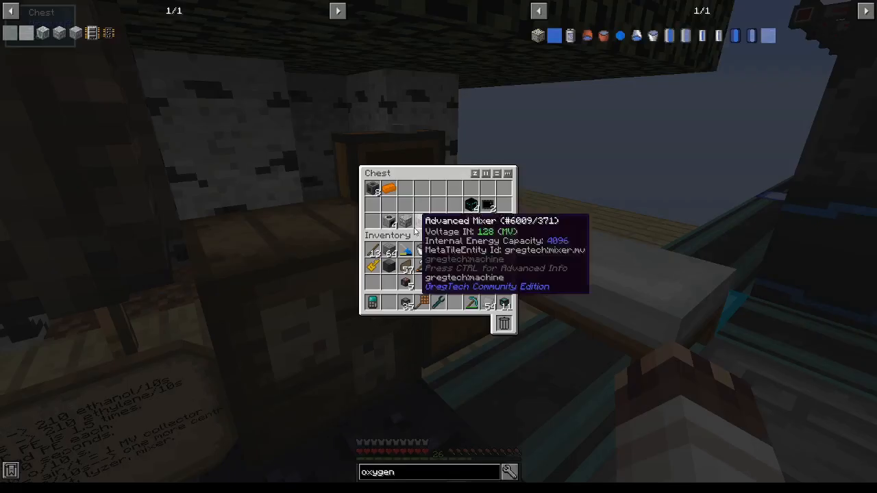
mouse_move(493, 222)
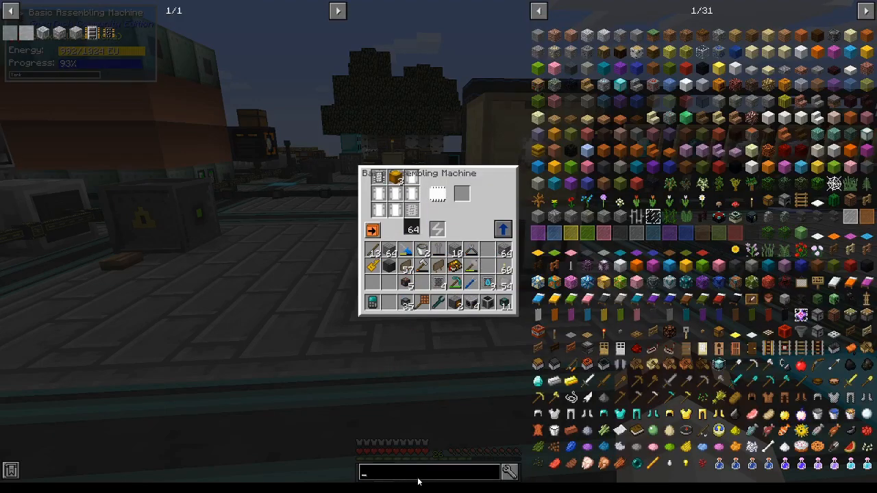
Search 'end steel' in the assembling machine's item list, then close the machine window.
type("end steel")
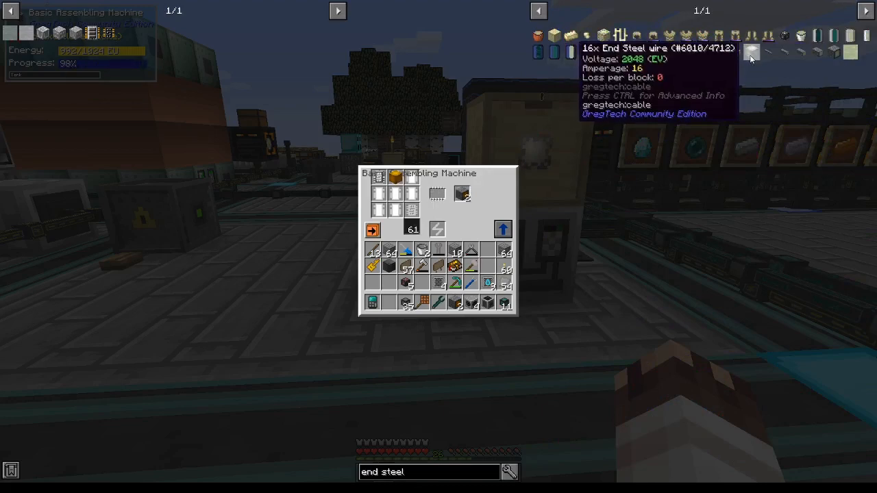
mouse_move(547, 149)
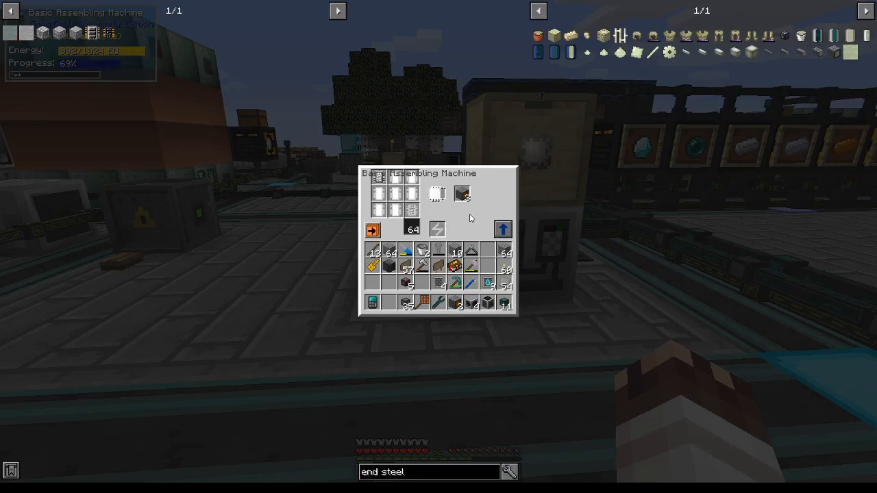
key("Escape")
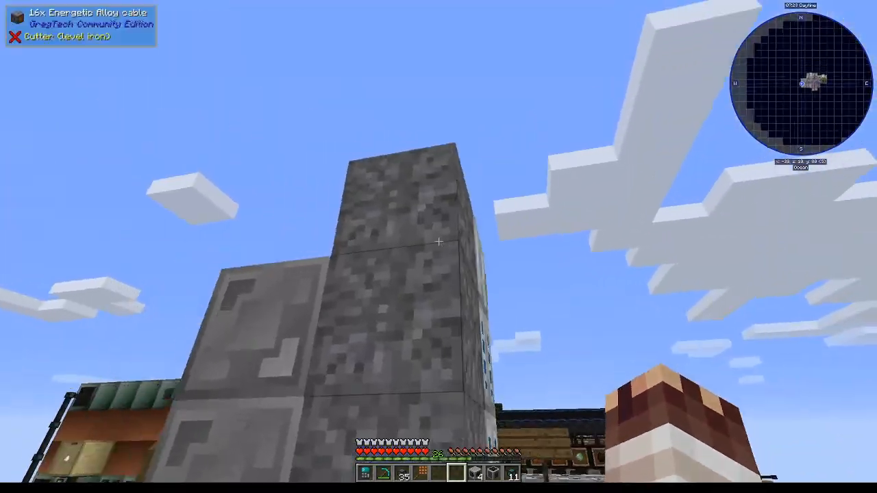
mouse_move(438, 241)
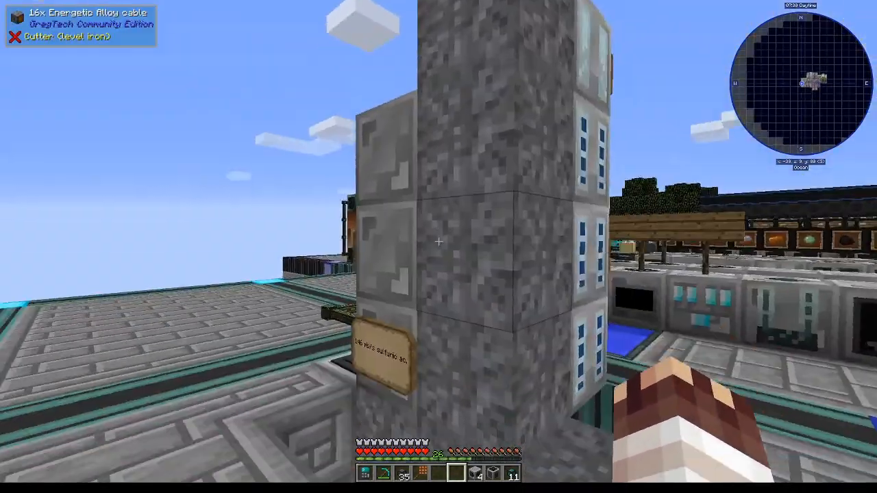
mouse_move(439, 241)
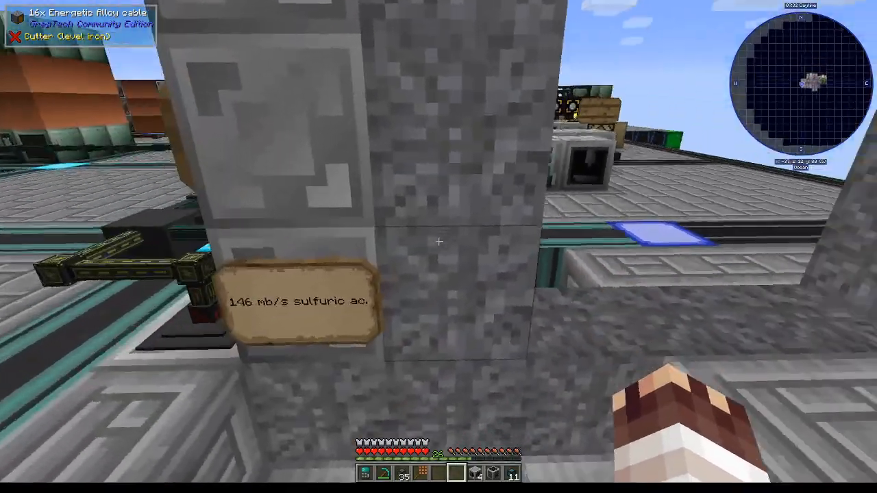
mouse_move(439, 241)
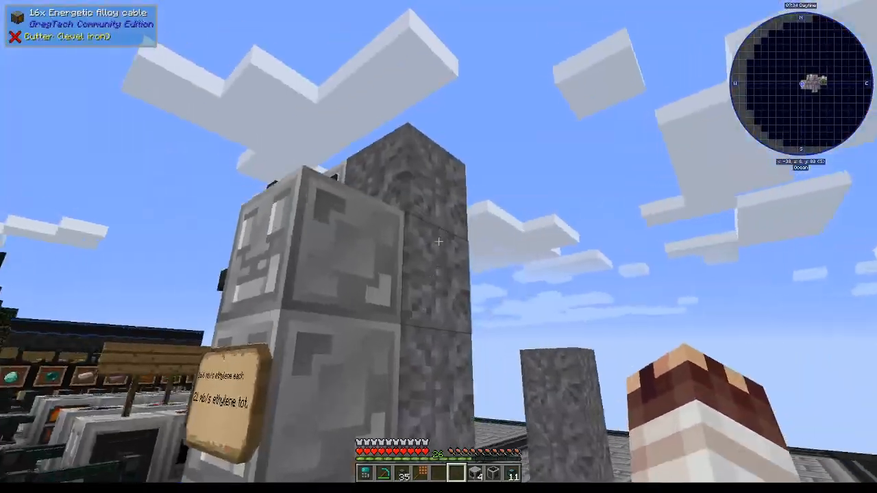
mouse_move(438, 246)
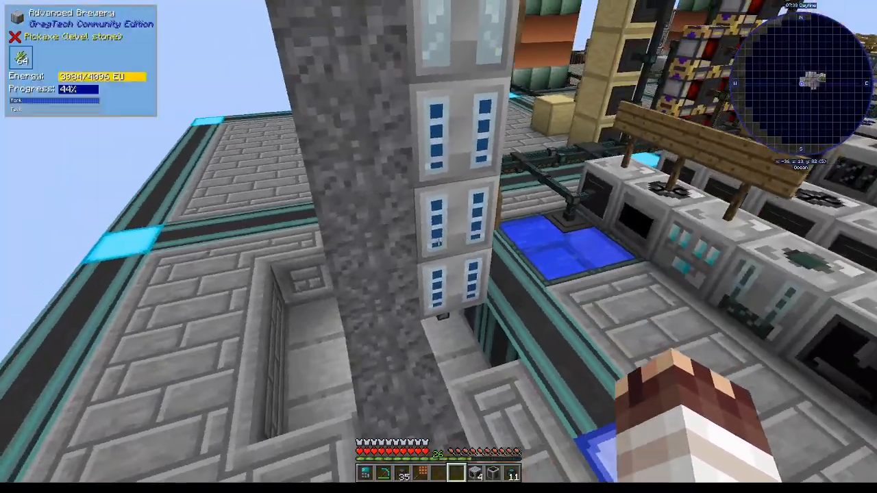
mouse_move(438, 246)
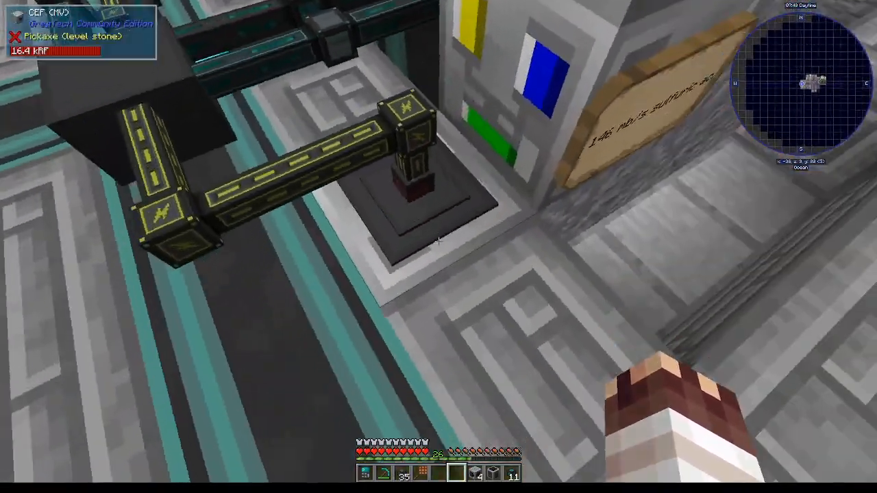
mouse_move(438, 246)
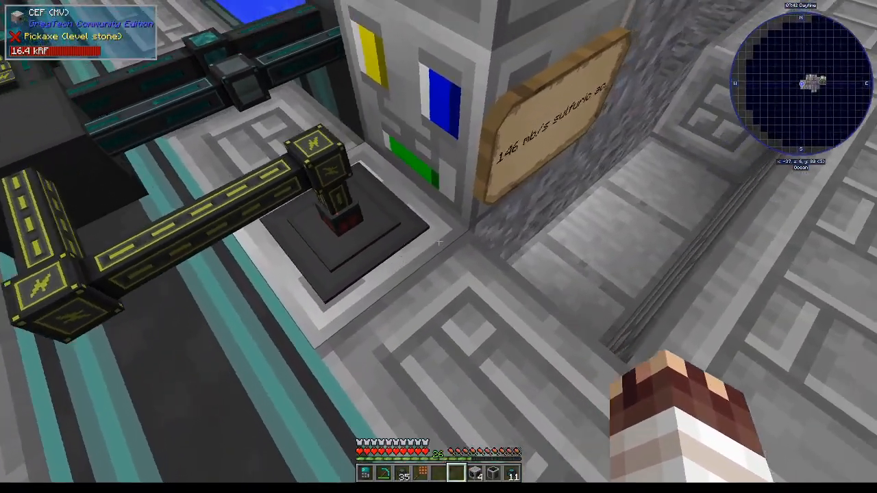
mouse_move(438, 247)
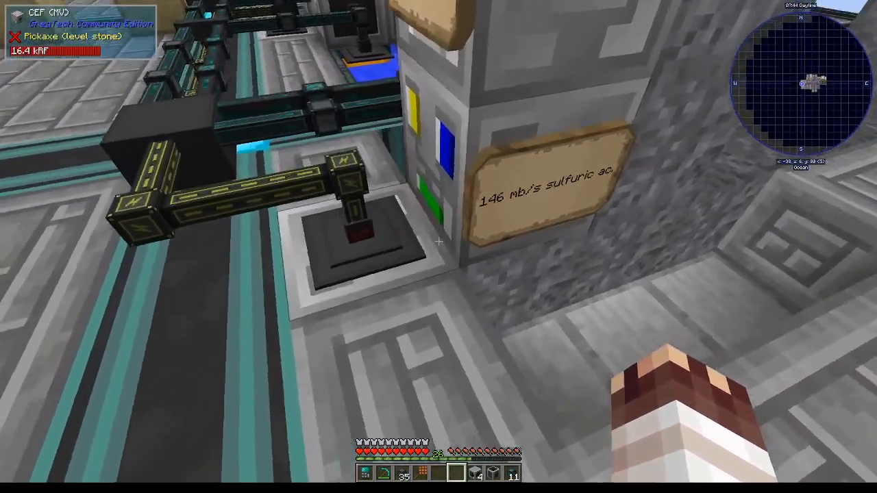
mouse_move(439, 241)
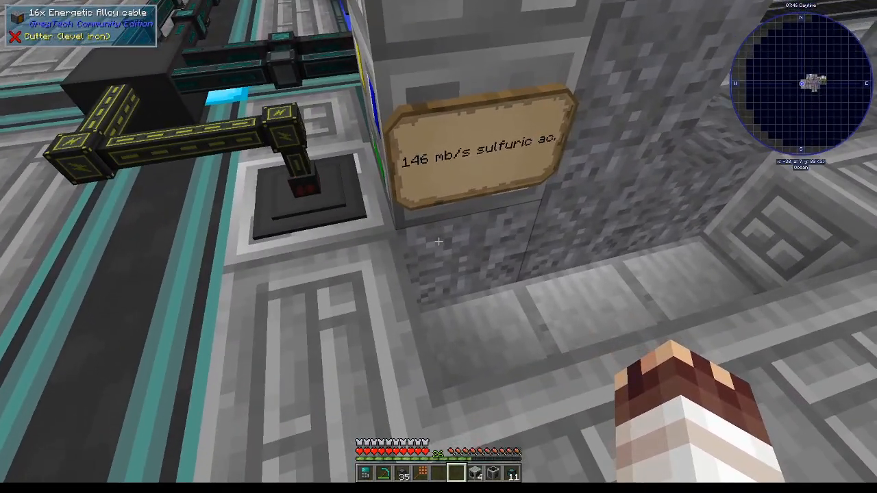
mouse_move(439, 247)
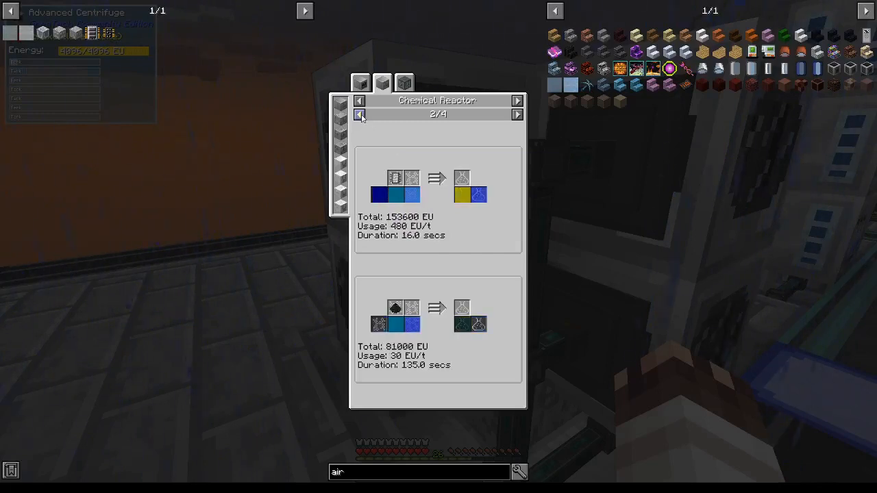
Browse the reactor recipes using air and leave the centrifuge recipe view.
left_click(359, 114)
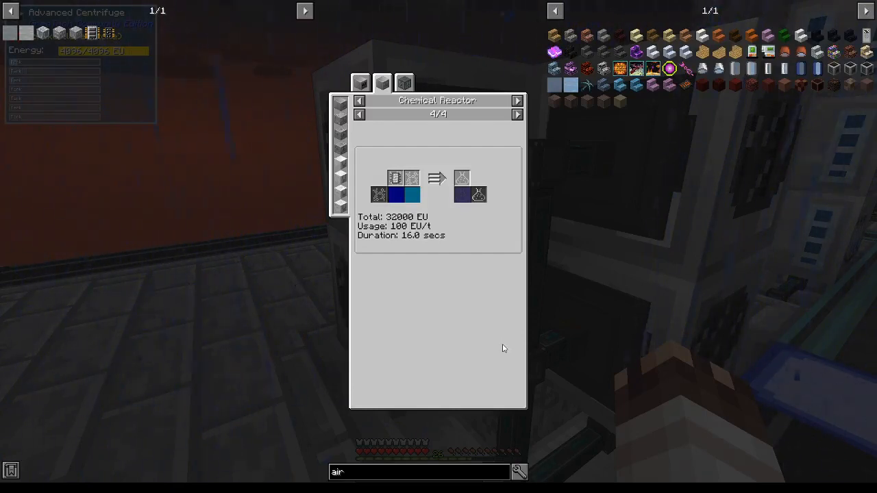
mouse_move(396, 197)
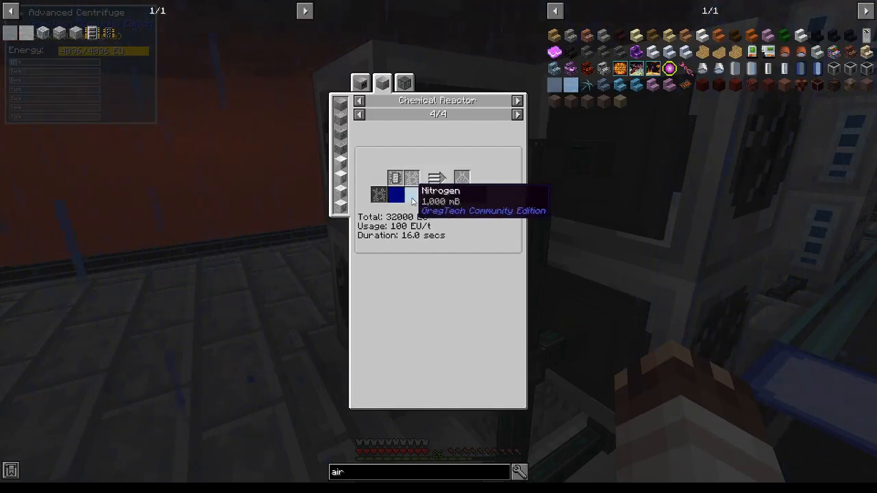
key("Escape")
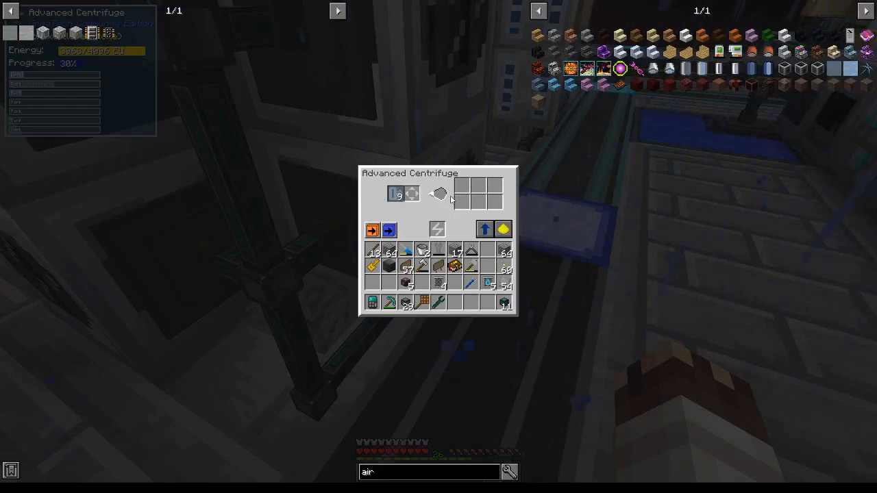
mouse_move(573, 82)
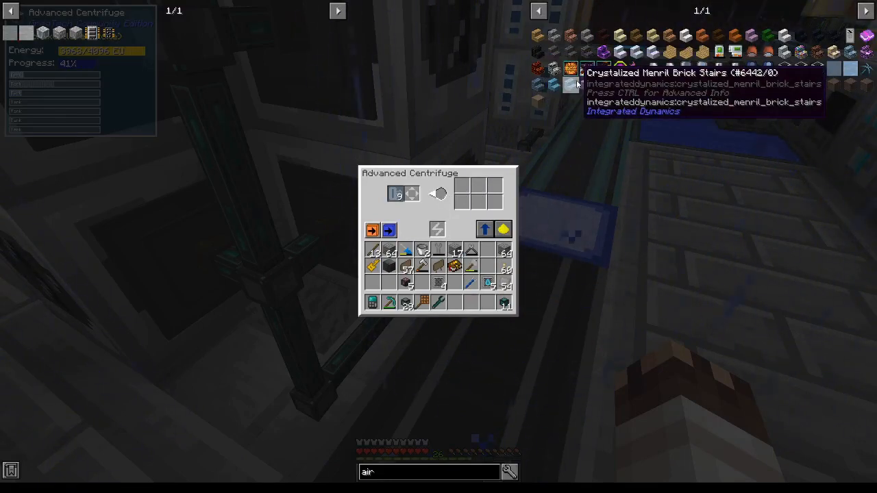
mouse_move(583, 88)
type("nitrogen")
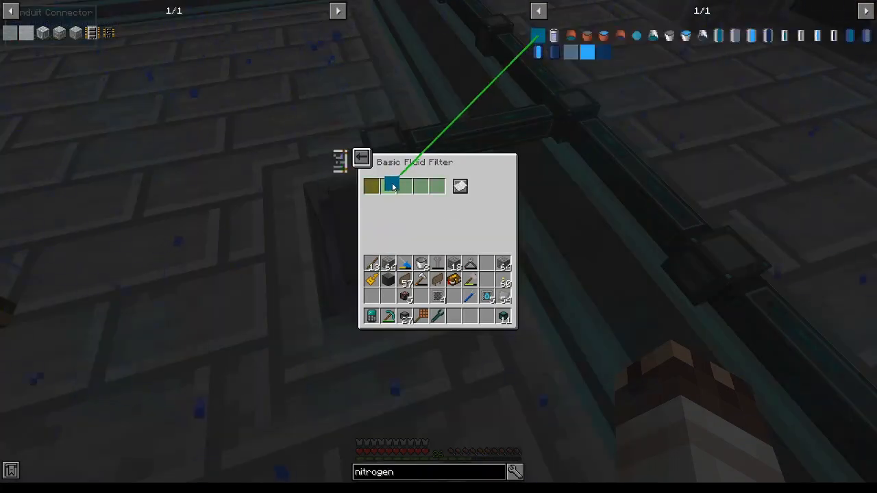
Return to the conduit connector settings with nitrogen filtered and close them.
left_click(361, 159)
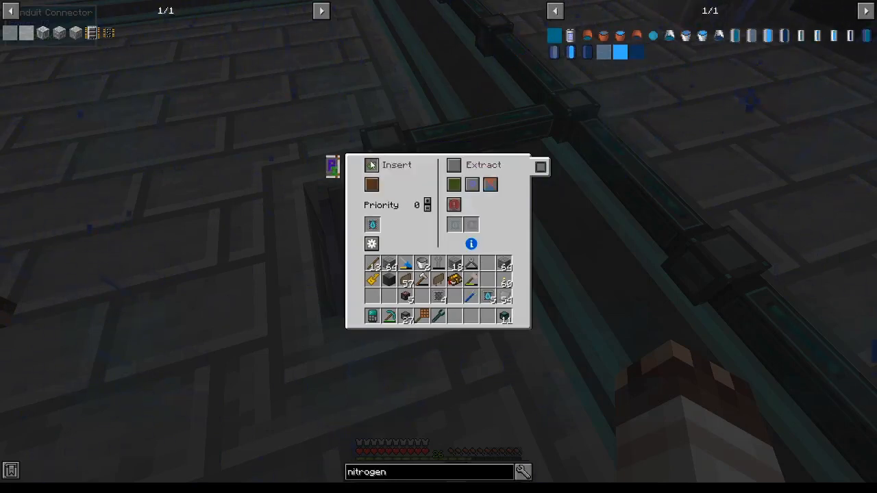
key("Escape")
type("ethylene")
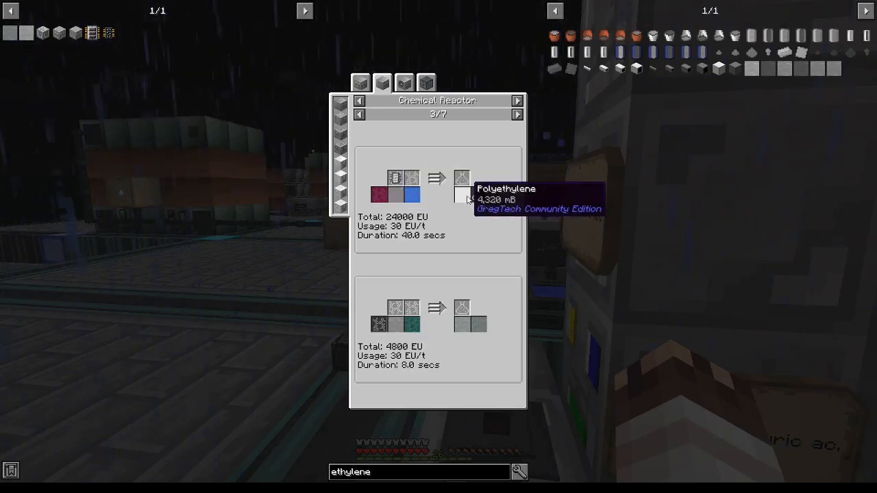
mouse_move(422, 302)
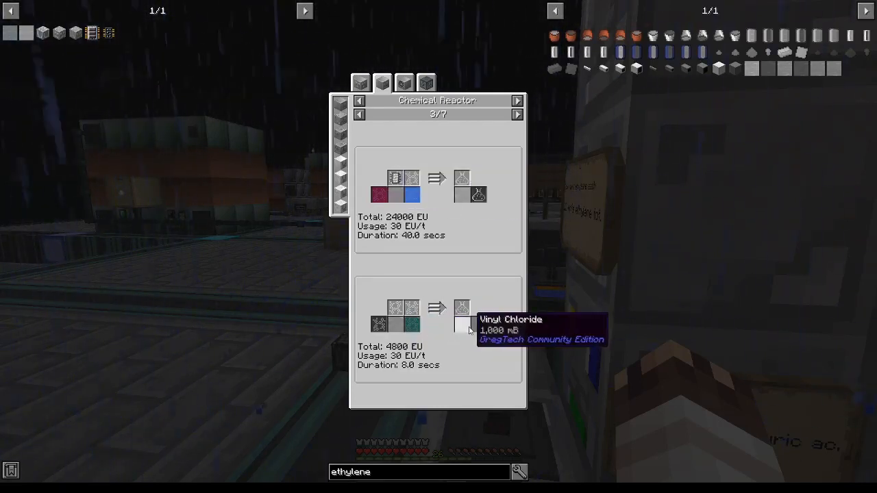
mouse_move(491, 348)
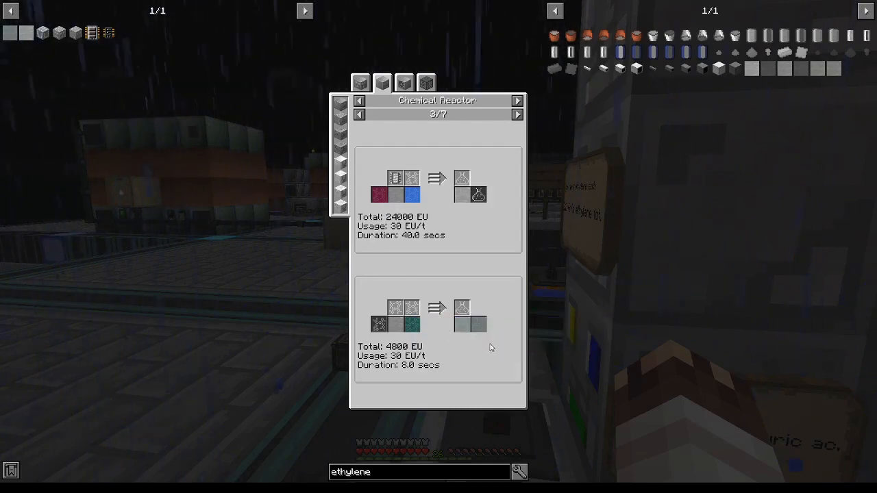
mouse_move(378, 323)
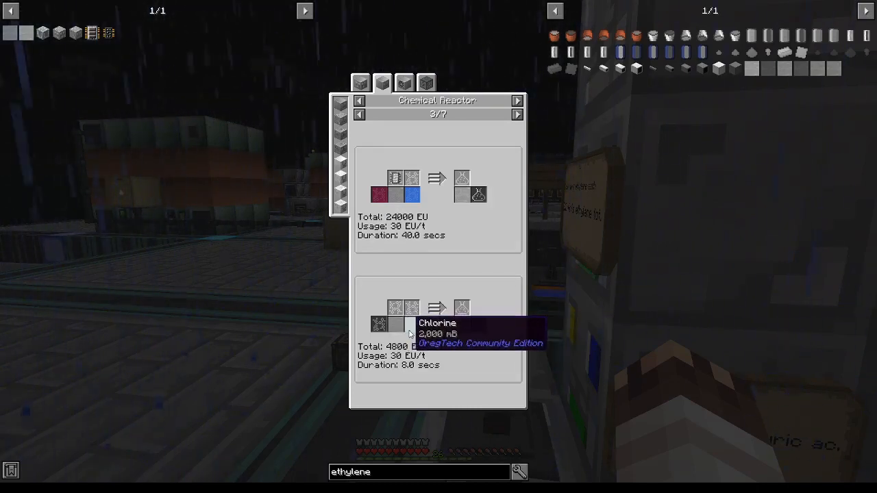
mouse_move(462, 309)
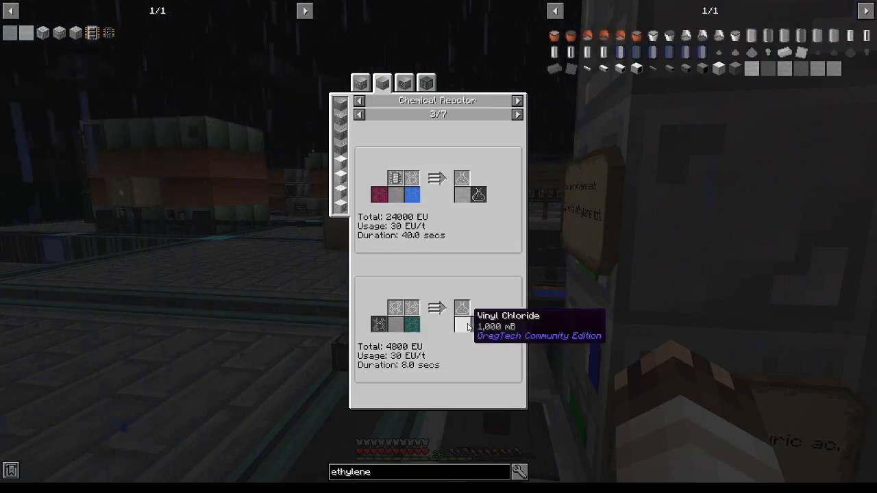
mouse_move(464, 326)
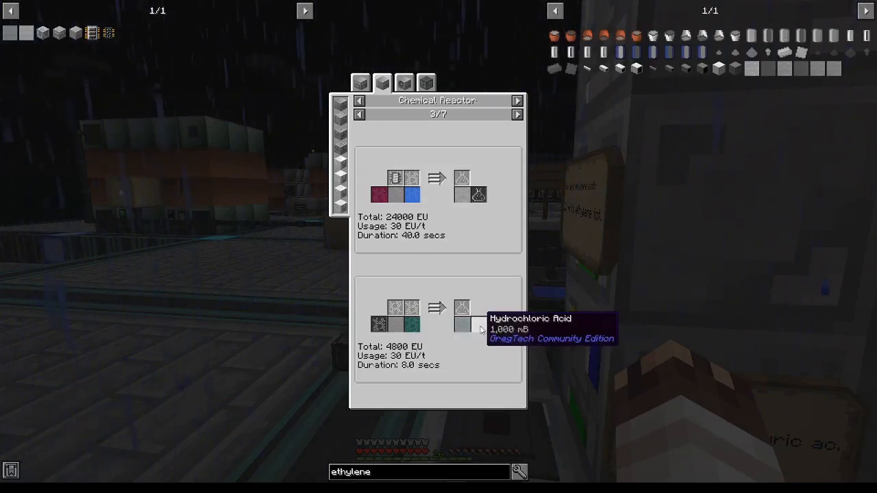
Flip between the polyethylene, vinyl chloride and hydrochloric acid reactor recipe pages.
left_click(518, 115)
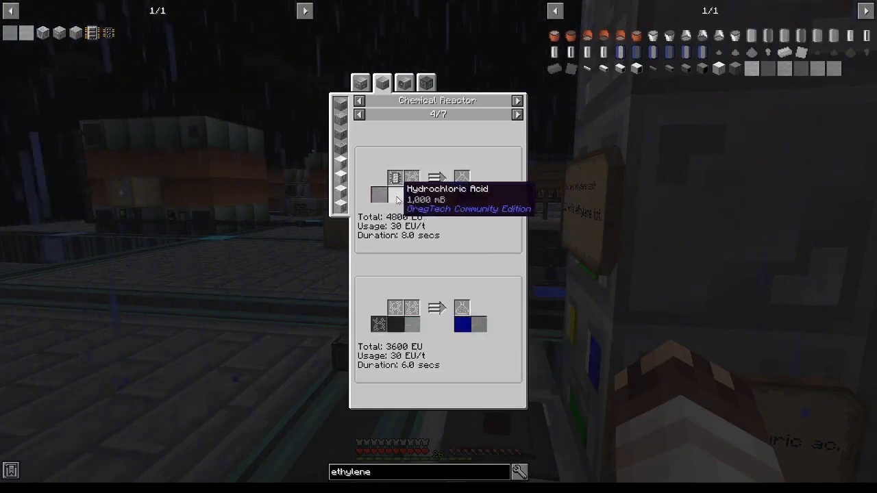
mouse_move(462, 195)
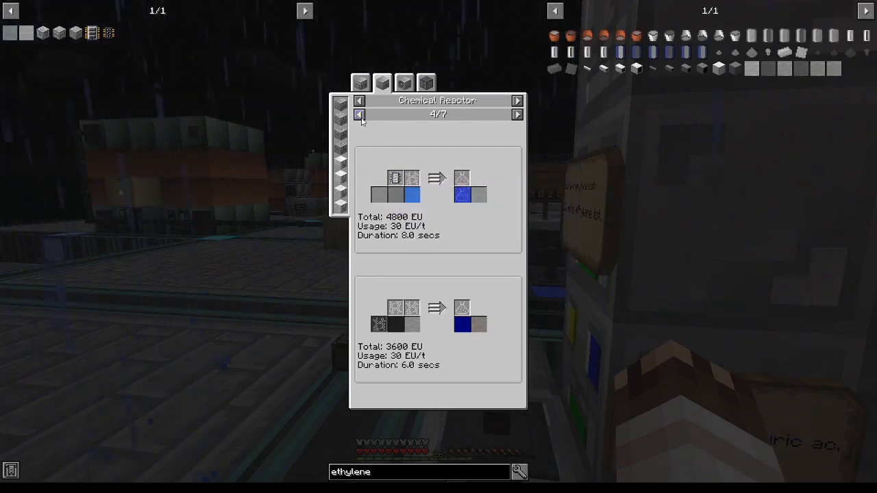
left_click(359, 115)
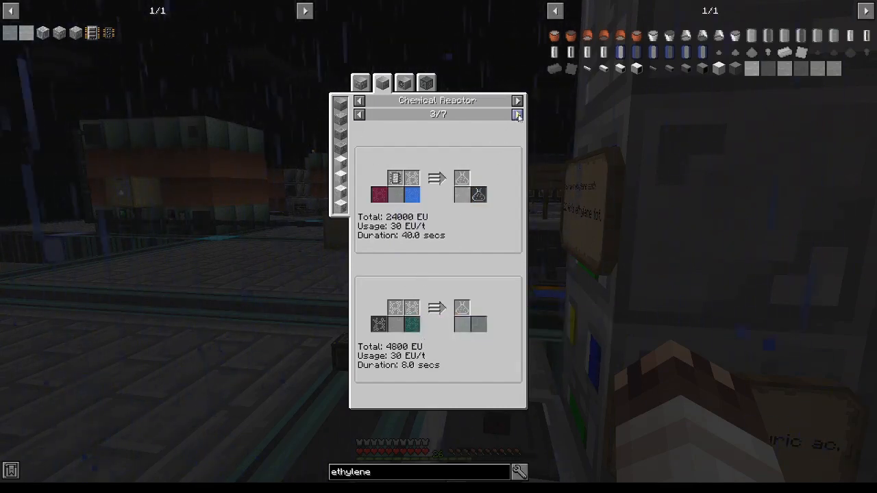
mouse_move(463, 324)
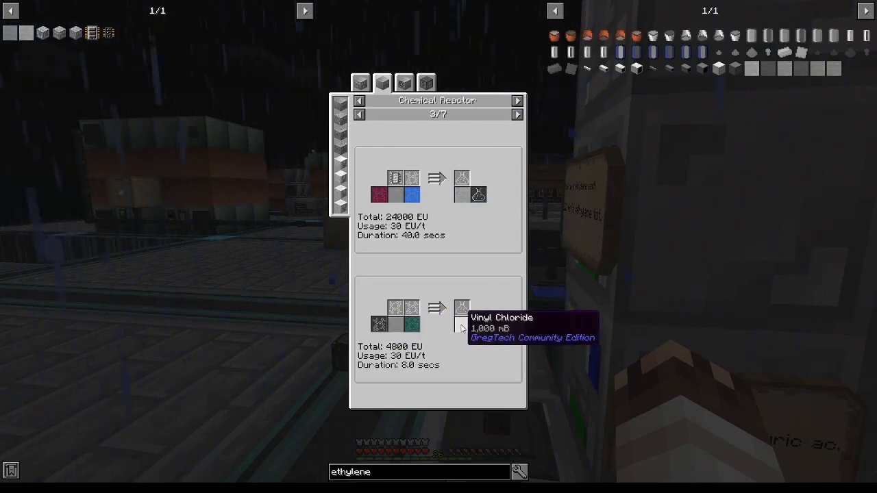
left_click(517, 113)
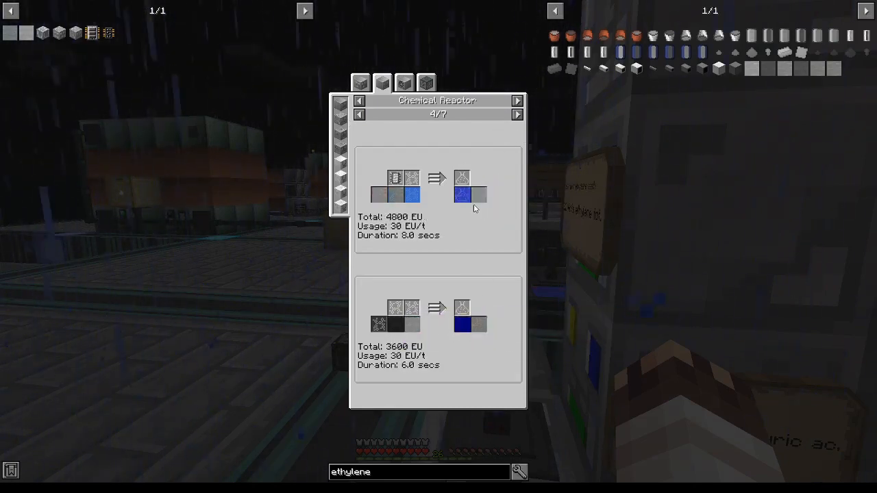
mouse_move(469, 199)
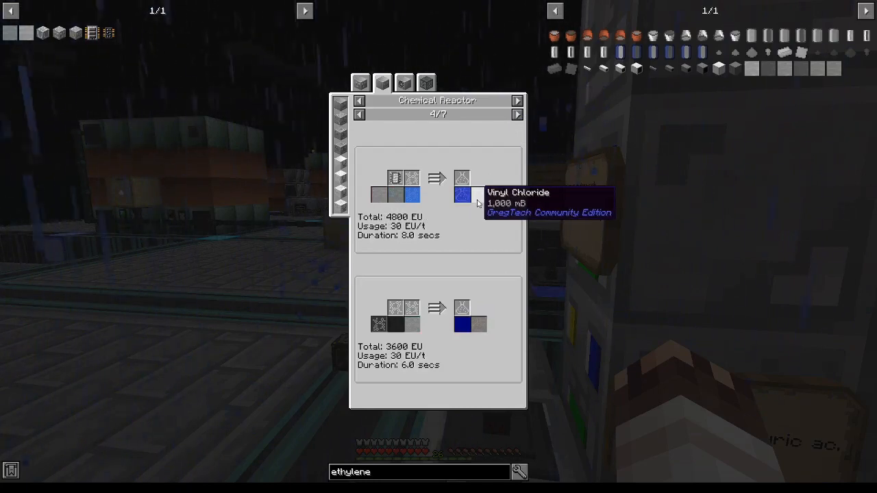
mouse_move(379, 195)
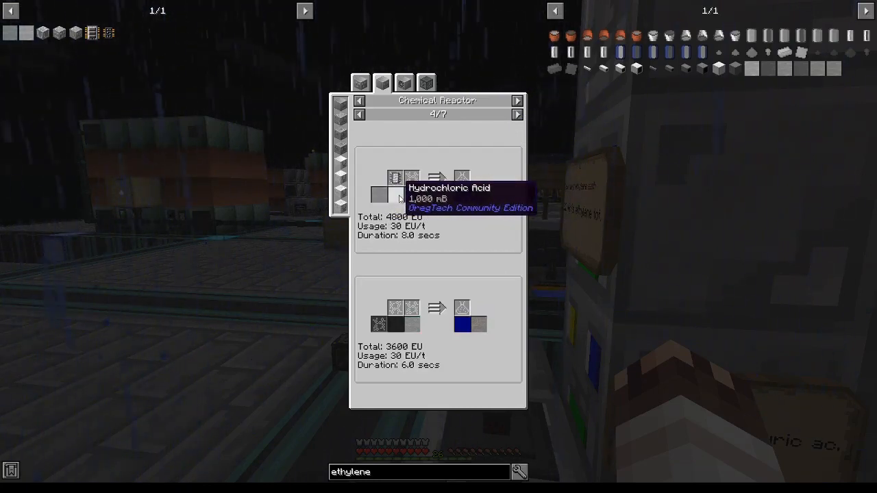
mouse_move(463, 194)
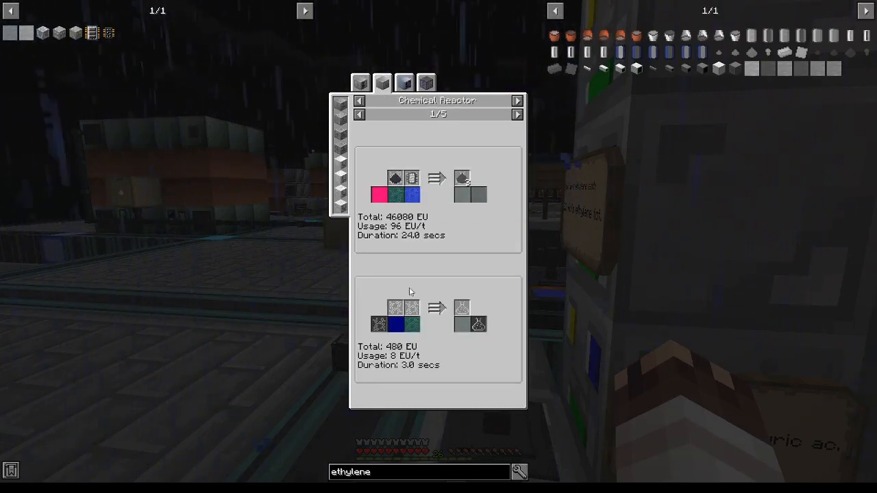
Review the electrolyzer recipes yielding chlorine, then the 2-second, 320 EU mixer recipe with salt.
left_click(383, 82)
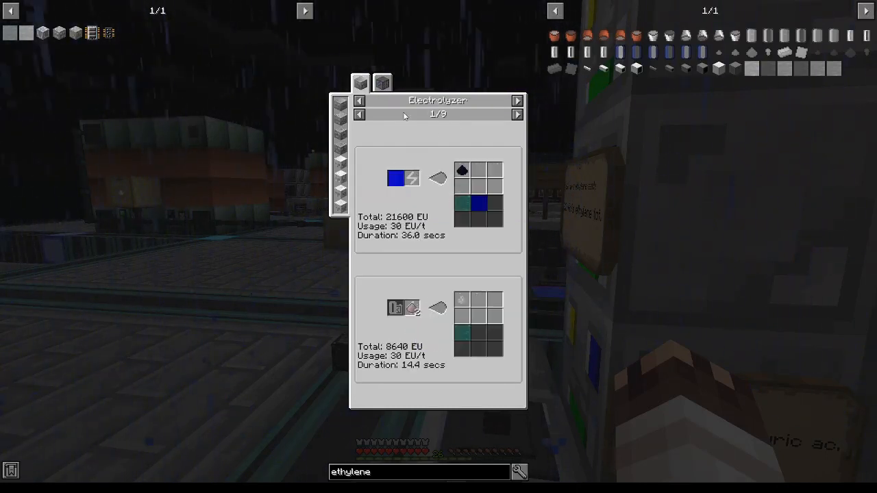
mouse_move(395, 178)
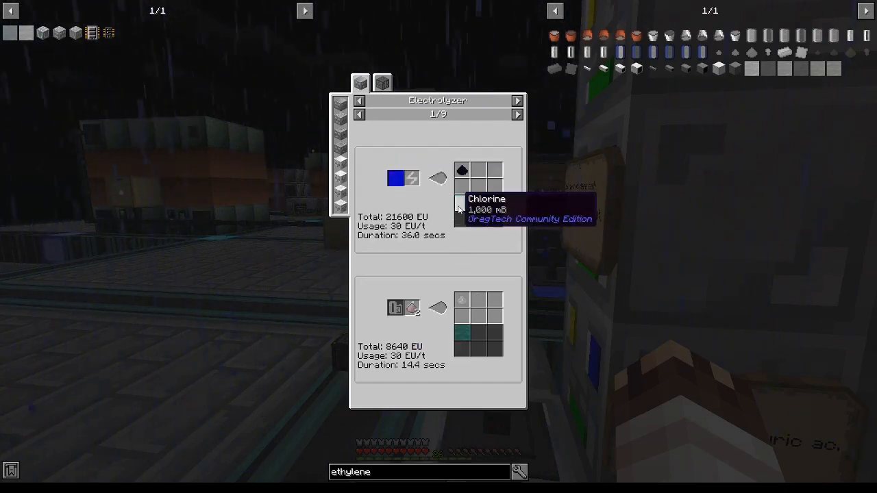
mouse_move(469, 307)
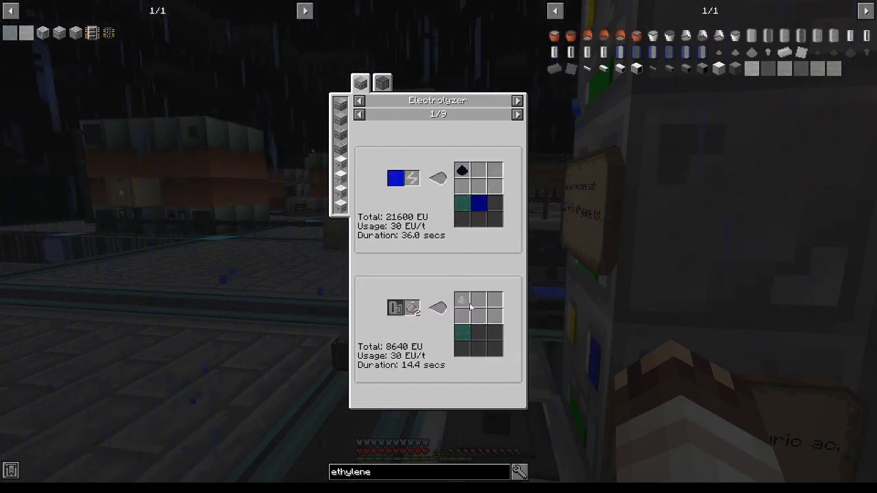
mouse_move(460, 303)
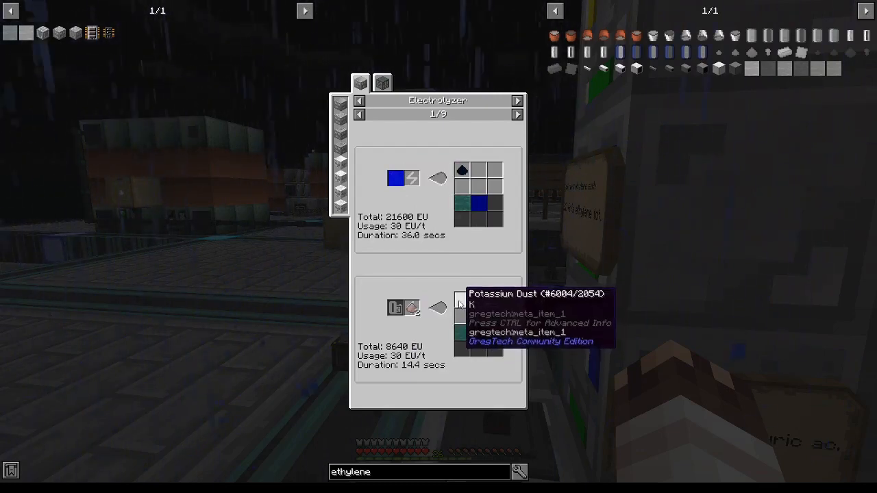
left_click(403, 82)
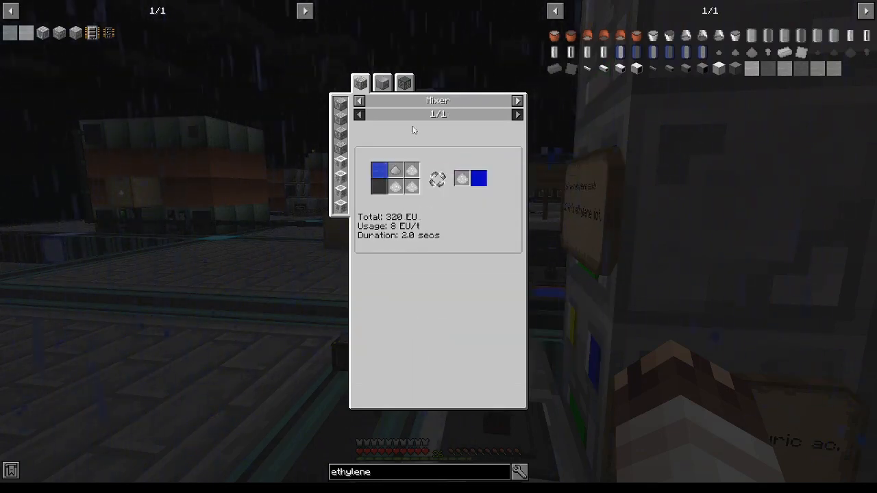
mouse_move(379, 169)
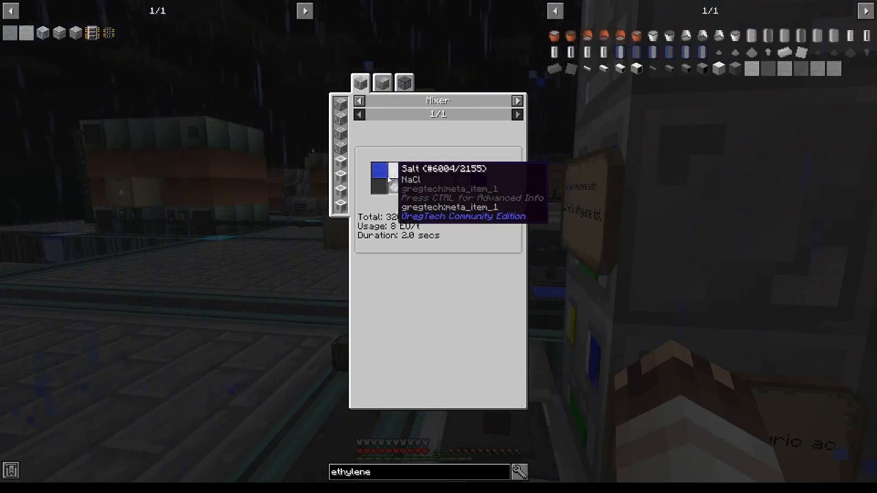
mouse_move(396, 180)
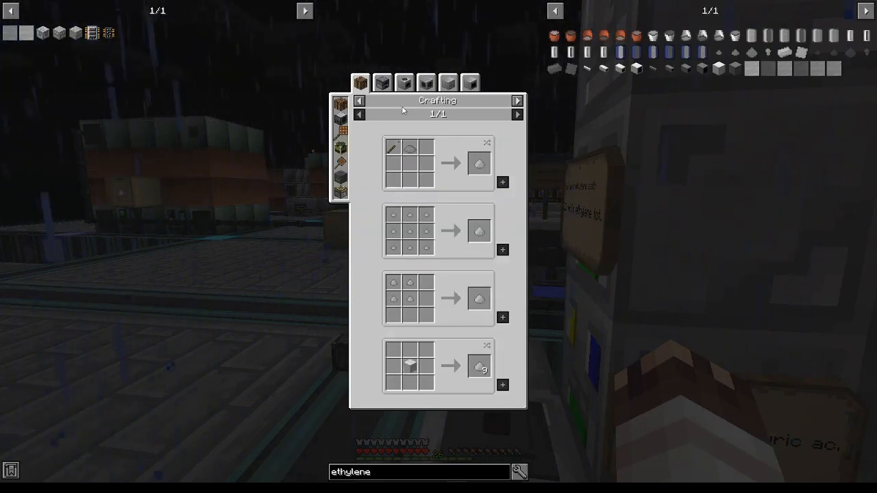
left_click(382, 82)
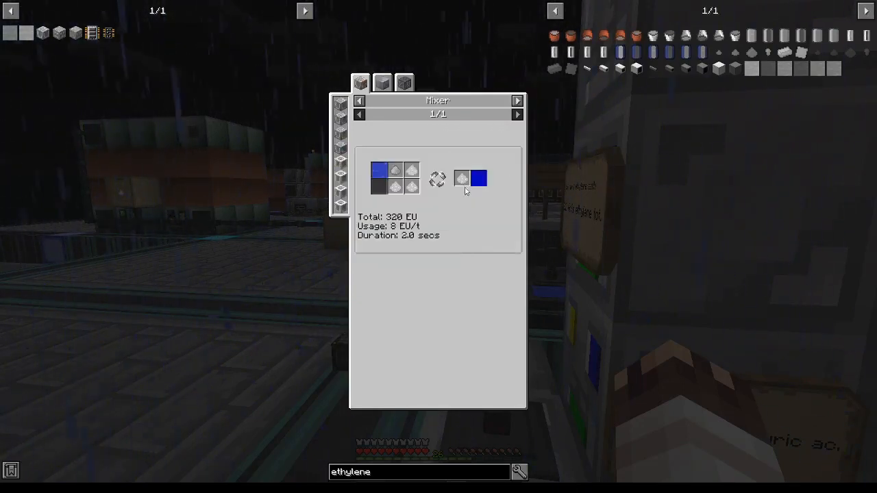
mouse_move(464, 210)
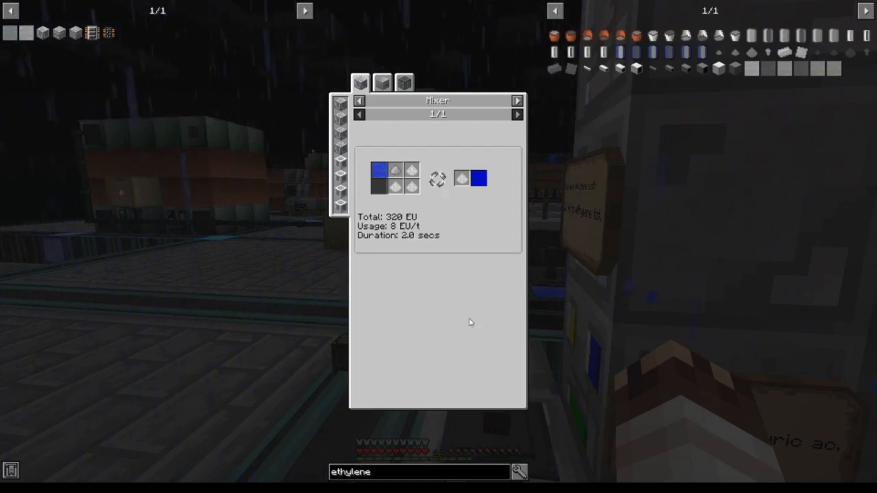
mouse_move(380, 170)
type("salt ore")
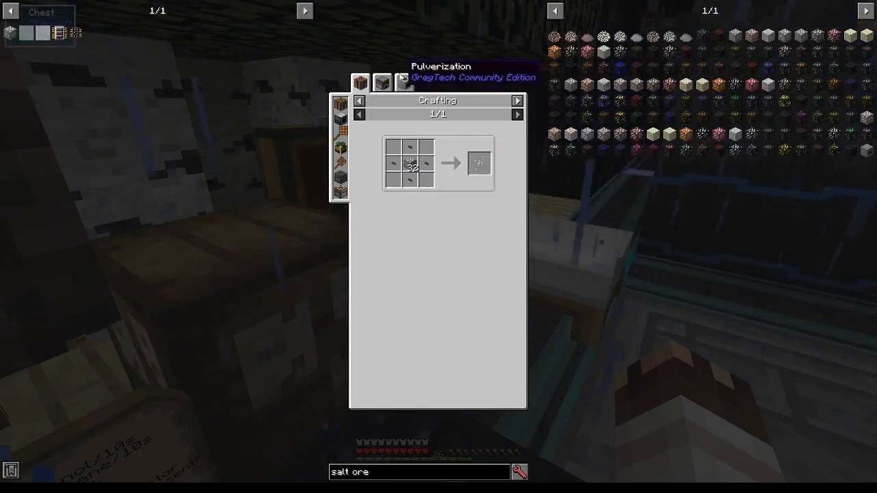
View the salt ore pulverization and centrifuge recipes, then return to the world.
left_click(404, 82)
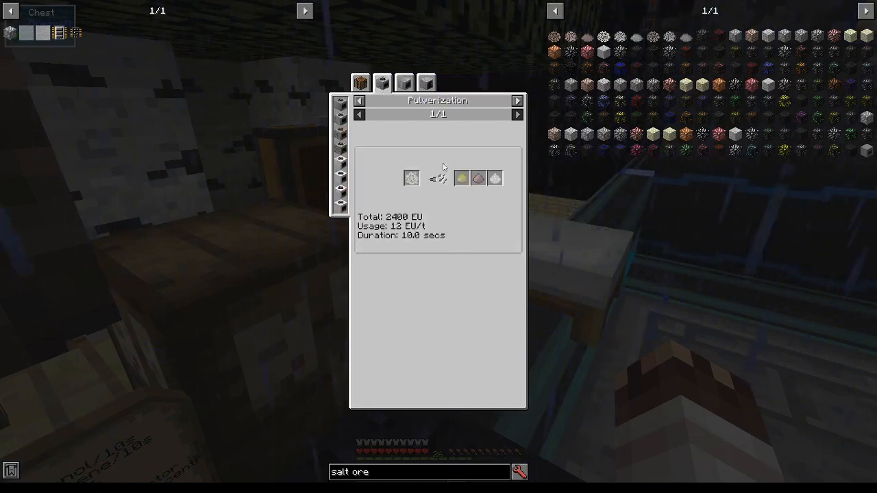
mouse_move(462, 178)
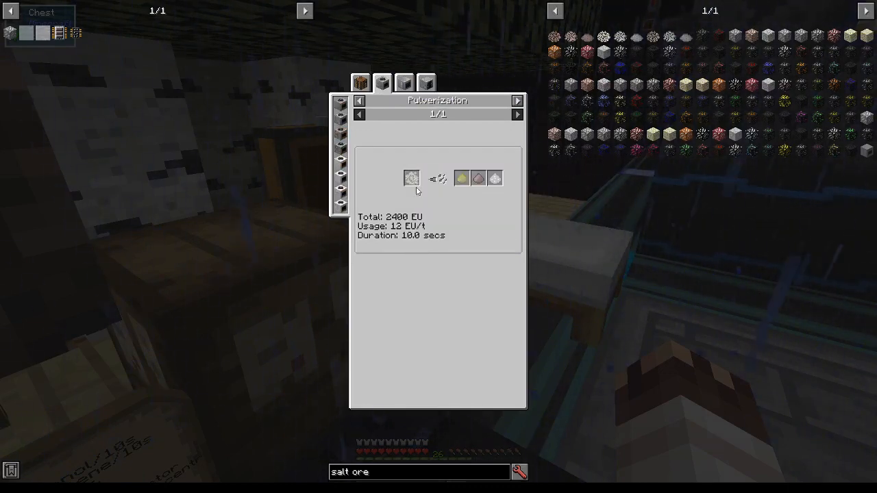
mouse_move(422, 195)
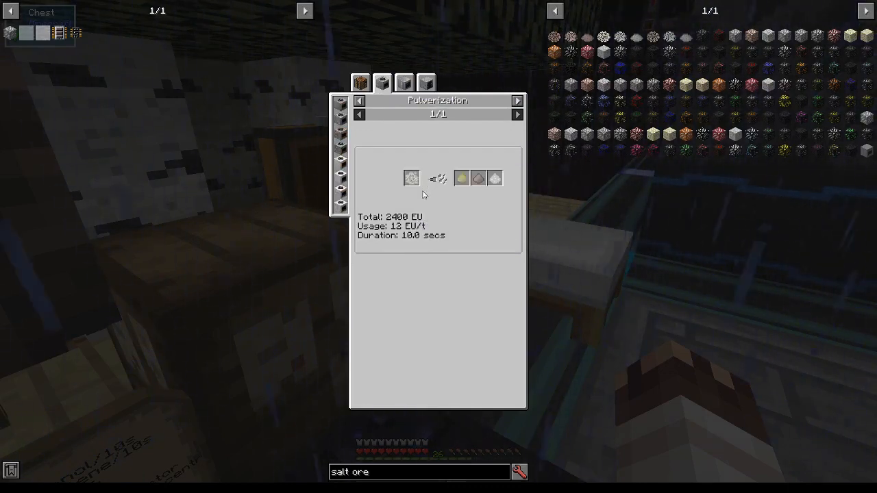
mouse_move(411, 178)
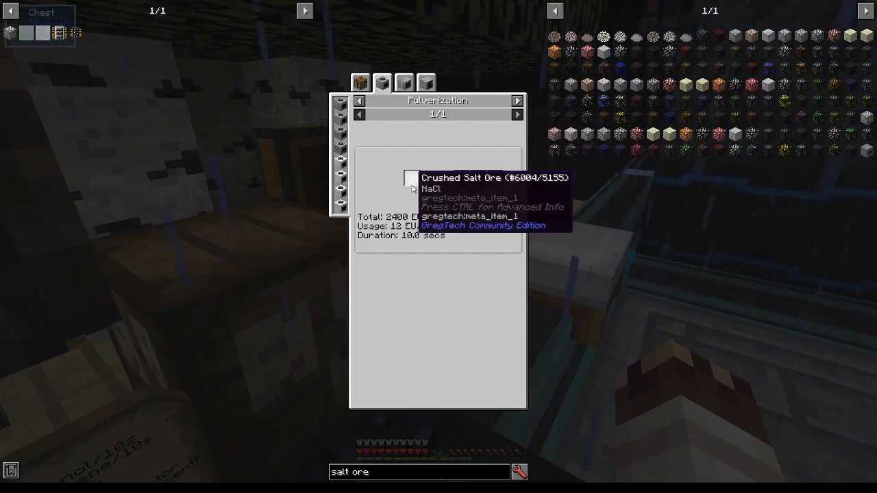
mouse_move(438, 212)
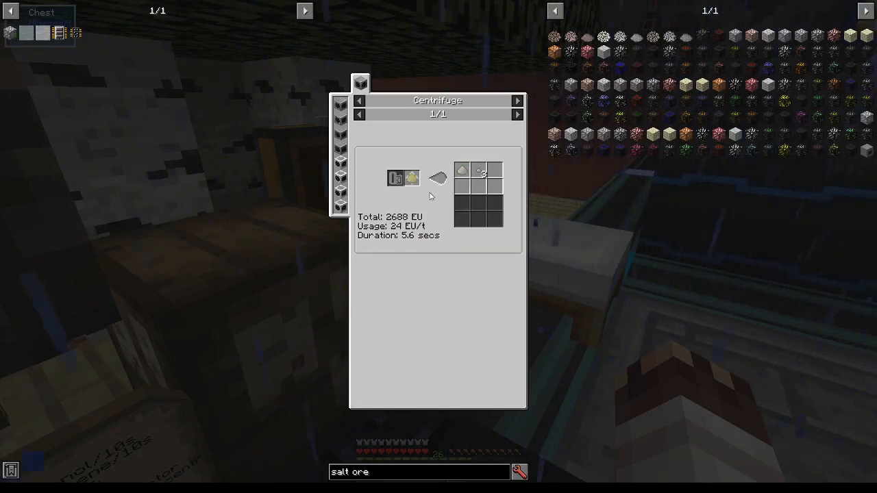
mouse_move(396, 178)
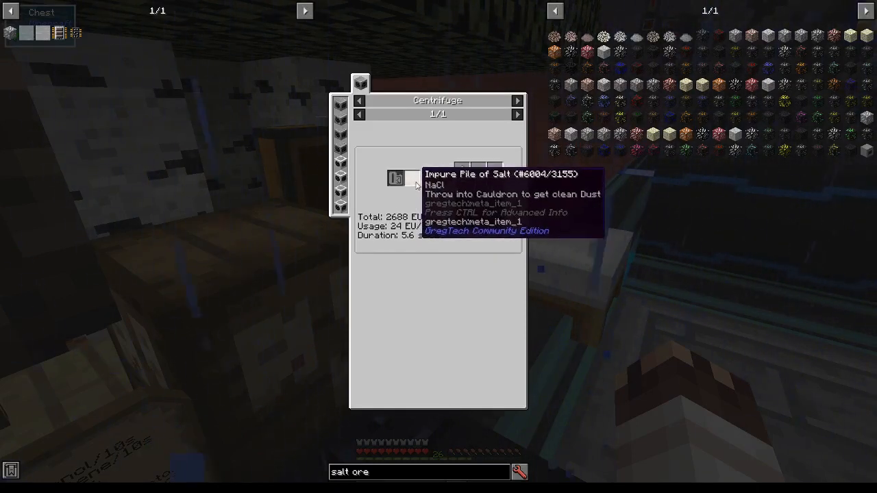
mouse_move(471, 203)
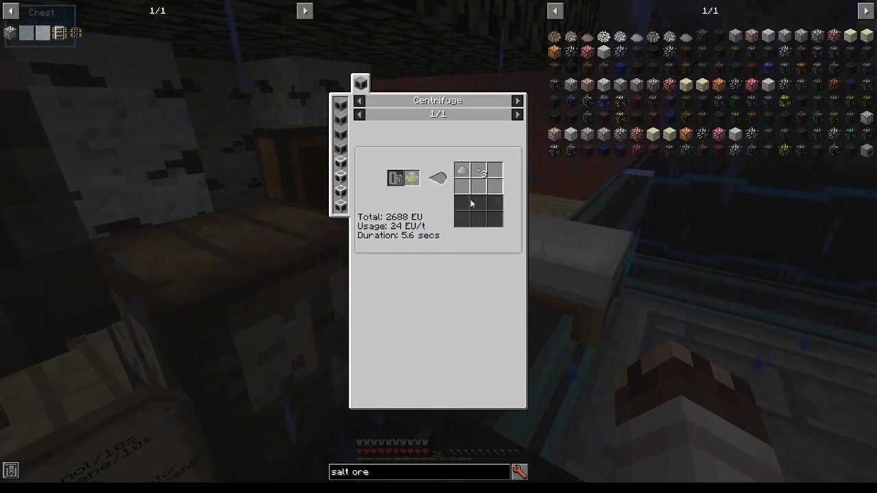
key("Escape")
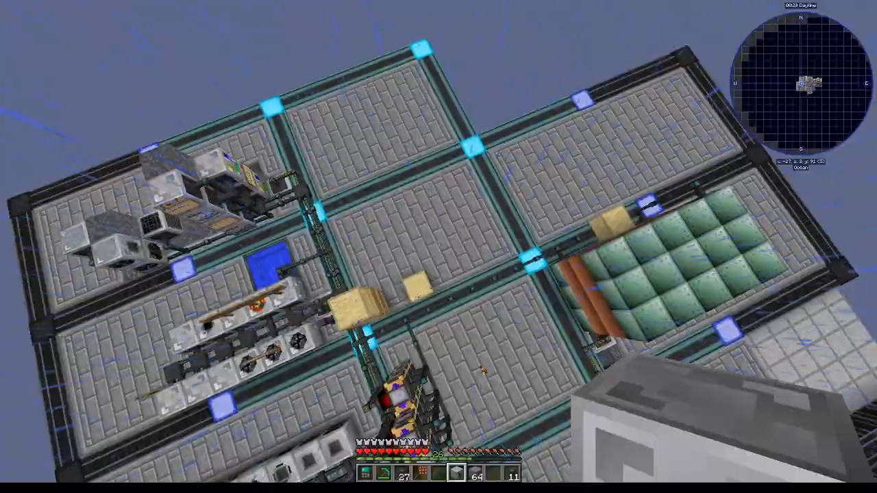
mouse_move(438, 247)
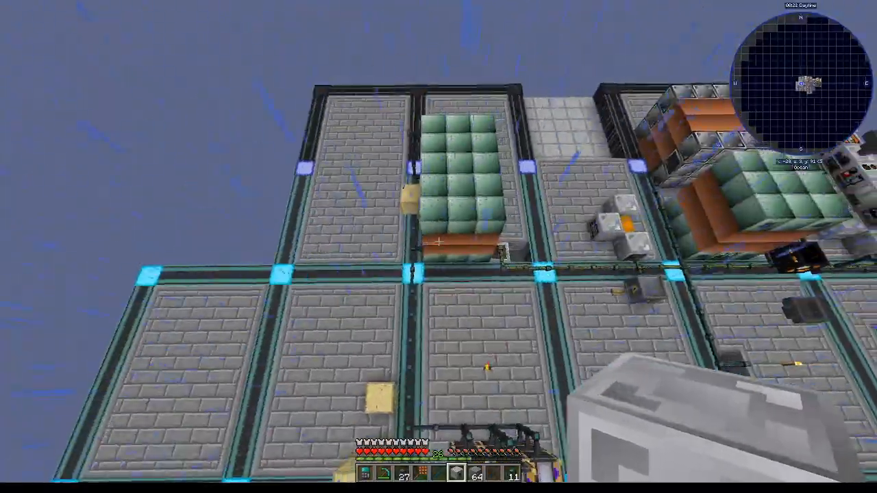
mouse_move(439, 246)
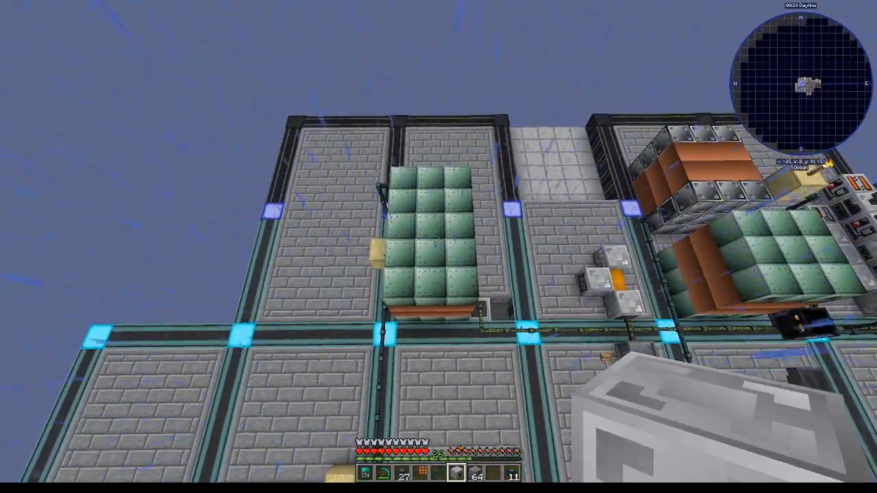
mouse_move(438, 247)
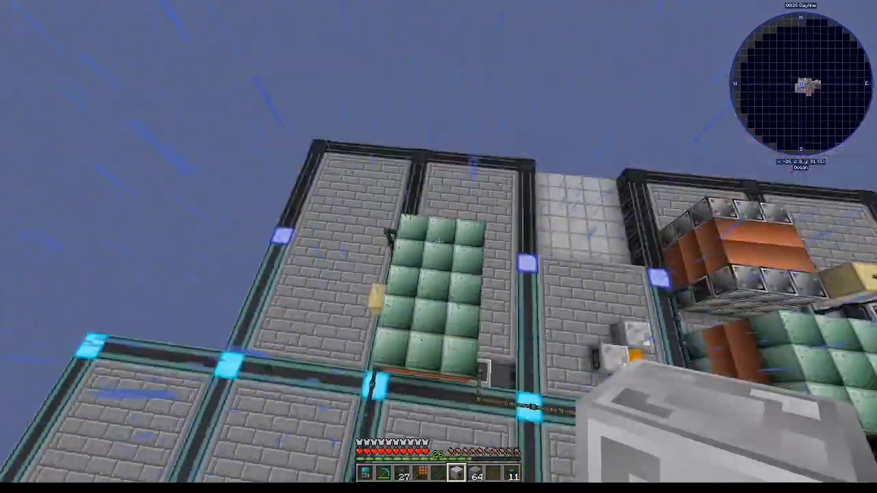
mouse_move(438, 247)
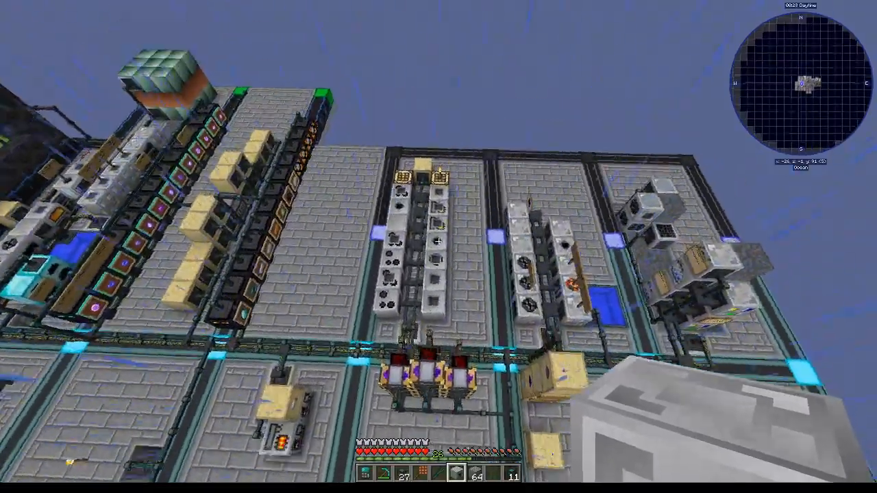
mouse_move(439, 247)
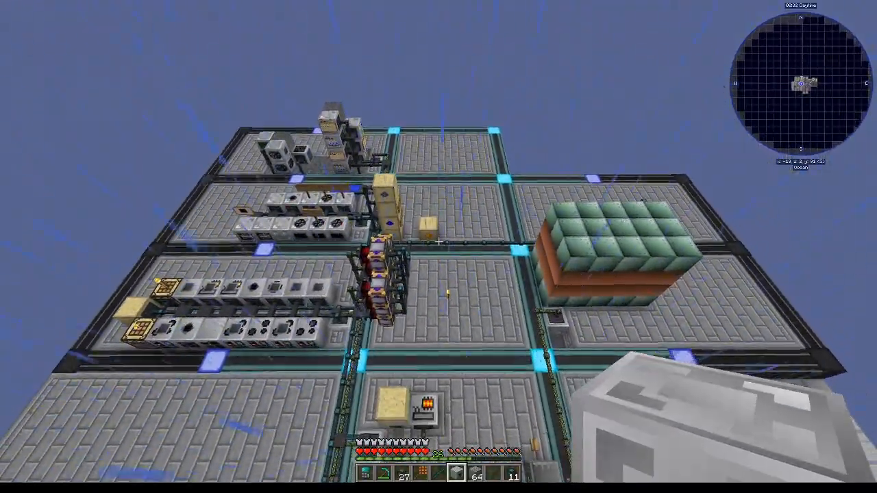
mouse_move(439, 247)
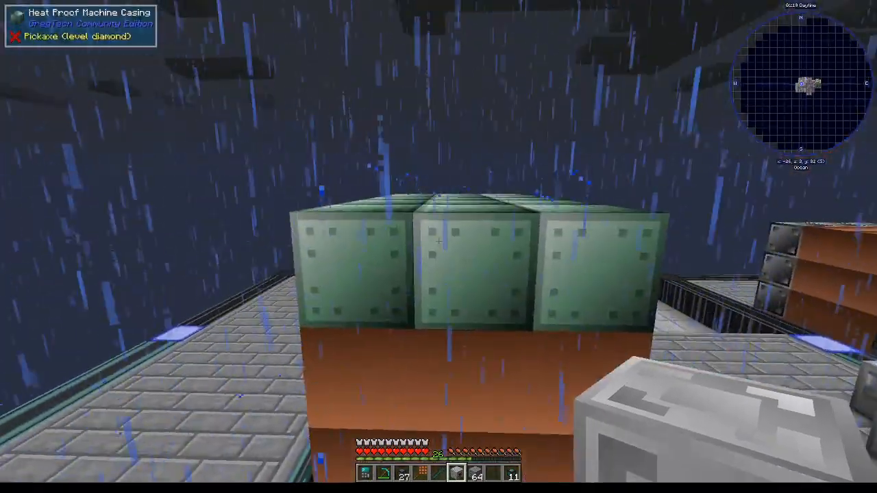
mouse_move(439, 246)
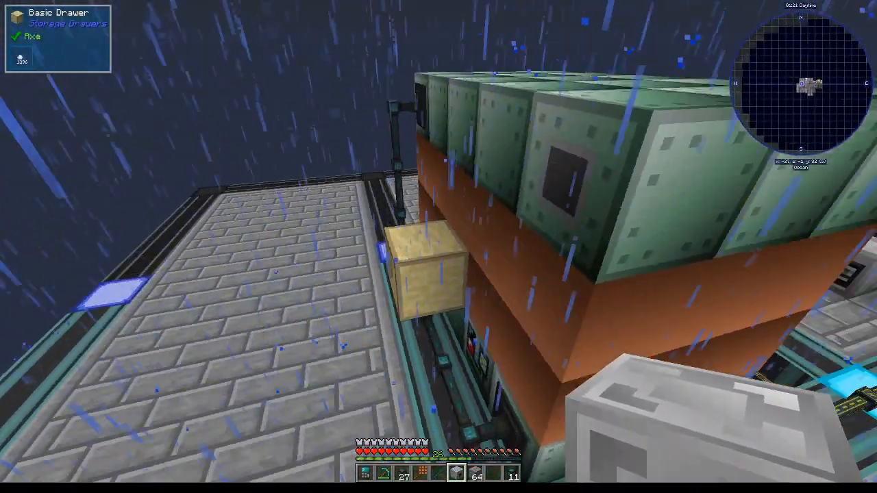
mouse_move(438, 247)
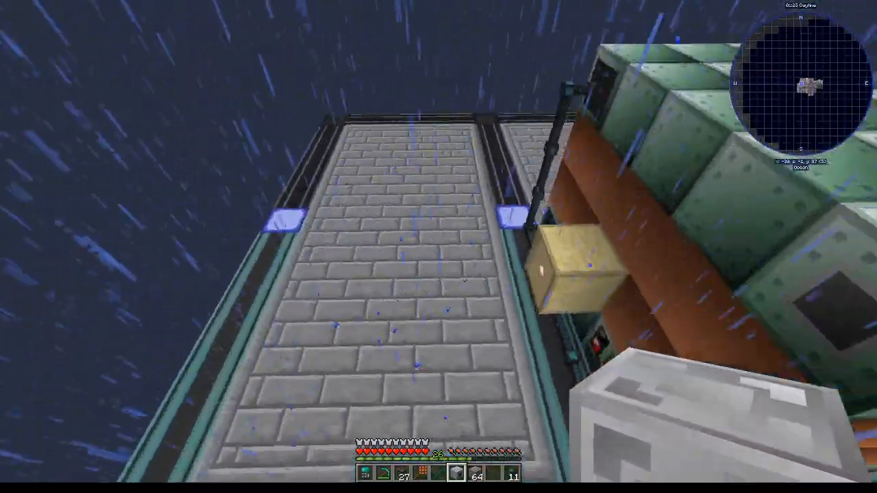
mouse_move(438, 247)
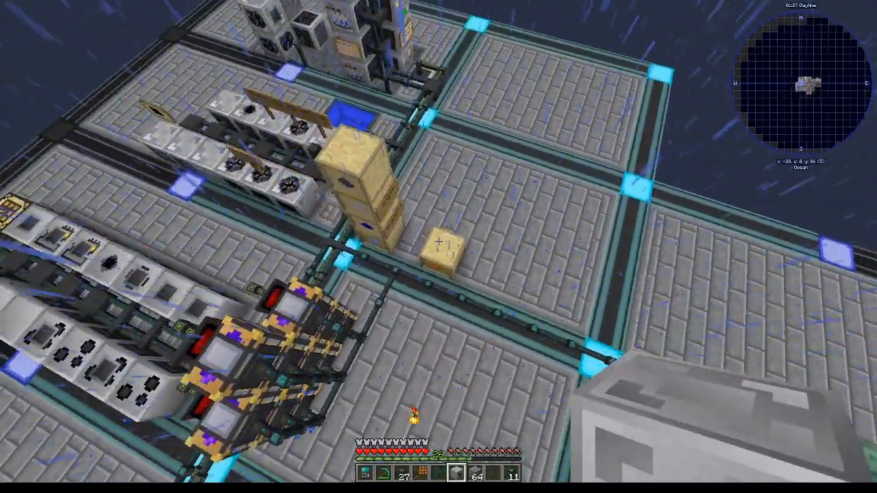
mouse_move(438, 244)
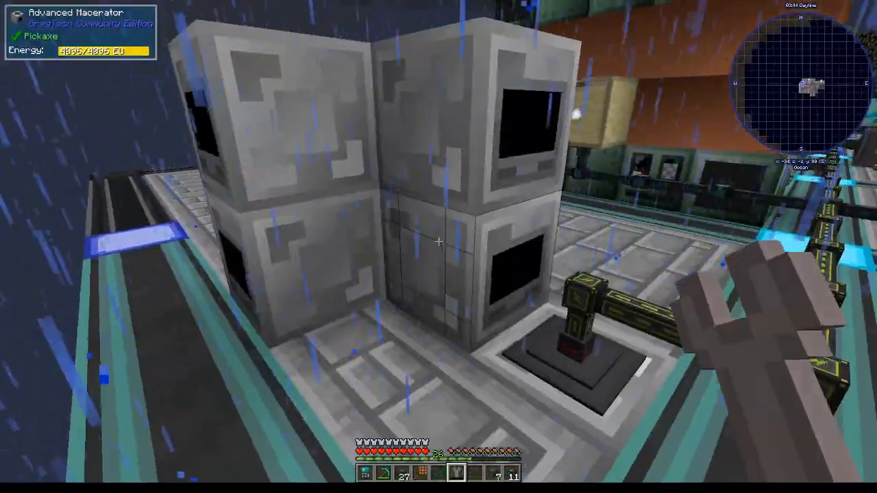
mouse_move(439, 247)
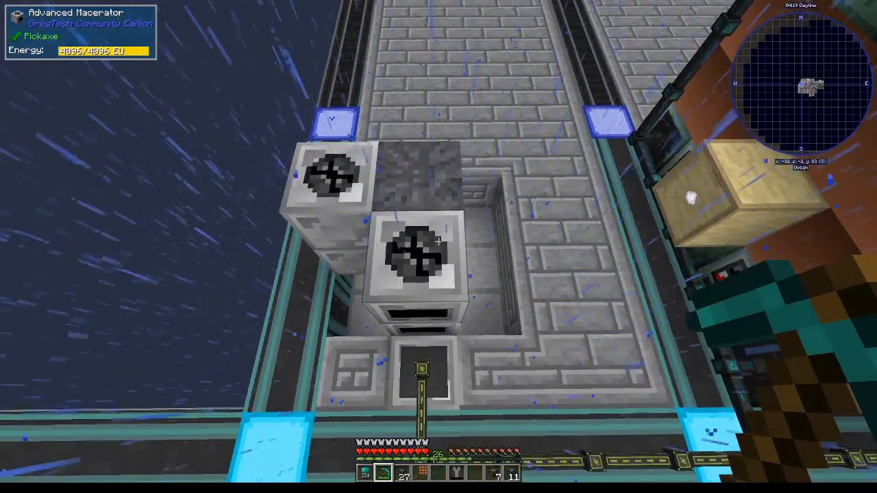
mouse_move(438, 239)
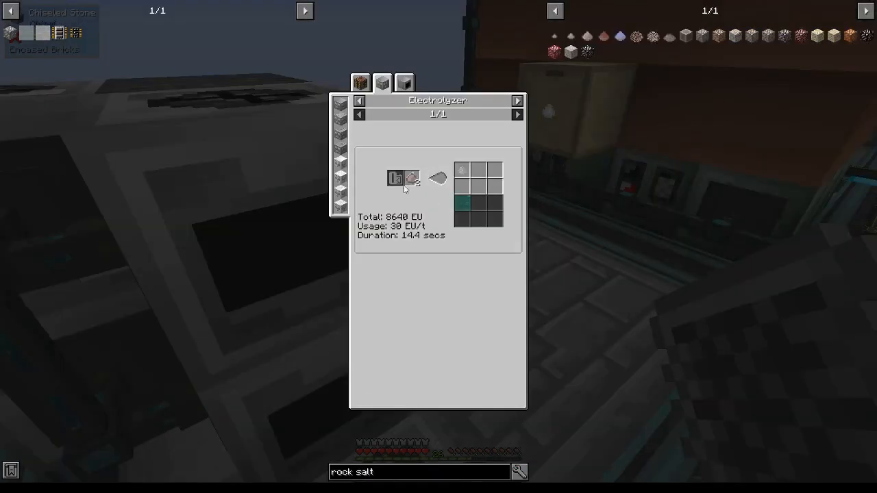
mouse_move(411, 179)
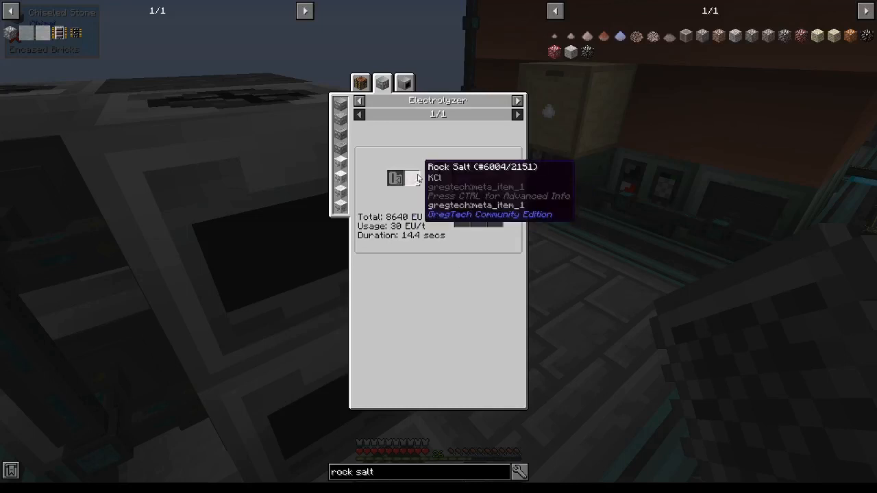
mouse_move(438, 178)
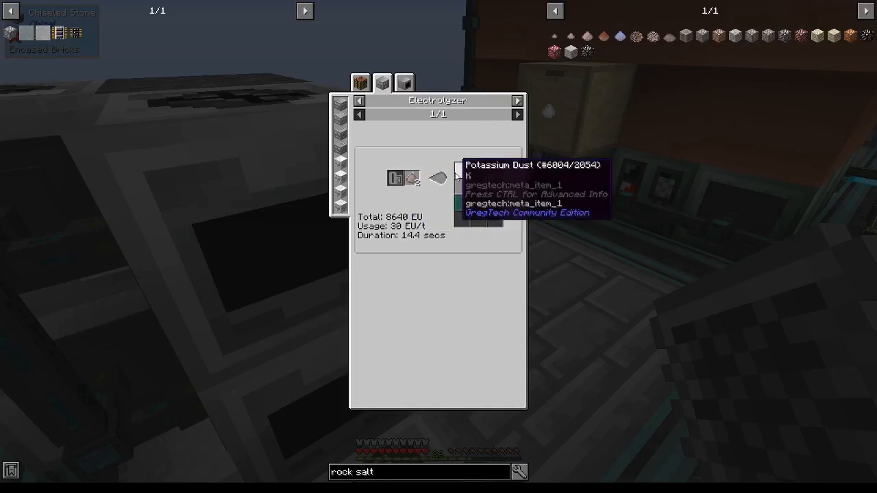
mouse_move(461, 175)
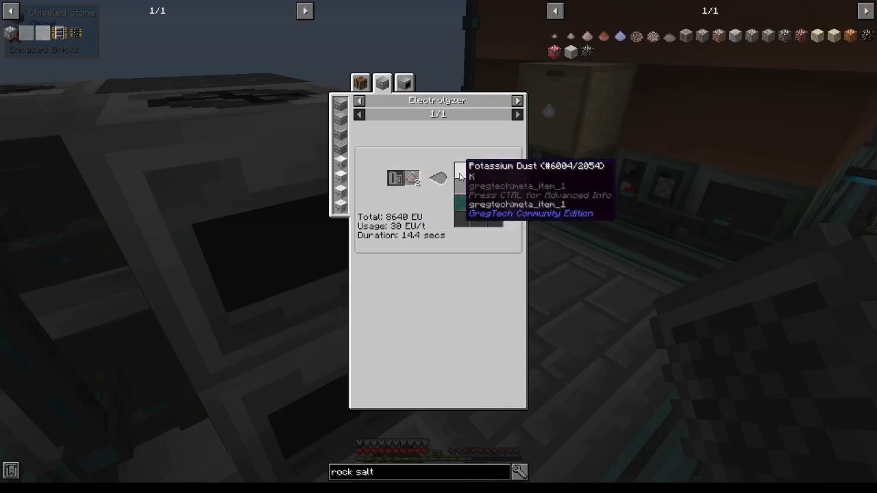
mouse_move(471, 232)
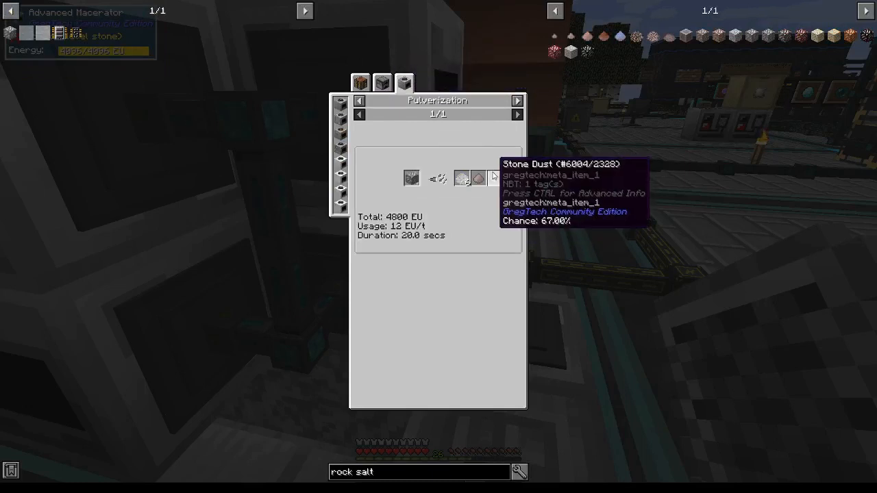
mouse_move(460, 178)
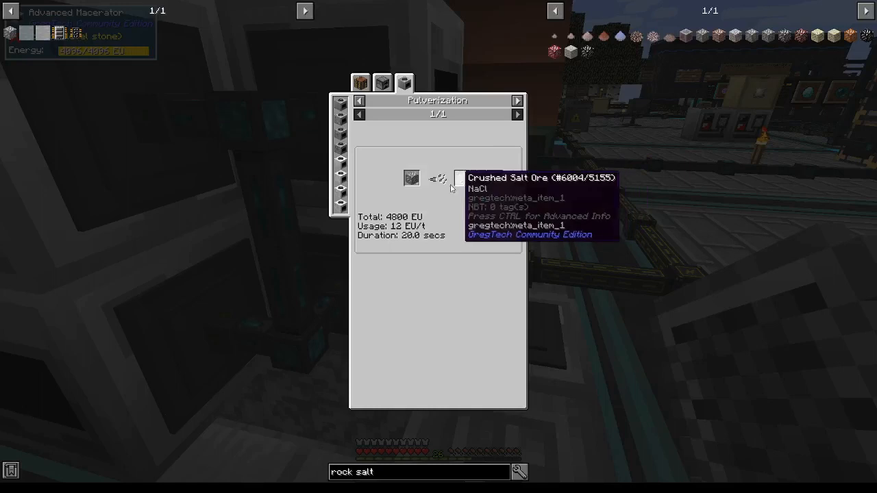
mouse_move(478, 178)
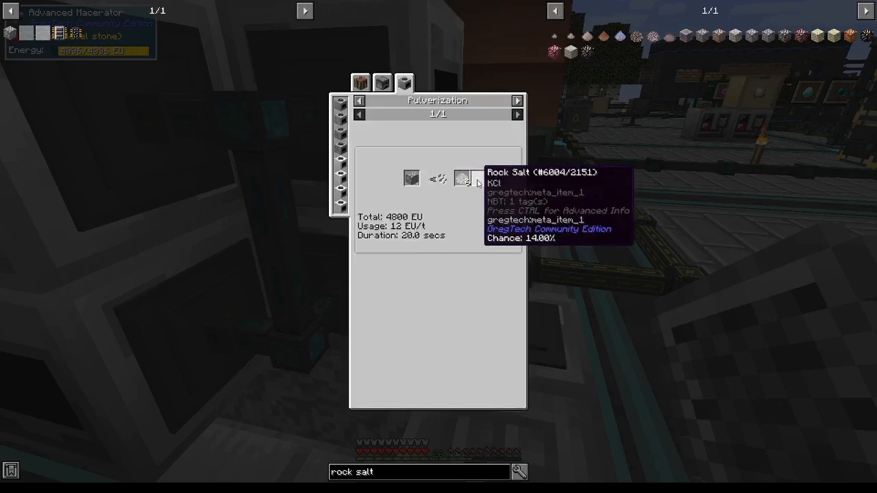
mouse_move(478, 178)
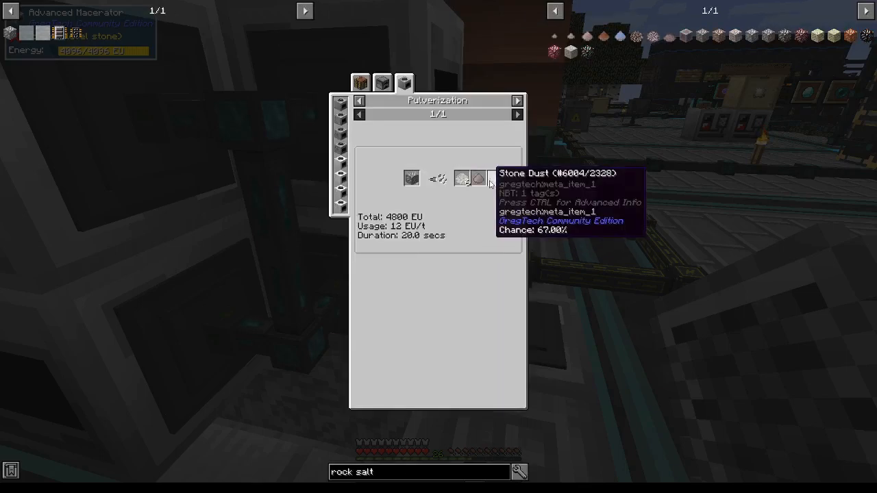
mouse_move(479, 178)
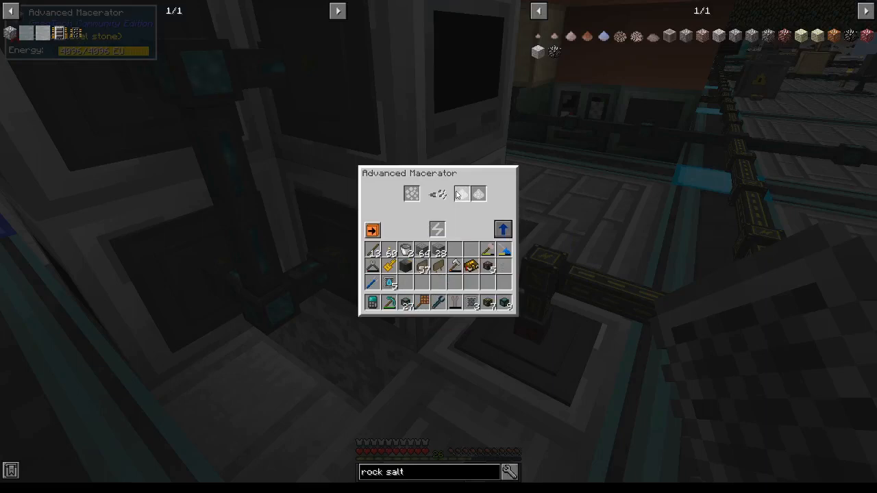
Check the stone dust pulverization recipe (4,000 EU, 20 s) and leave the macerator and conduit screens.
key("Escape")
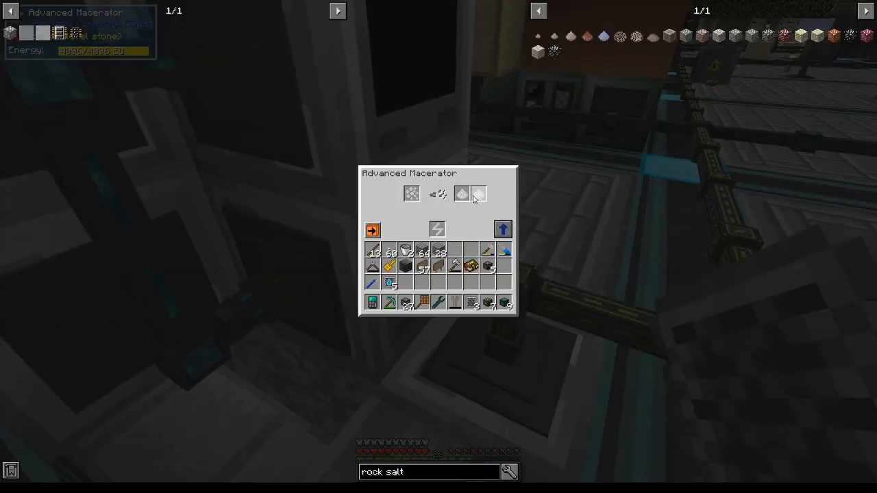
key("Escape")
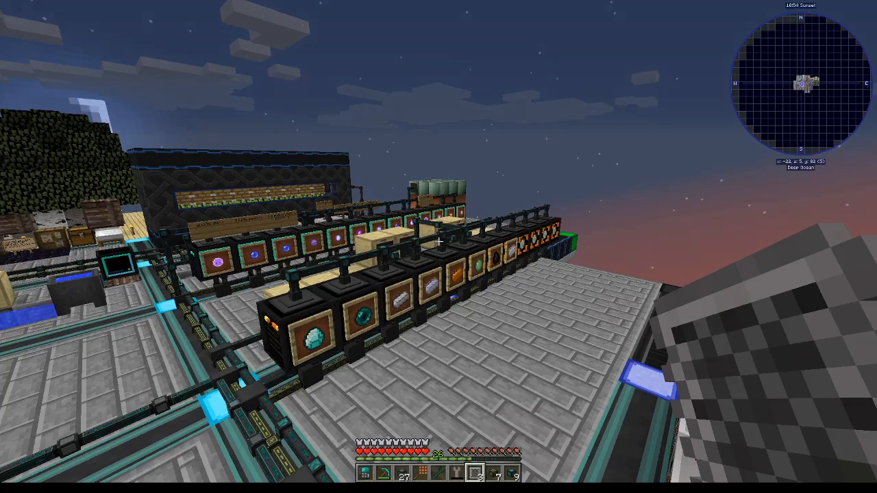
mouse_move(438, 247)
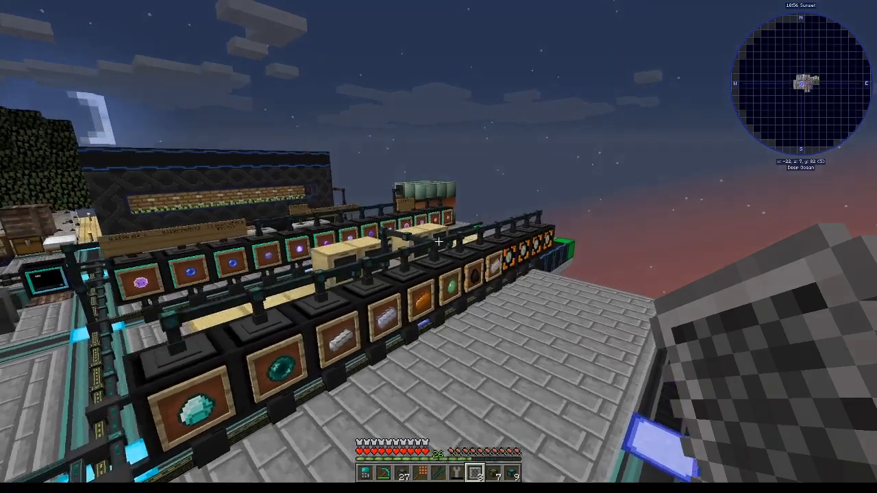
mouse_move(439, 247)
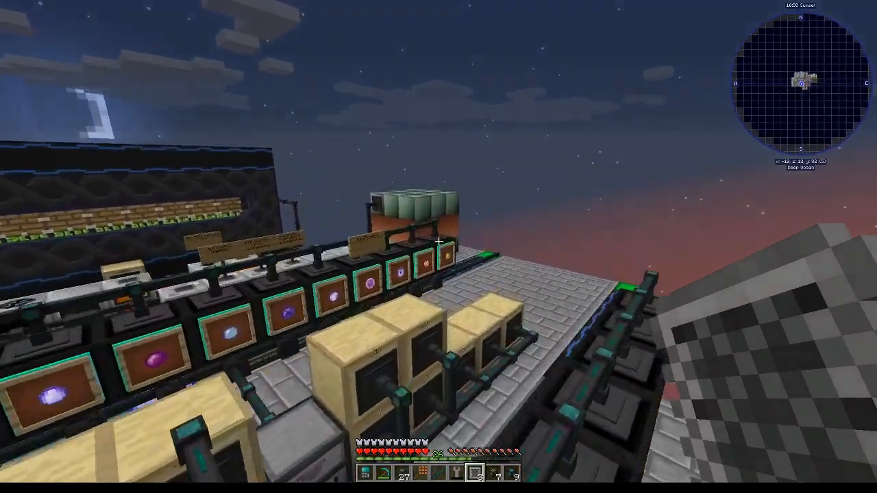
mouse_move(438, 247)
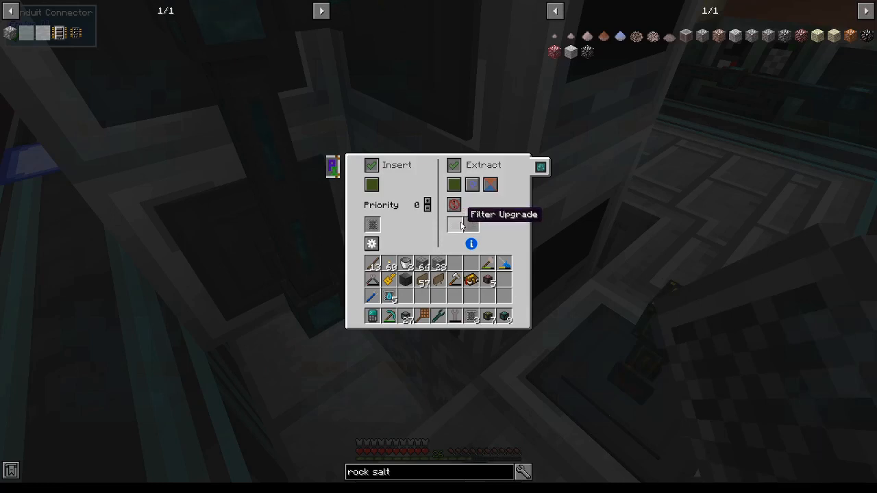
key("Escape")
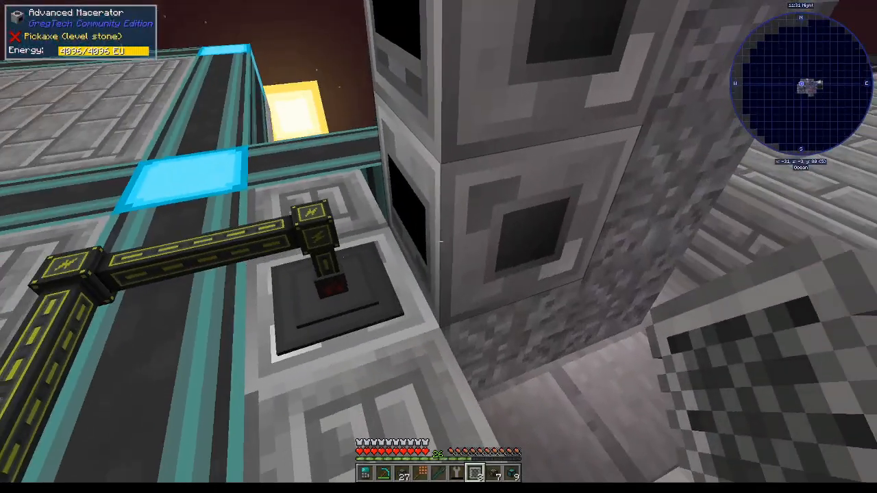
mouse_move(439, 247)
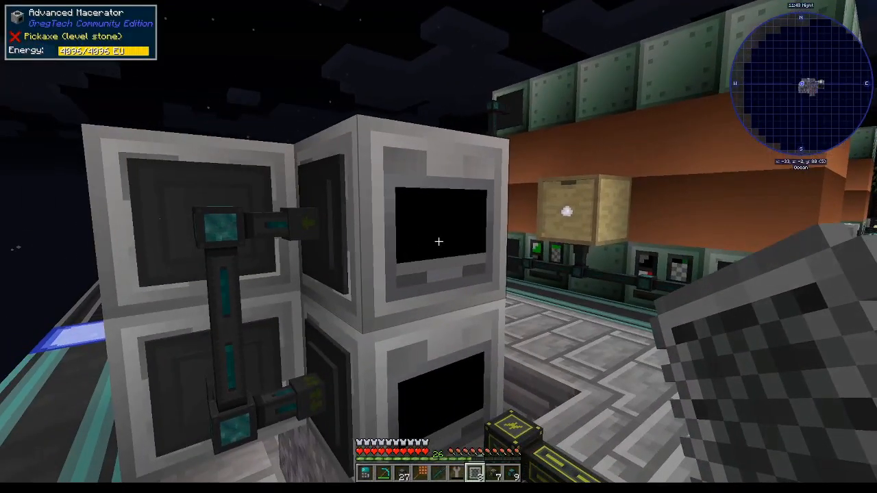
mouse_move(438, 247)
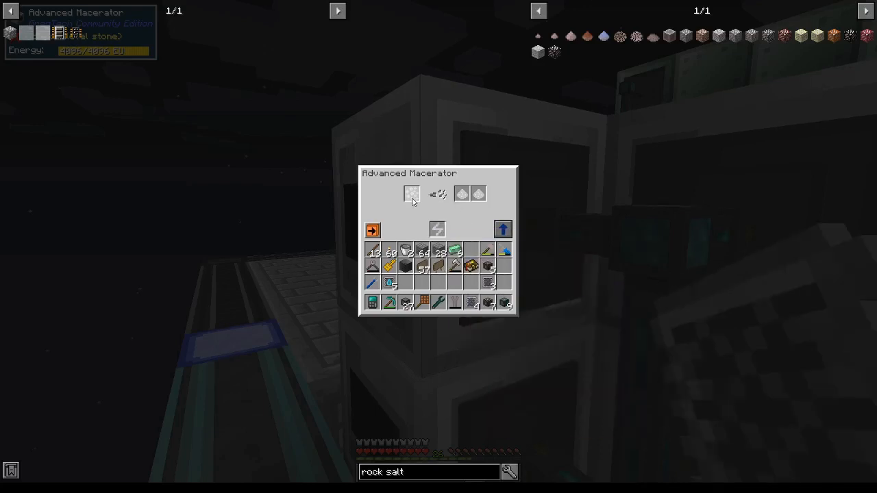
Look up salt ore recipes in JEI and put impure pile of salt into the conduit's Basic Item Filter.
key("Escape")
type("salt ore")
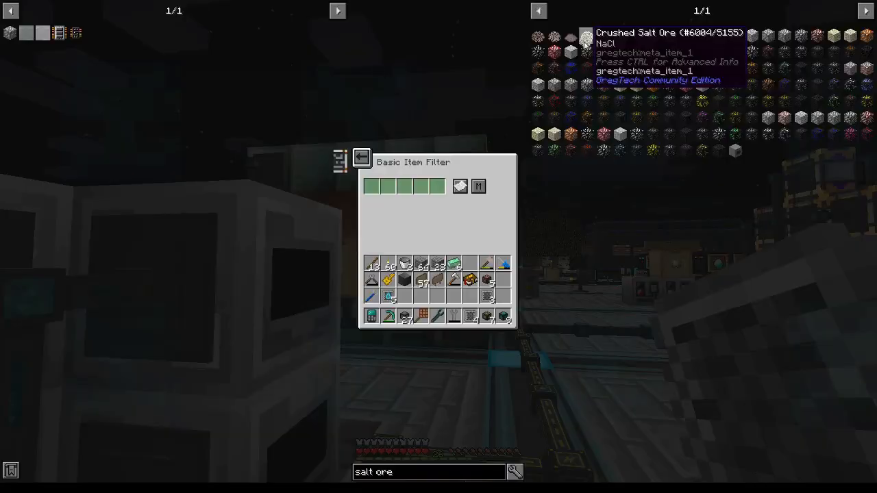
left_click(362, 158)
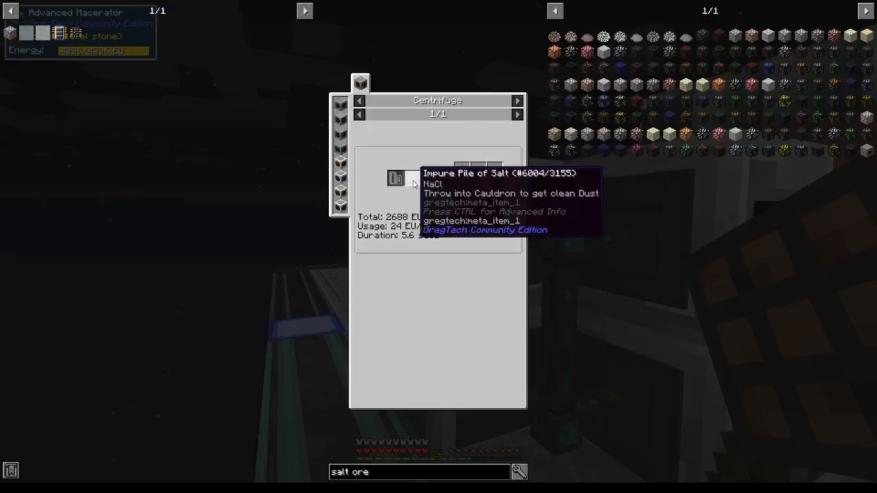
key("Escape")
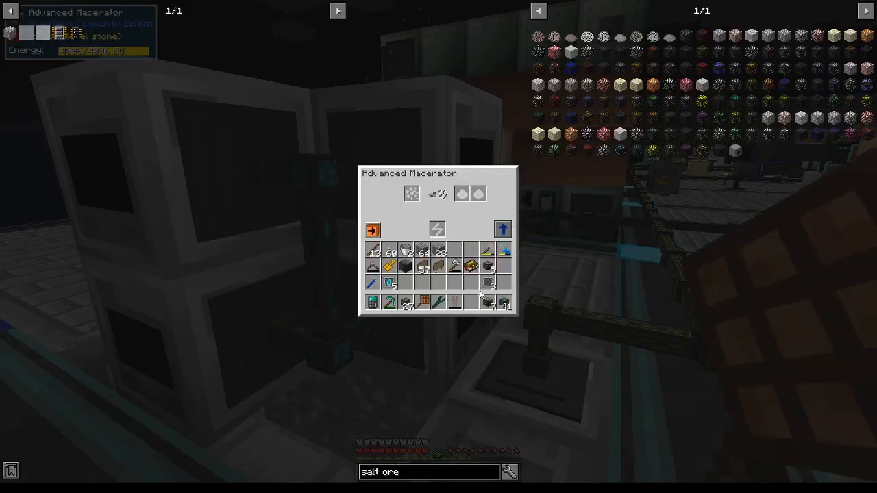
key("Escape")
type("impure ")
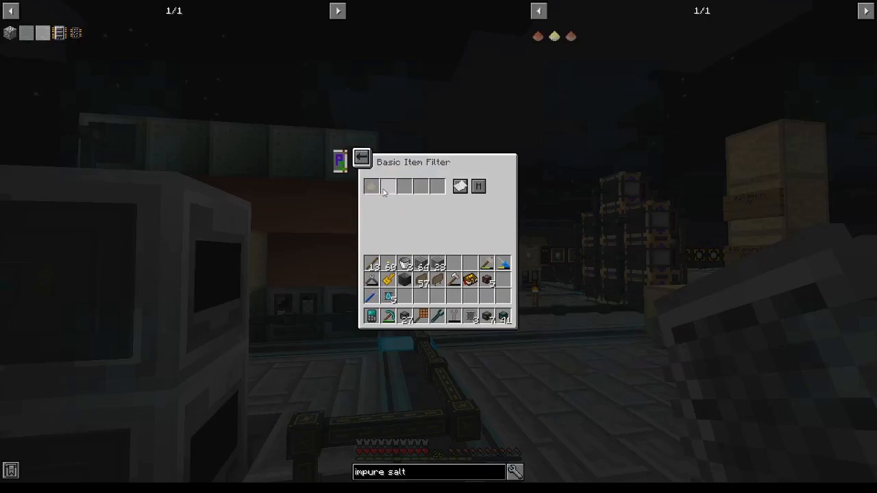
key("Escape")
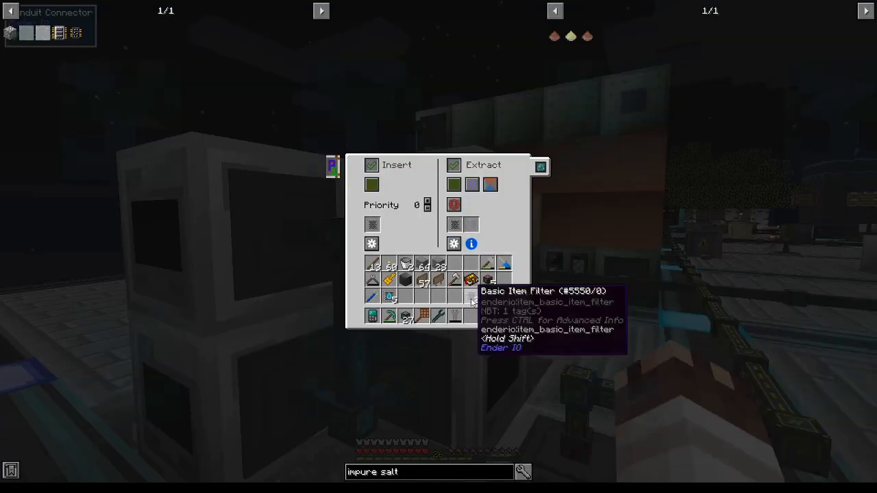
key("Escape")
type("stone dust")
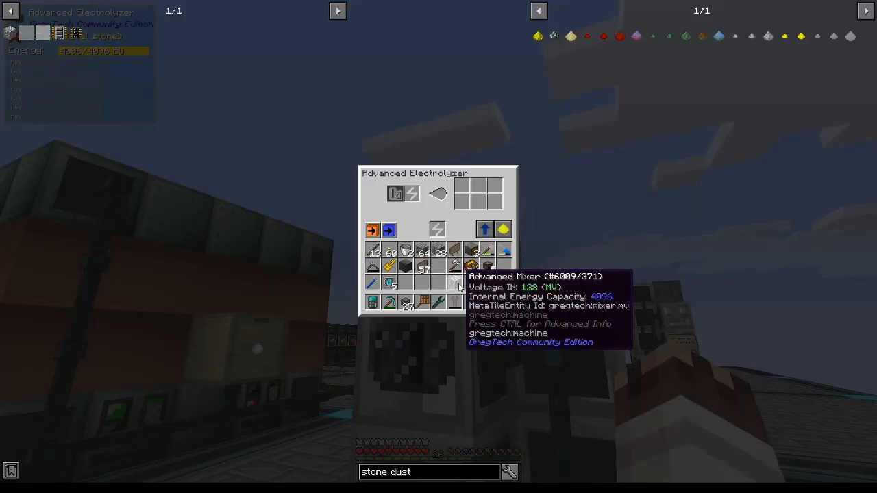
Look up the trash can crafting recipe, then leave the item filter screen for the next conduit.
key("Escape")
type("trash ca")
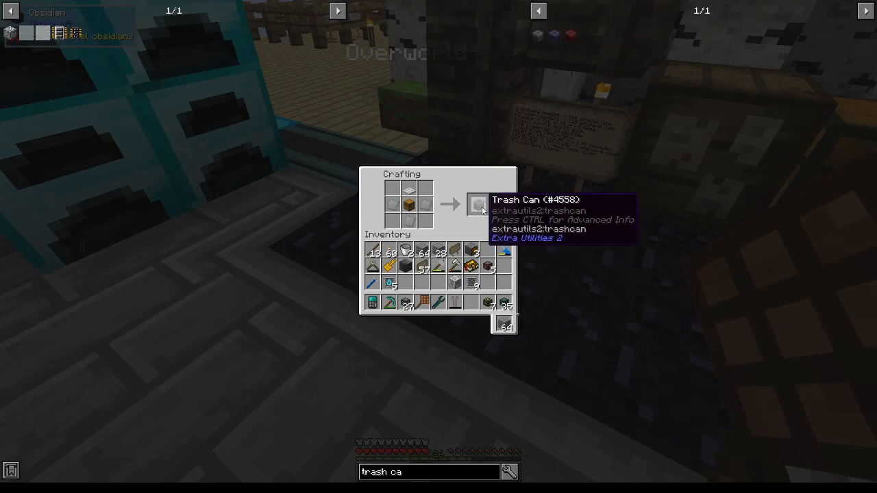
key("Escape")
type("potassium")
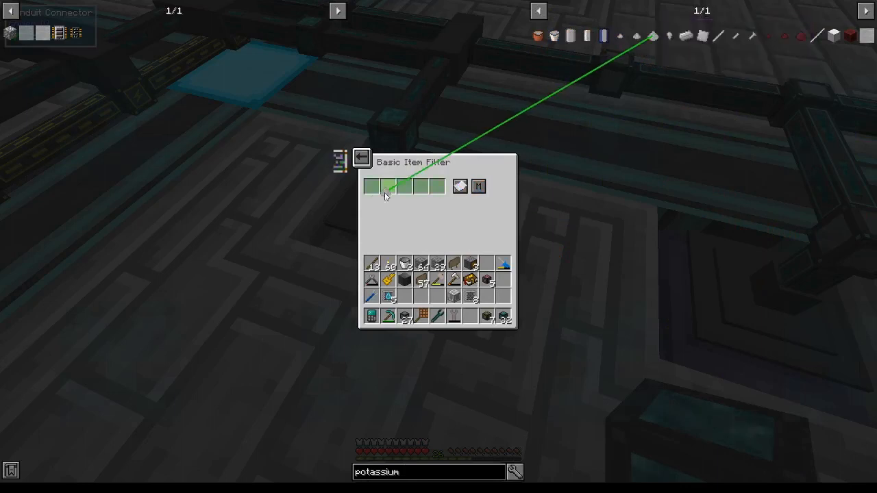
key("Escape")
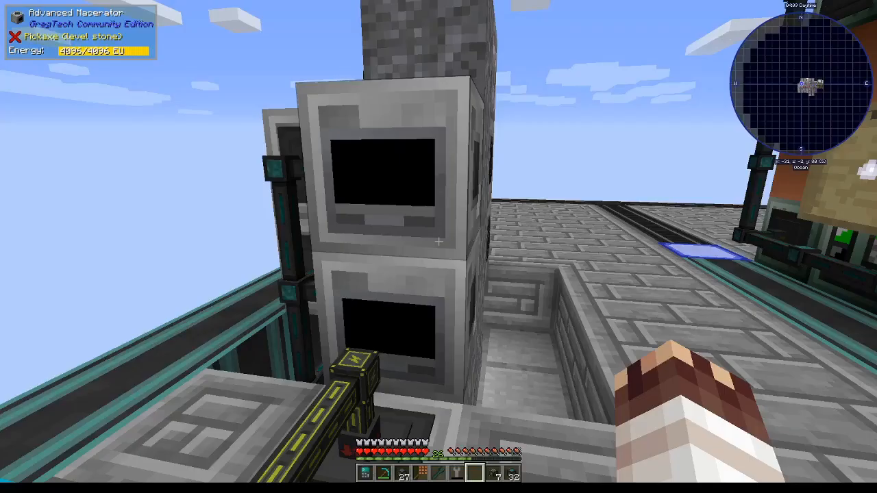
mouse_move(439, 247)
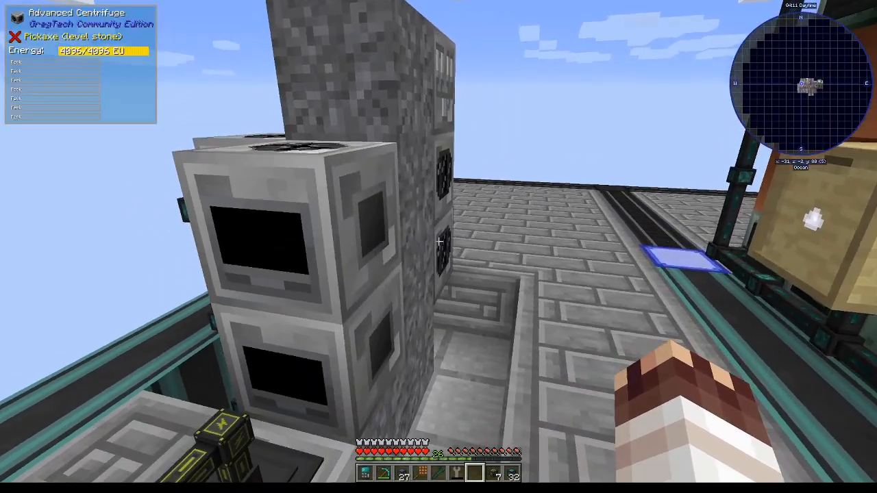
mouse_move(438, 246)
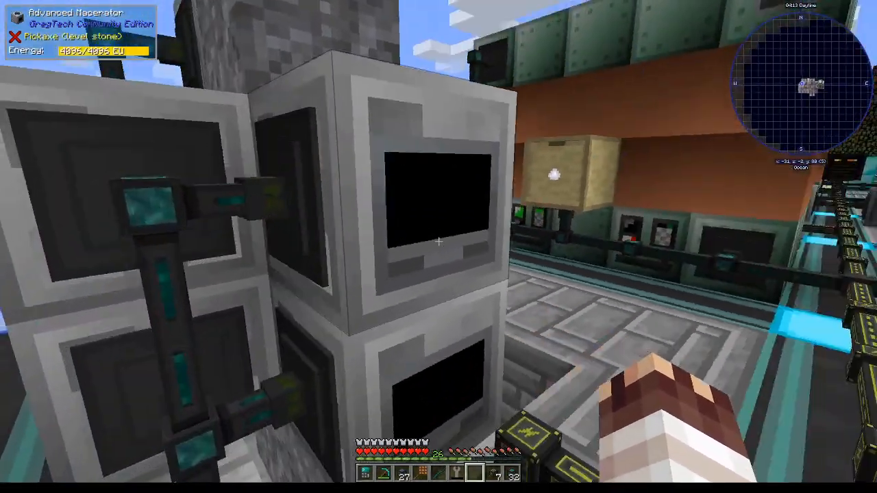
mouse_move(439, 246)
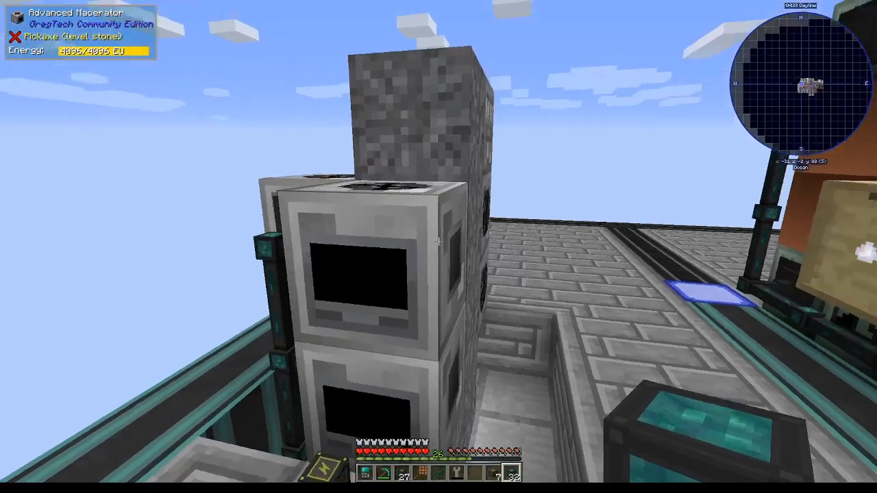
mouse_move(438, 247)
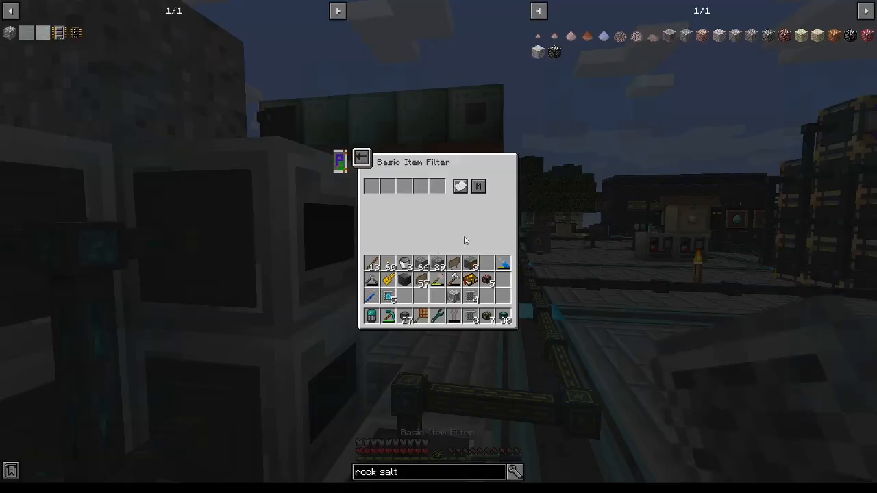
mouse_move(453, 263)
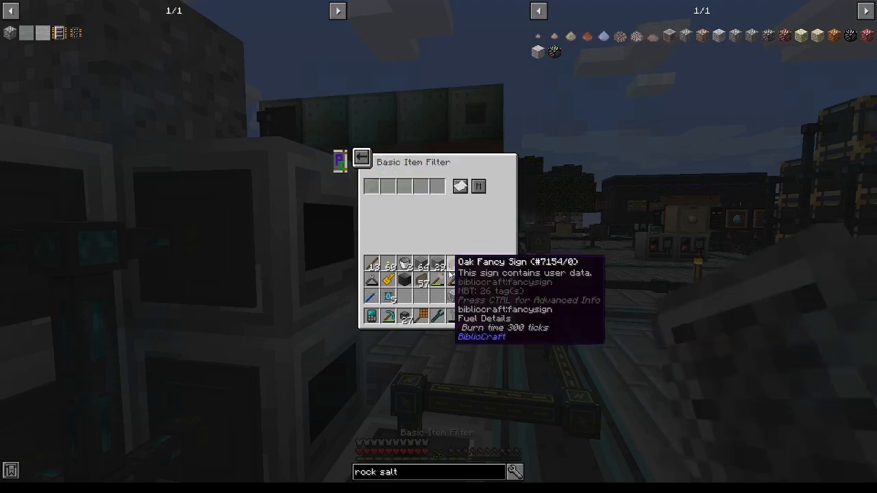
Check the ethylene reactor's 26,000 mB tank, then view stone dust recipes on the Electrolyzer tab.
key("Escape")
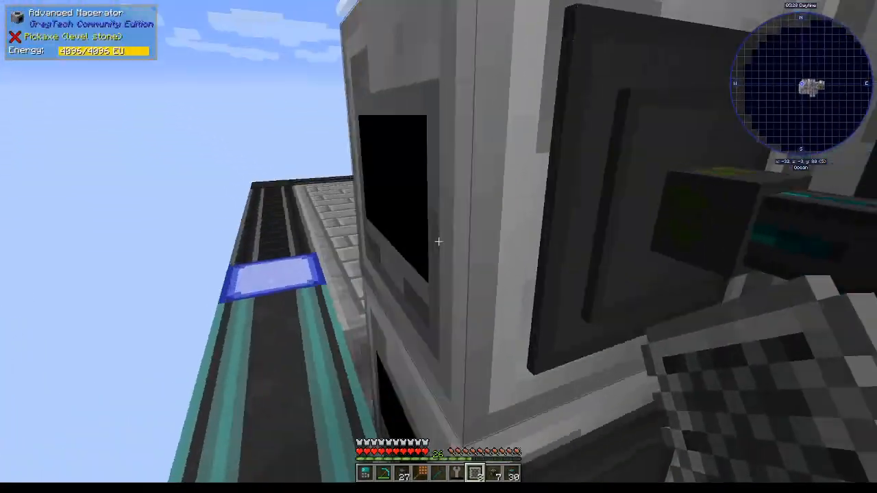
mouse_move(439, 247)
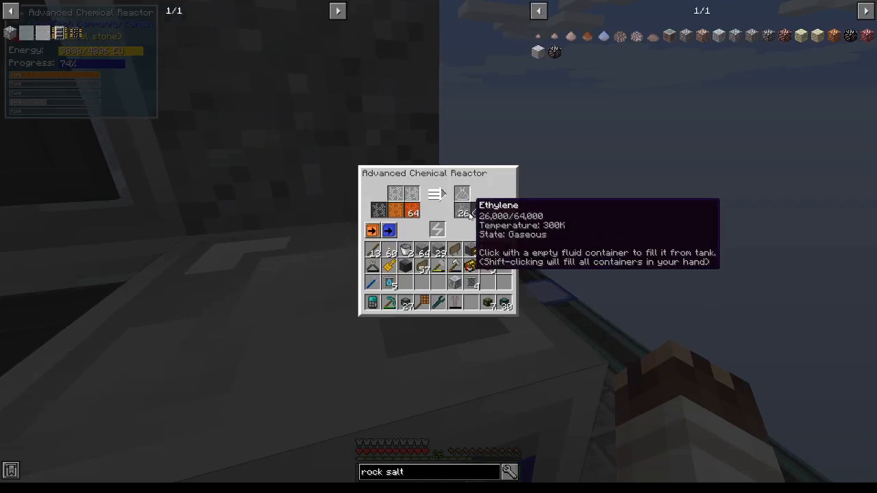
key("Escape")
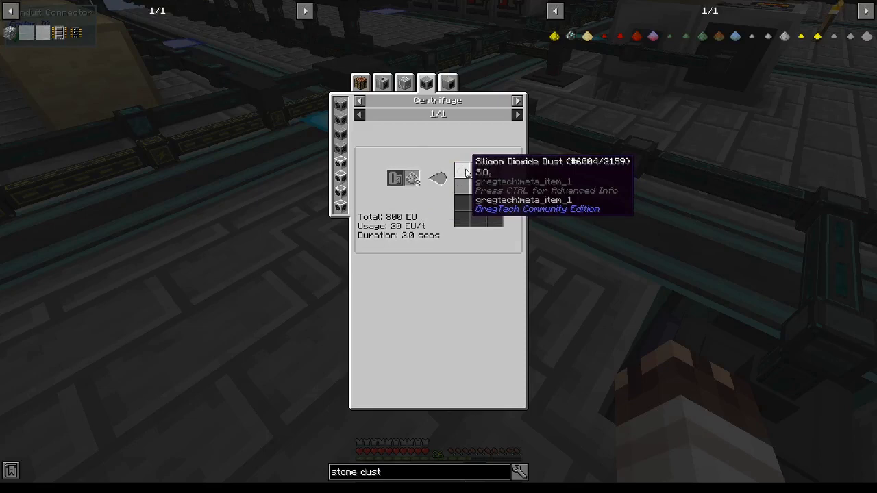
left_click(381, 82)
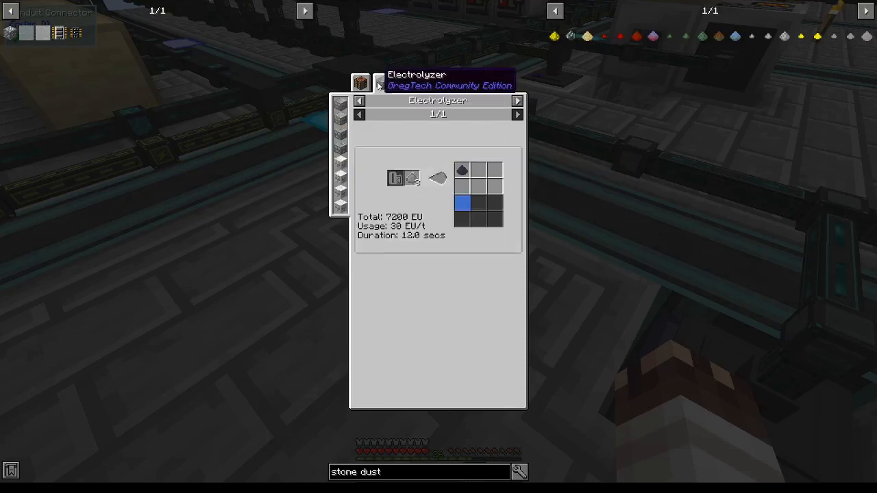
mouse_move(462, 170)
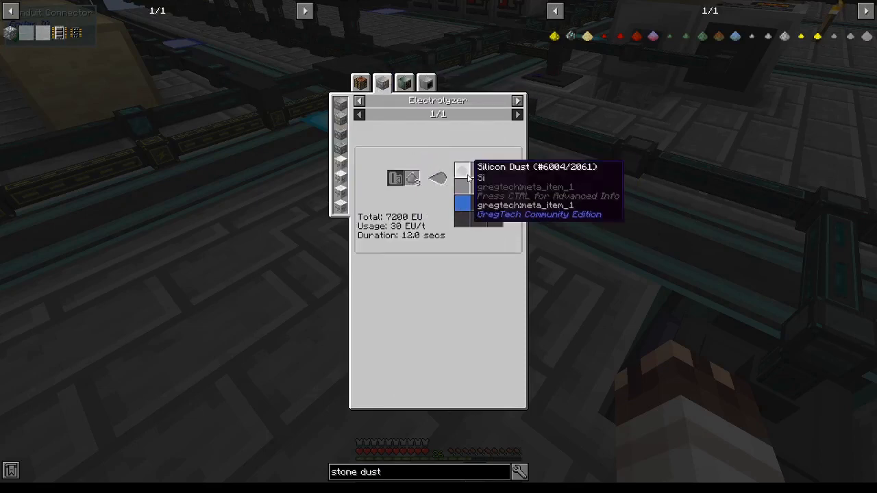
mouse_move(463, 203)
type("salt")
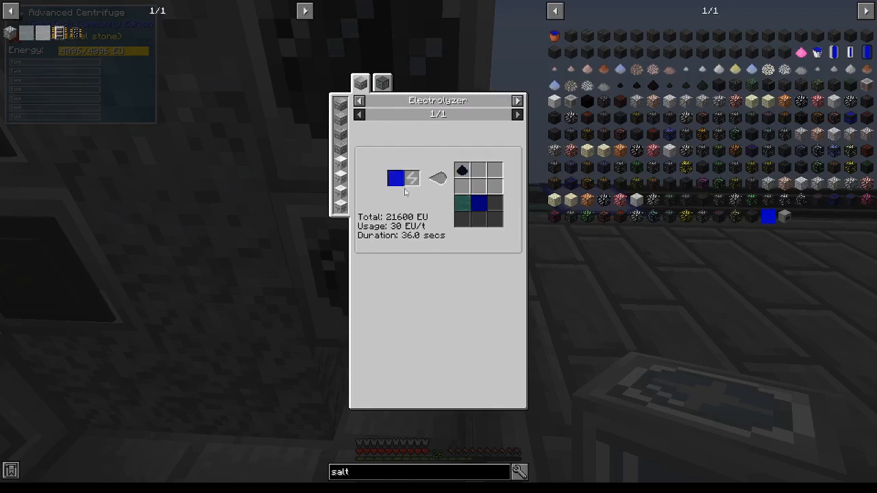
mouse_move(478, 203)
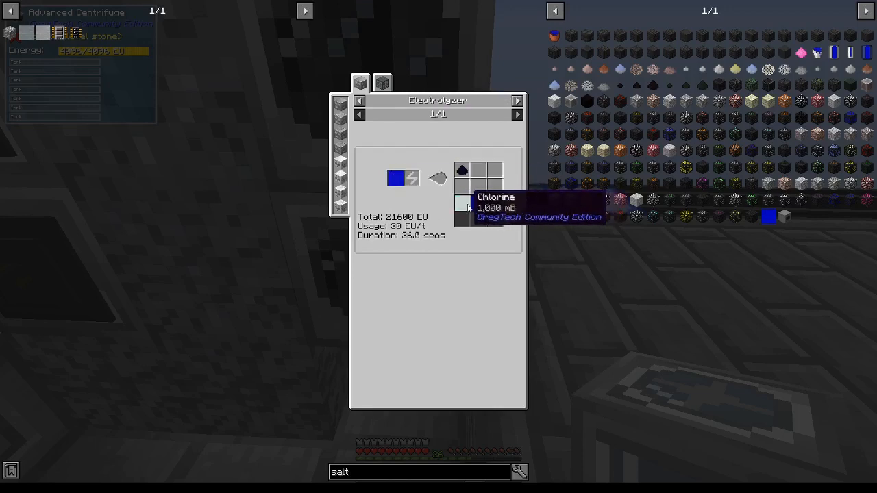
mouse_move(464, 203)
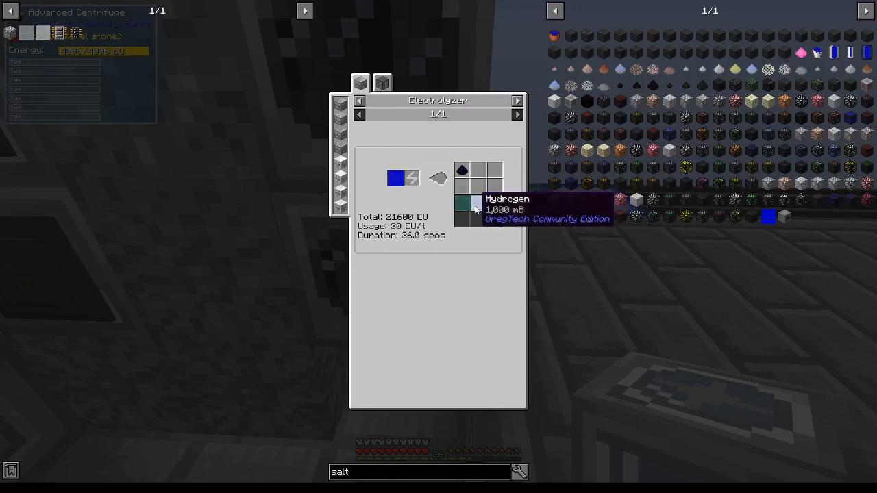
View the 36-second salt electrolysis into chlorine and hydrogen and the hydrochloric acid reactor recipe.
left_click(405, 82)
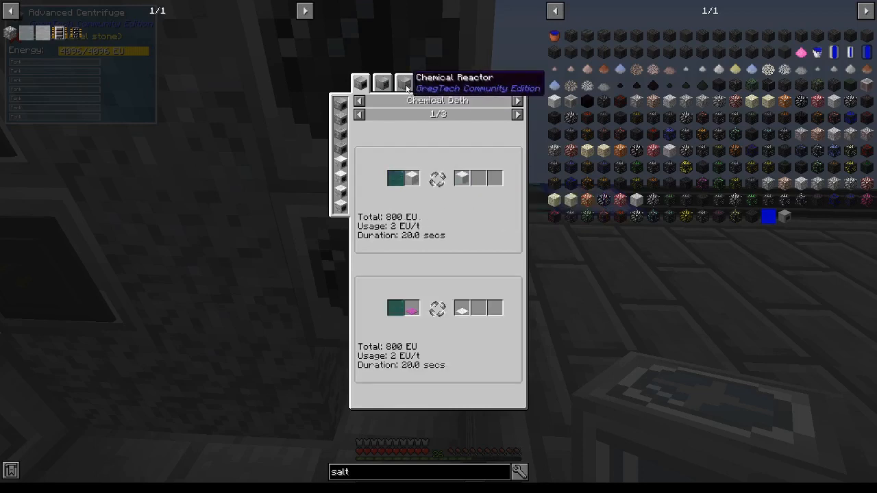
left_click(403, 82)
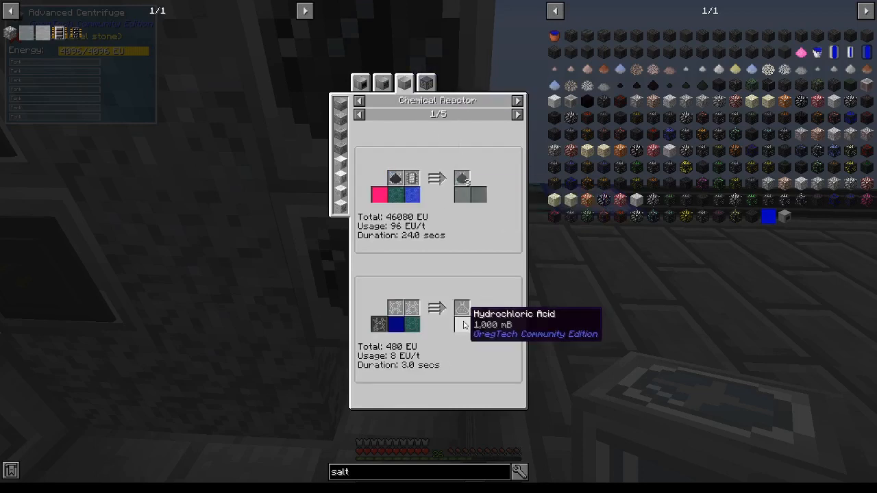
key("Escape")
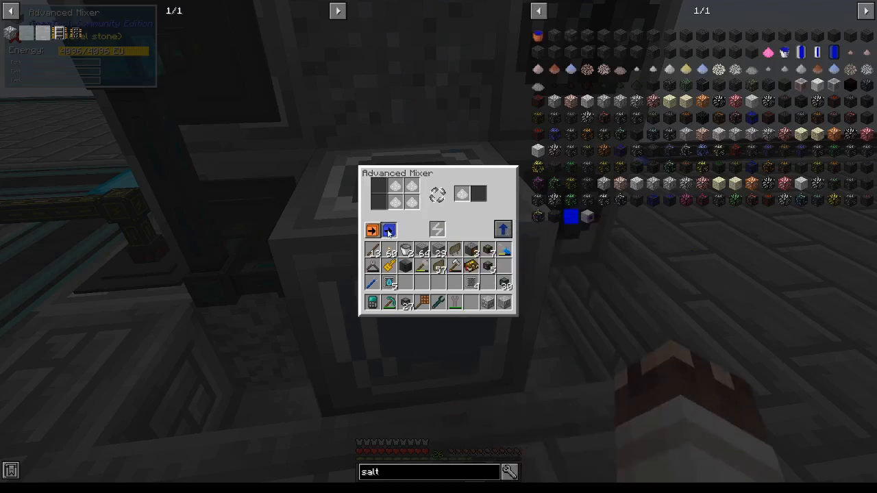
Leave the Advanced Mixer, then inspect and close the advanced electrolyzer and centrifuge screens.
key("Escape")
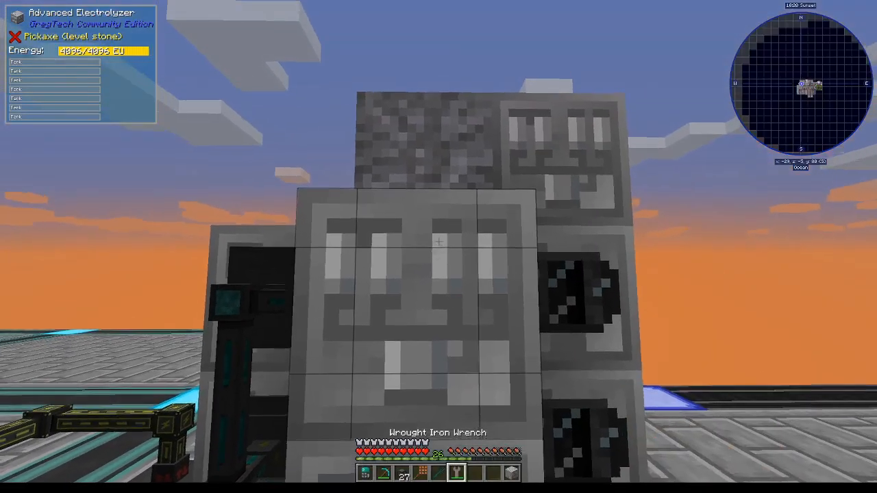
mouse_move(438, 247)
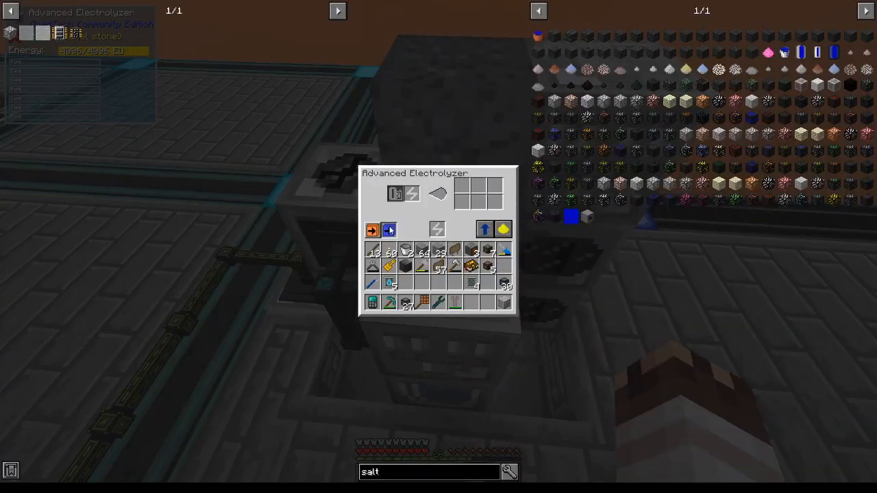
key("Escape")
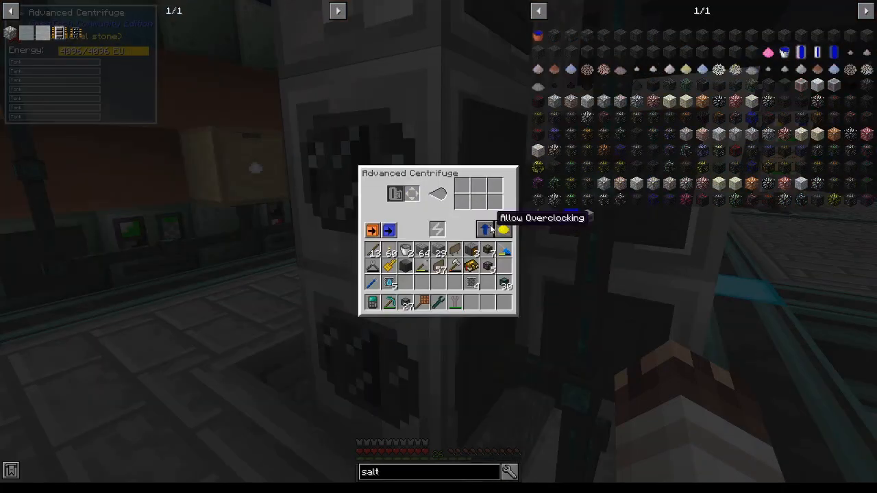
key("Escape")
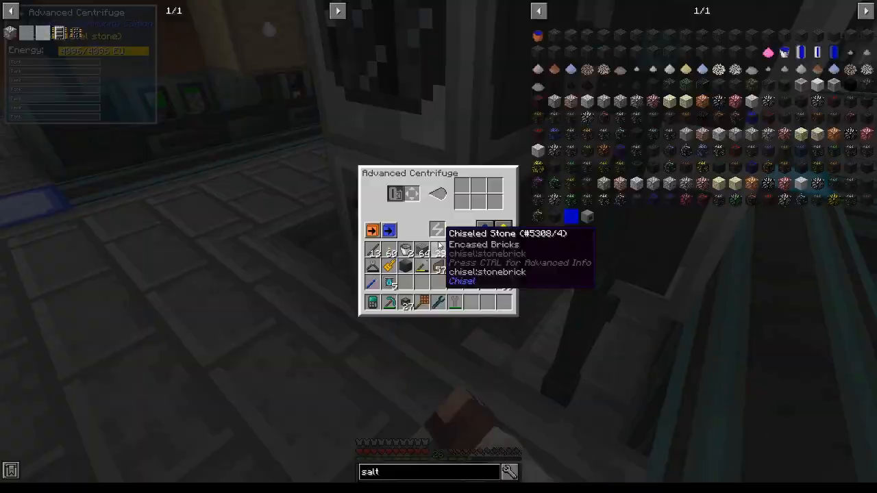
key("Escape")
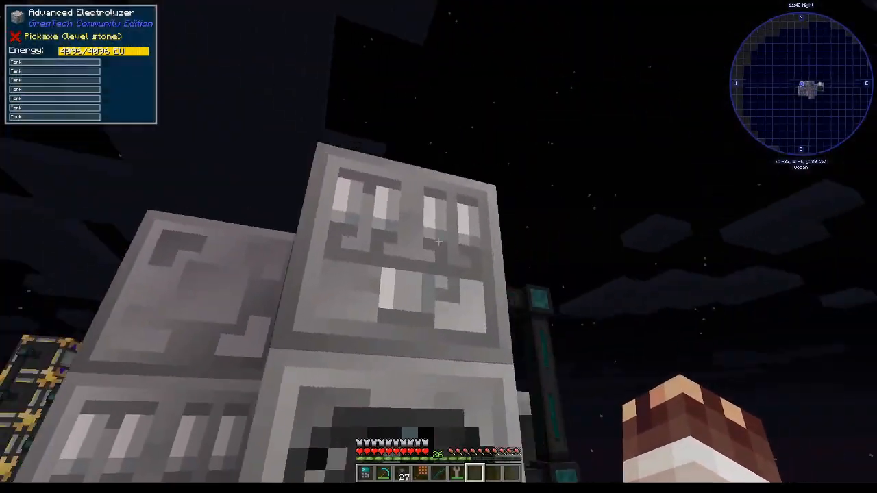
mouse_move(439, 247)
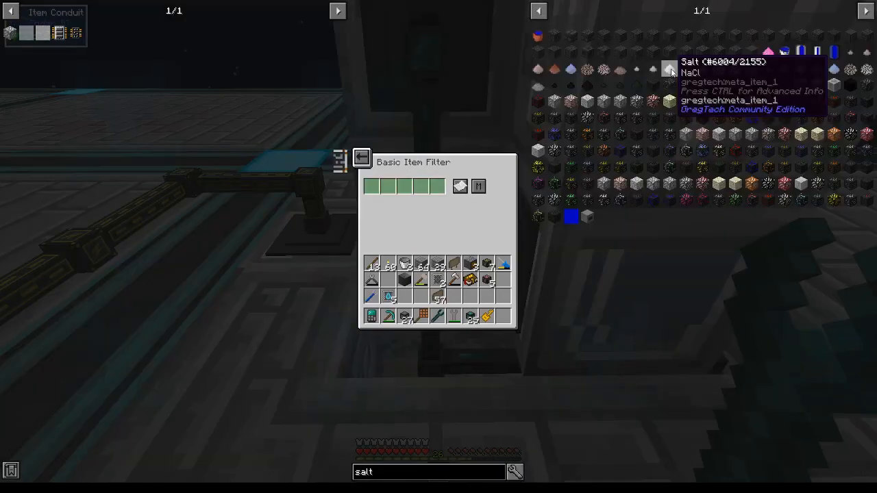
Review the conduit's water fluid filter, extract settings and the Advanced Mixer, ending on the Salt Ore recipe.
key("Escape")
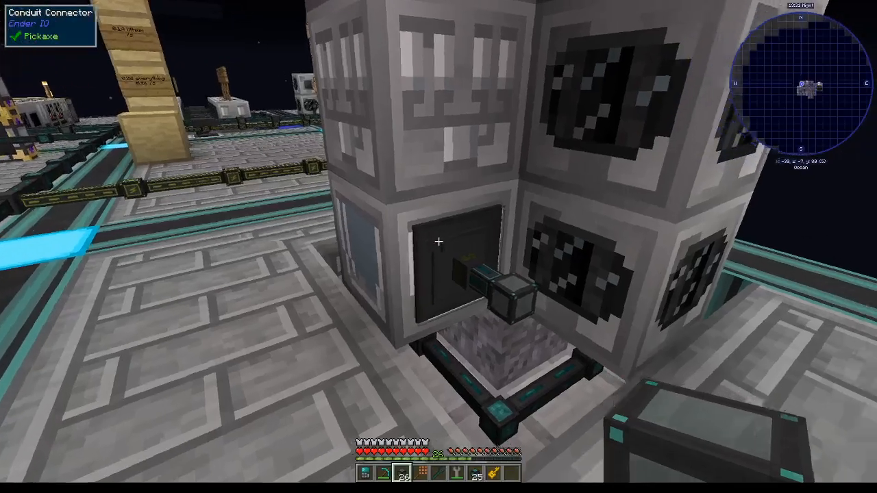
right_click(438, 242)
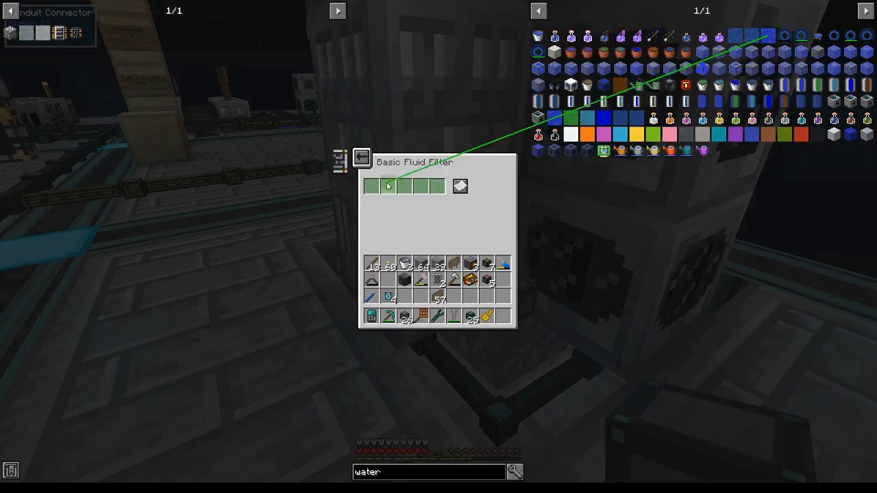
key("Escape")
type("chl")
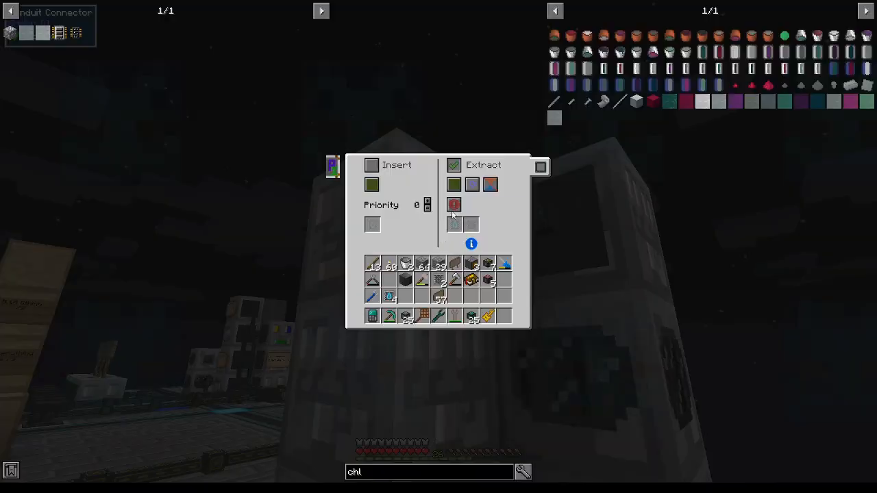
mouse_move(453, 184)
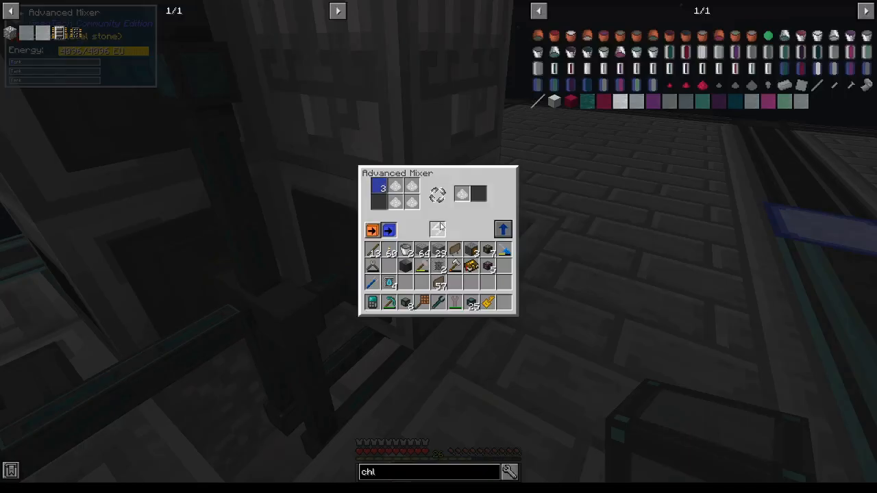
key("Escape")
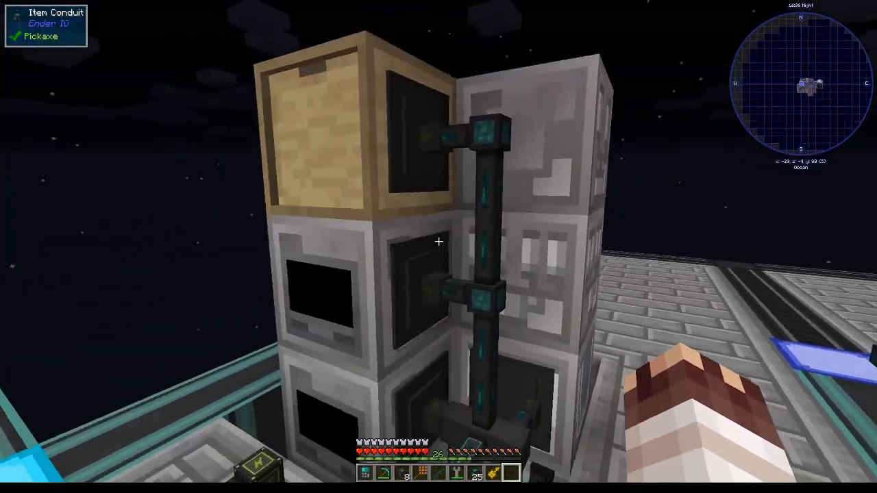
mouse_move(438, 241)
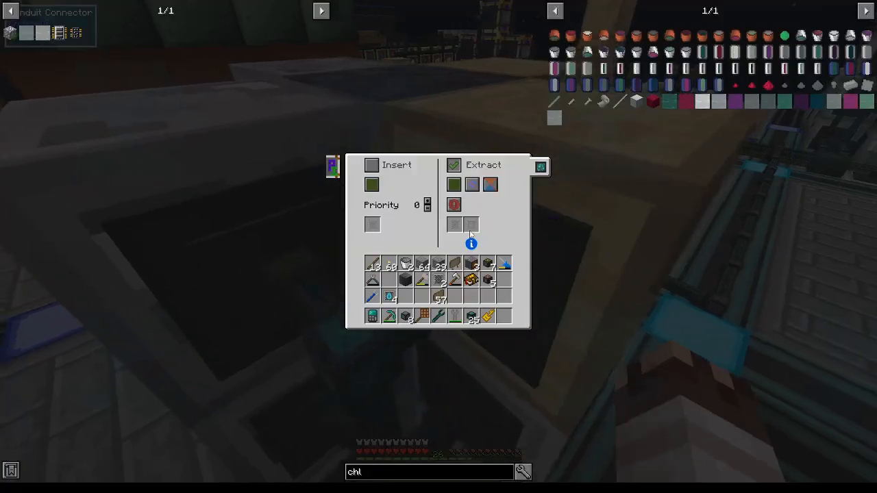
mouse_move(471, 185)
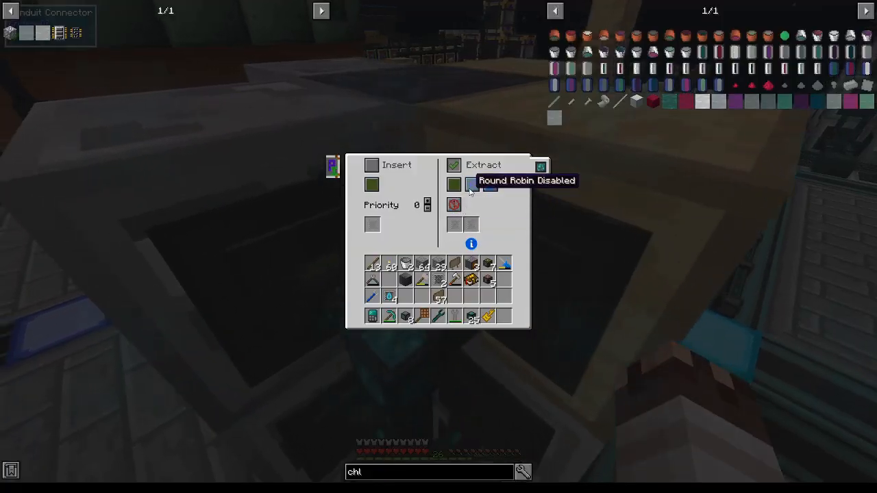
key("Escape")
type("salt ore")
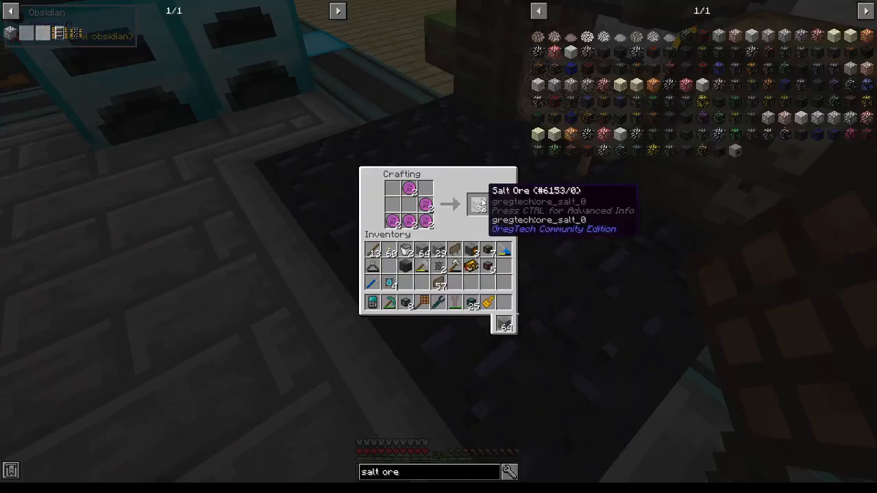
Leave the Salt Ore recipe and view the Advanced Electrolyzer holding 42 sodium hydroxide dust.
key("Escape")
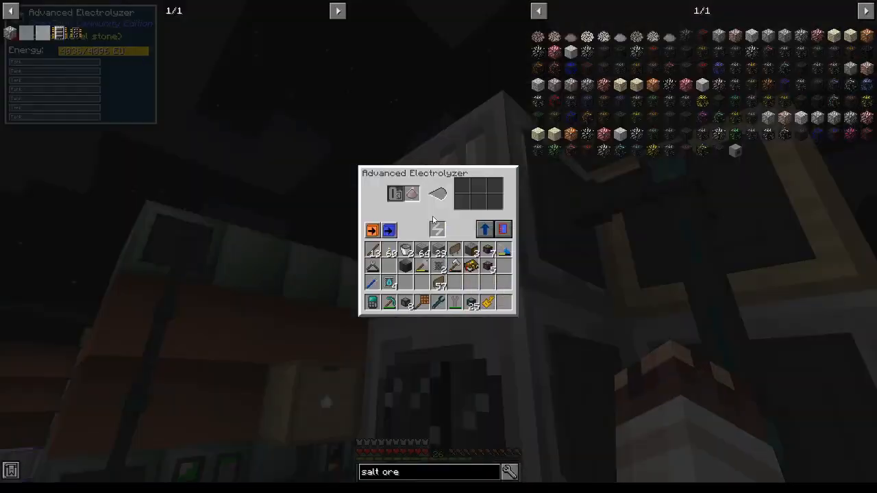
mouse_move(501, 230)
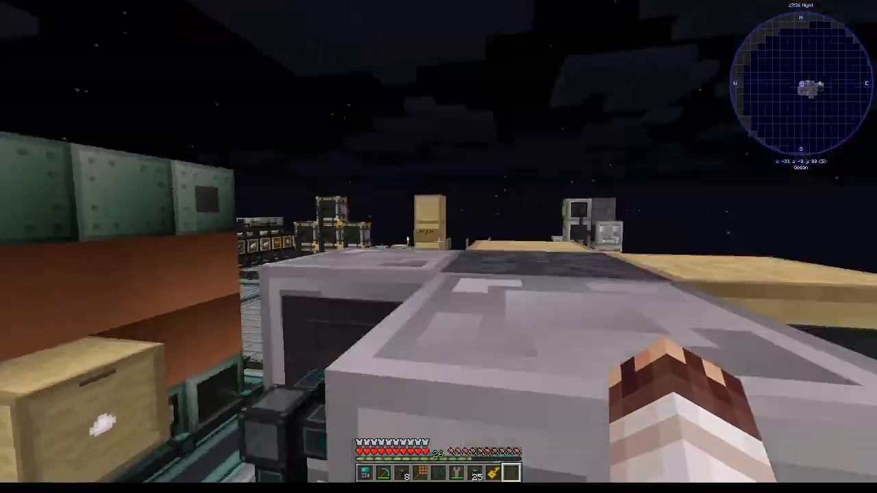
mouse_move(438, 247)
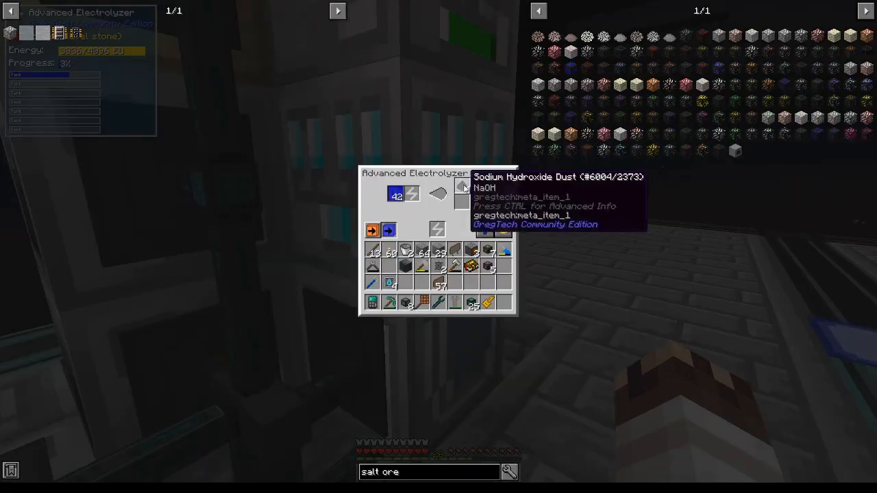
key("Escape")
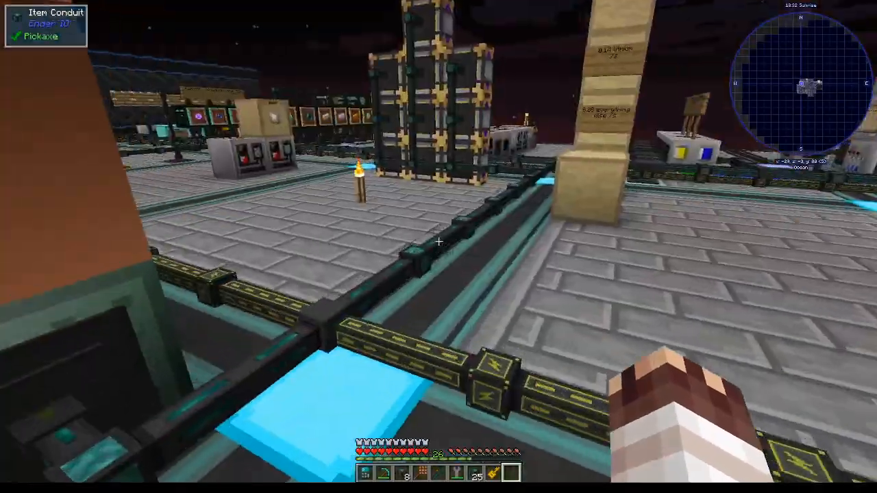
mouse_move(438, 247)
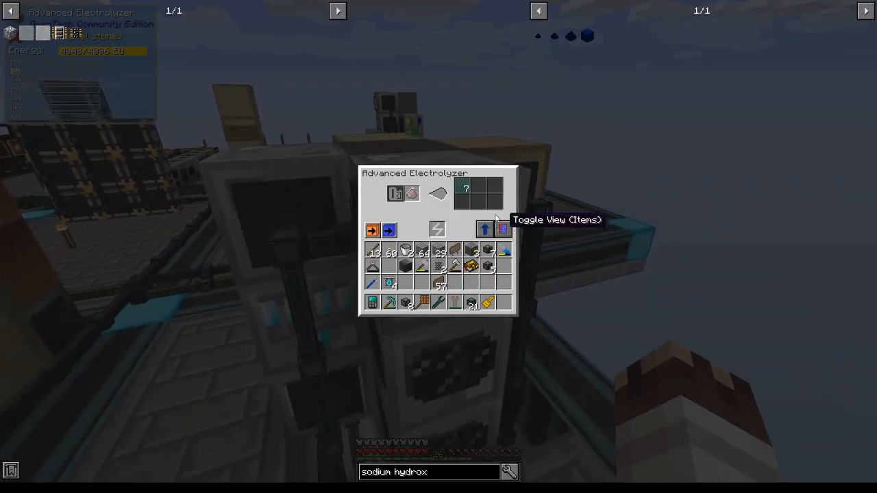
mouse_move(466, 194)
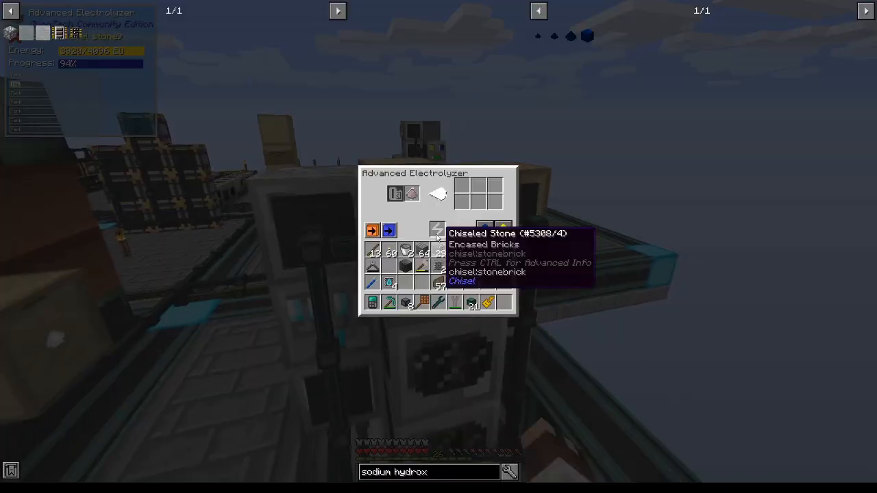
Check the electrolyzers and conduit extract settings (priority -1, redstone never active), returning to the rooftop drawers.
key("Escape")
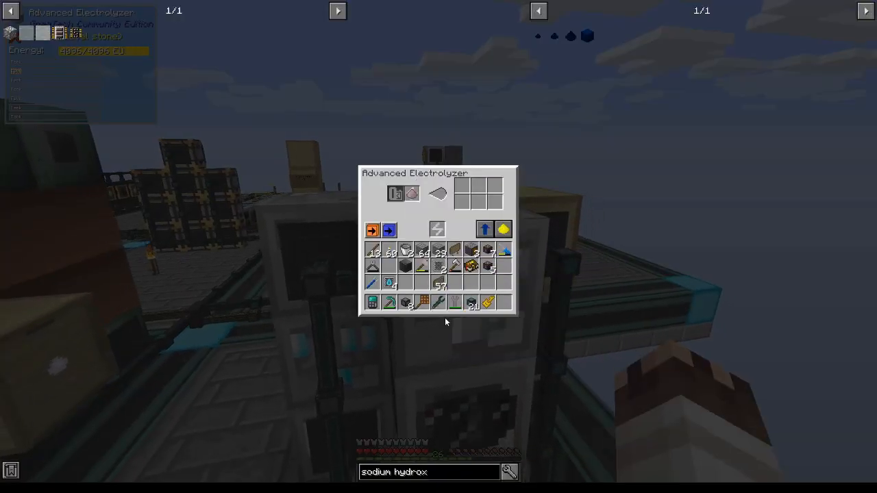
key("Escape")
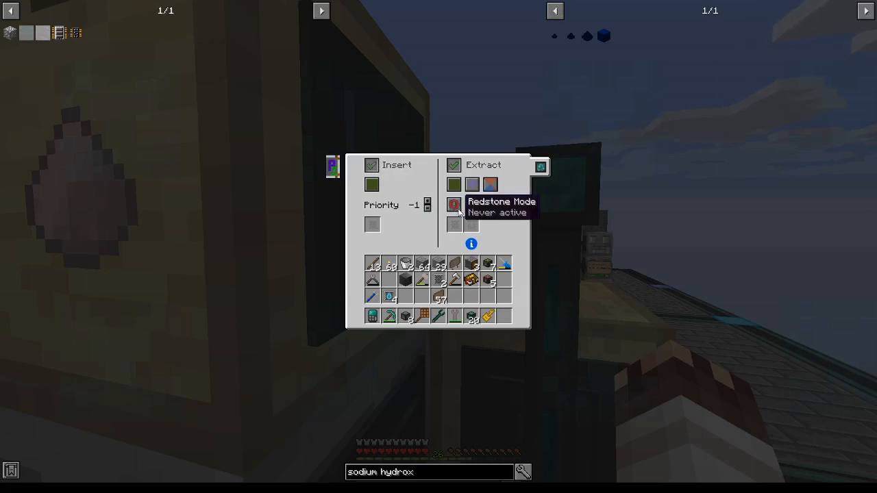
key("Escape")
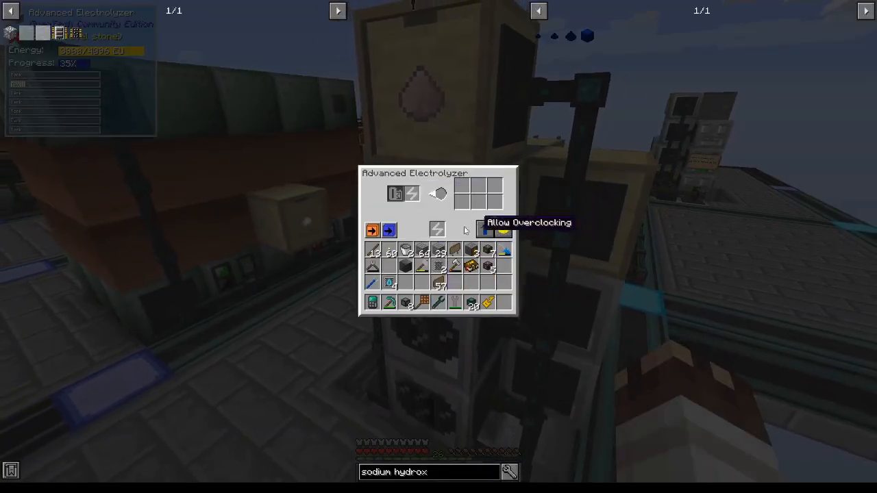
key("Escape")
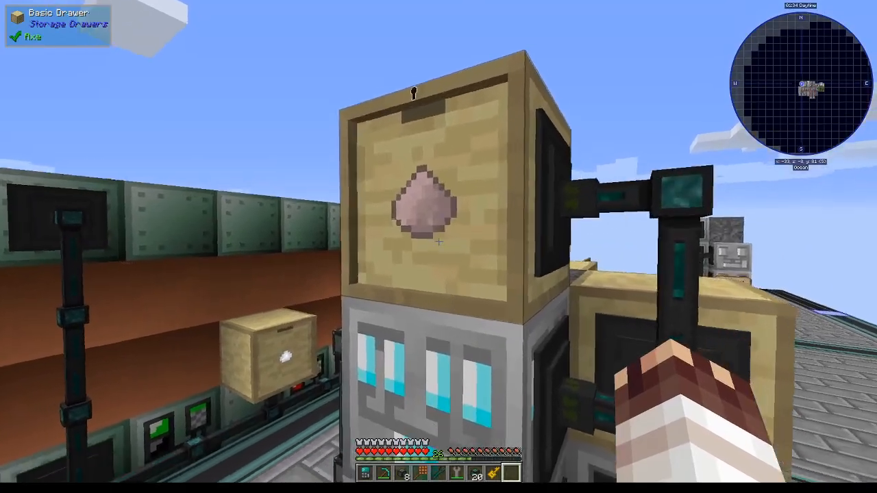
mouse_move(438, 246)
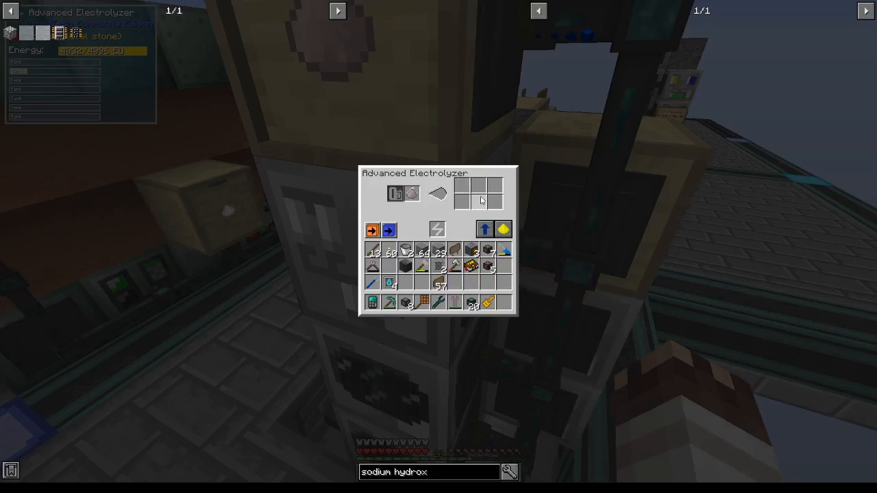
key("Escape")
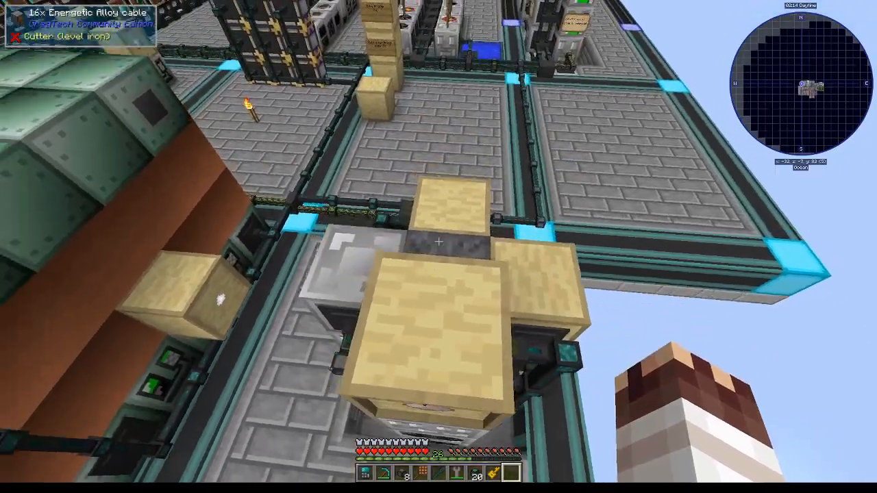
mouse_move(439, 247)
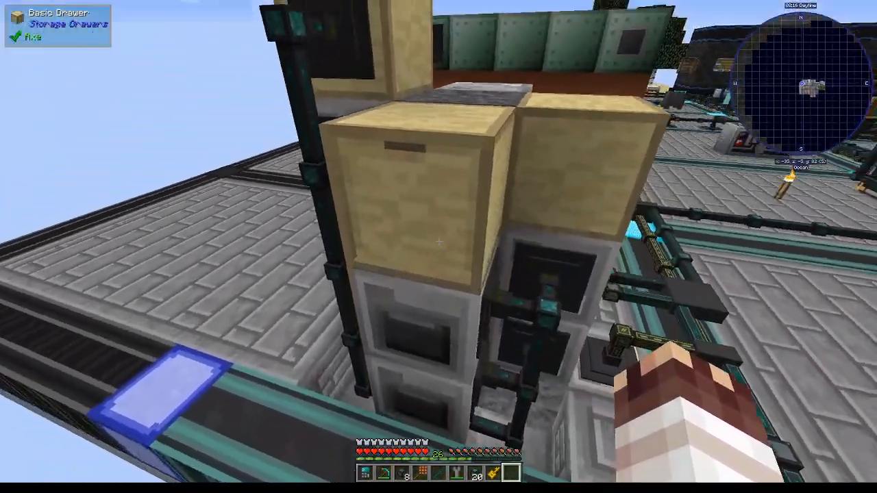
mouse_move(438, 246)
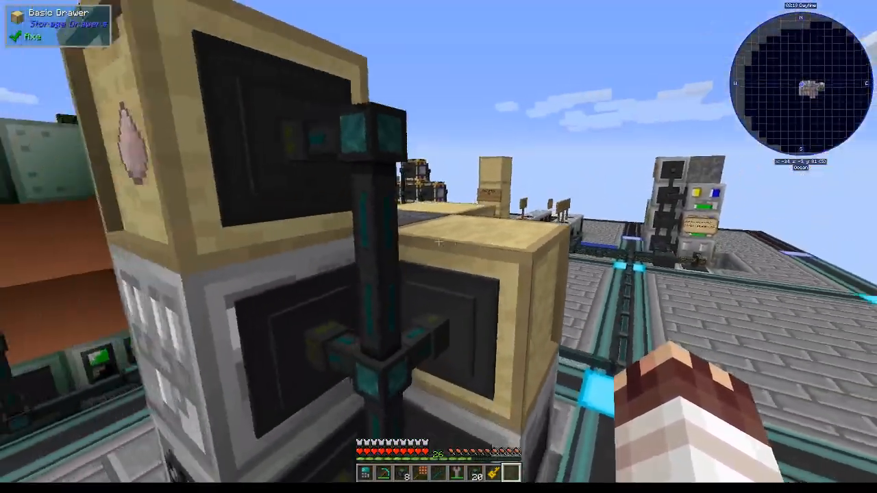
mouse_move(439, 247)
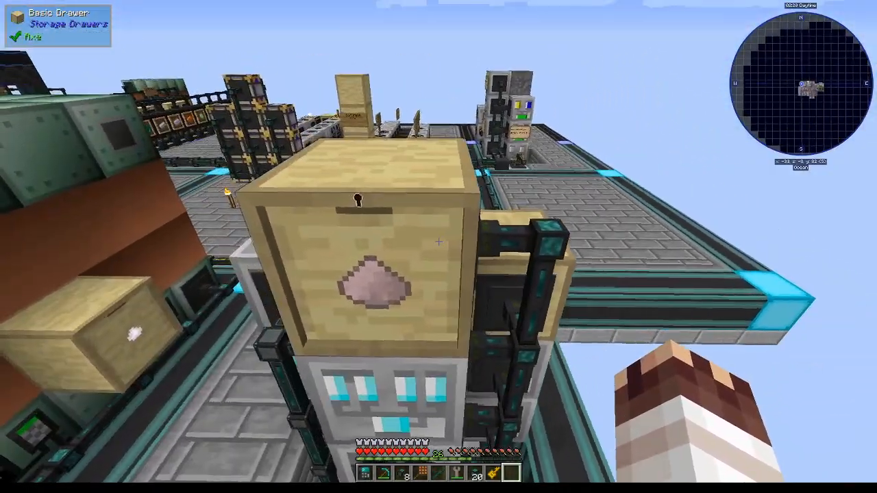
mouse_move(439, 247)
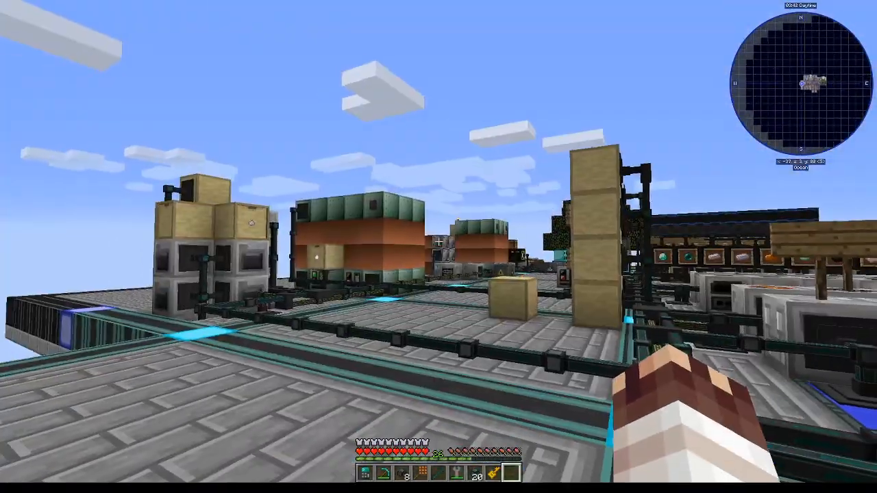
mouse_move(438, 241)
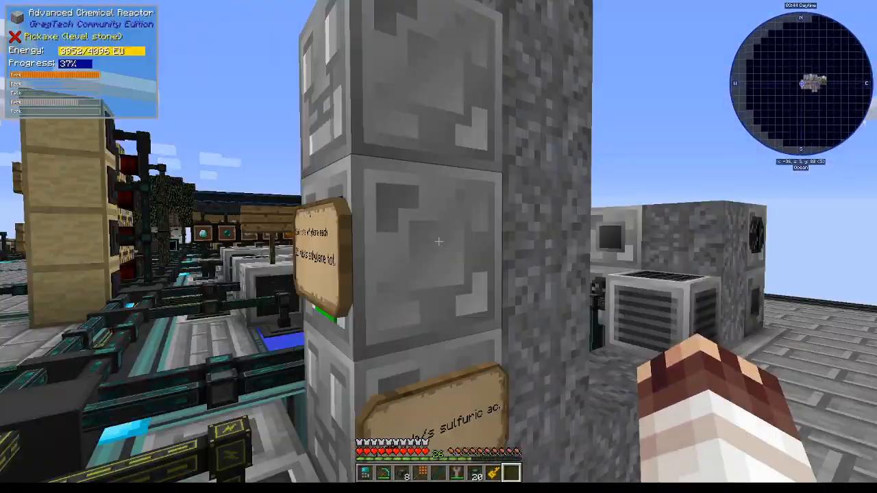
mouse_move(439, 247)
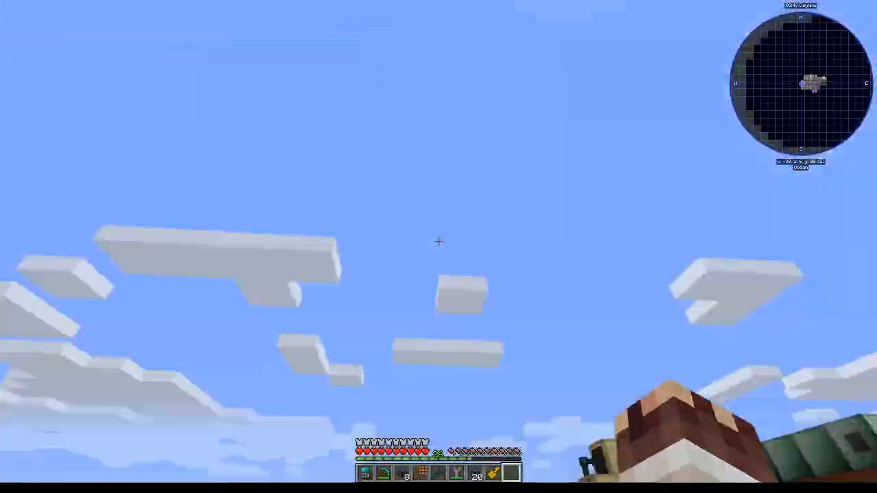
Search JEI for oxygen and set the conduit's Basic Fluid Filter to pass oxygen.
key("e")
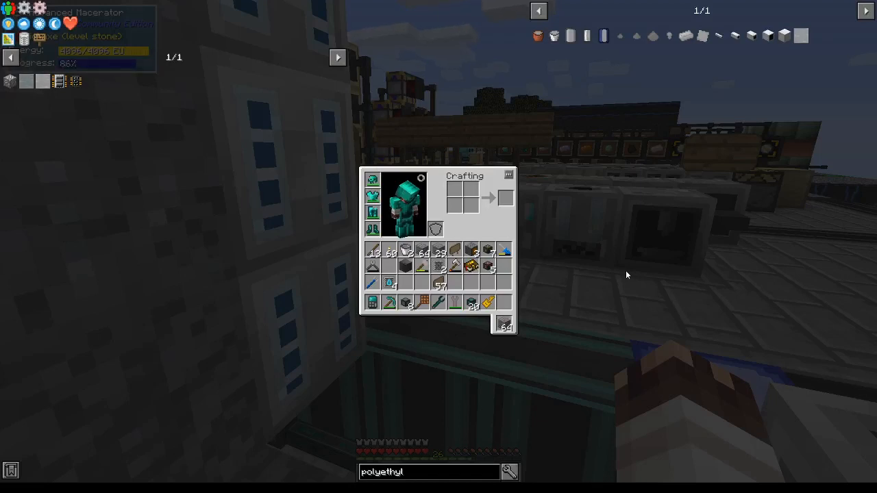
mouse_move(279, 136)
type("oxygen")
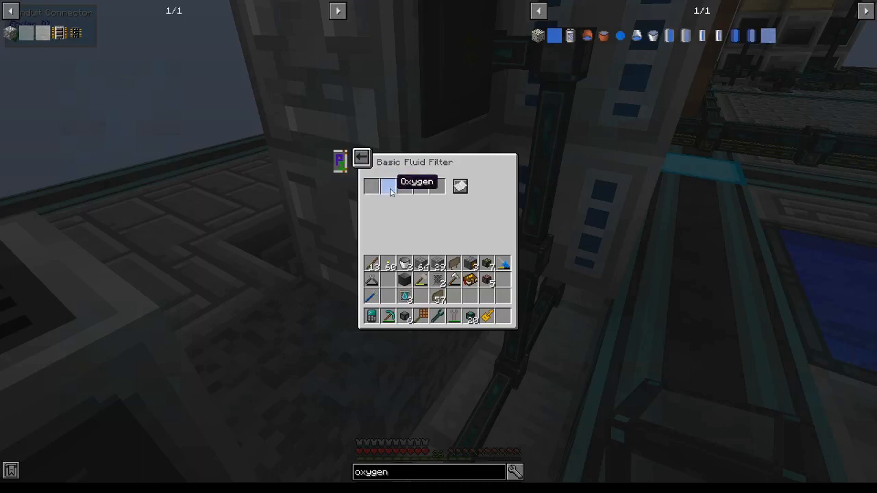
left_click(362, 159)
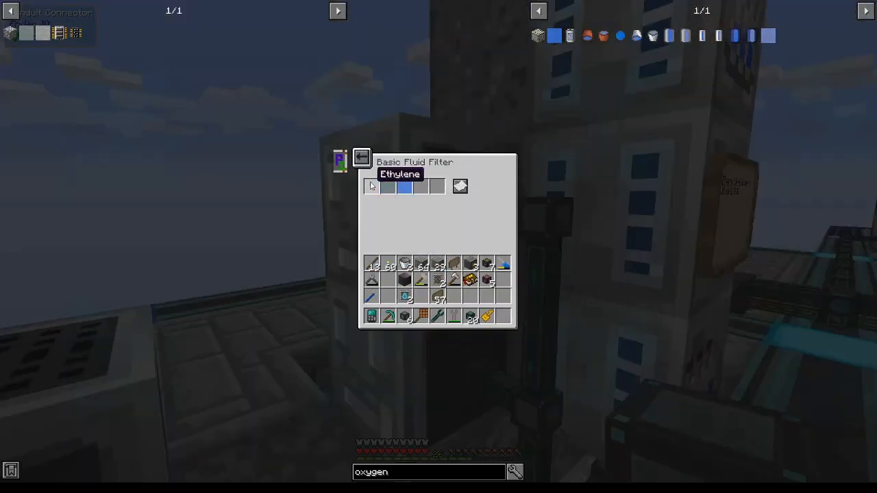
mouse_move(414, 197)
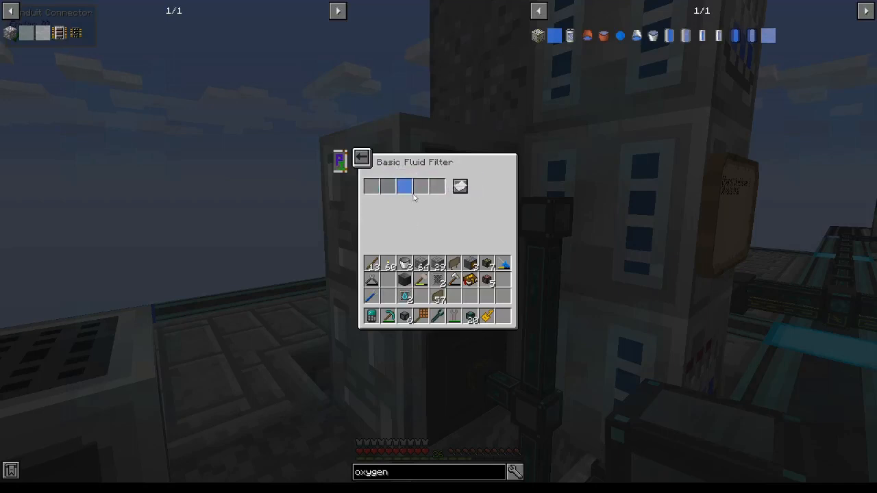
key("Escape")
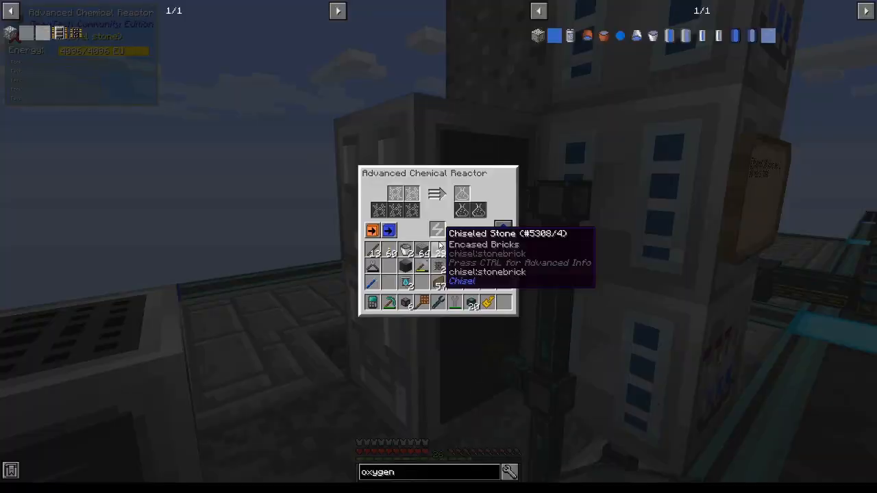
Review the chemical reactor recipes using 1,000 mB oxygen with an integrated circuit, then close JEI.
key("Escape")
type("chemical reac")
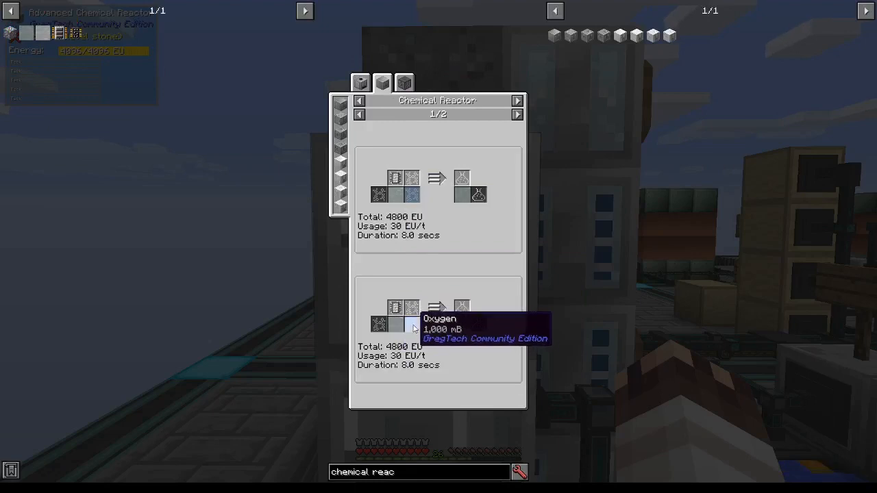
key("Escape")
type("oxygen")
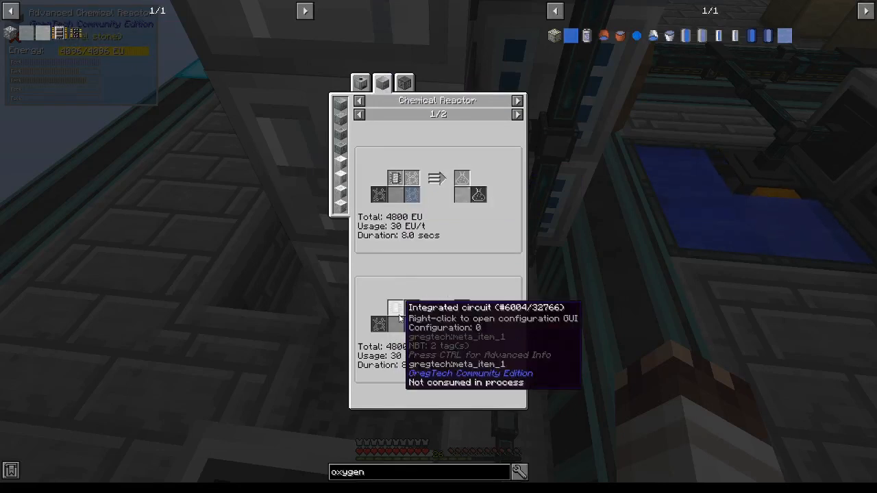
mouse_move(524, 118)
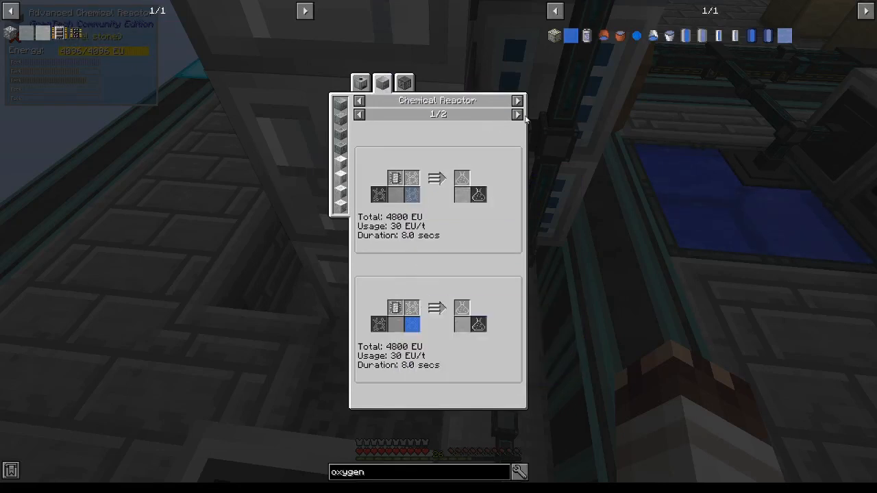
key("Escape")
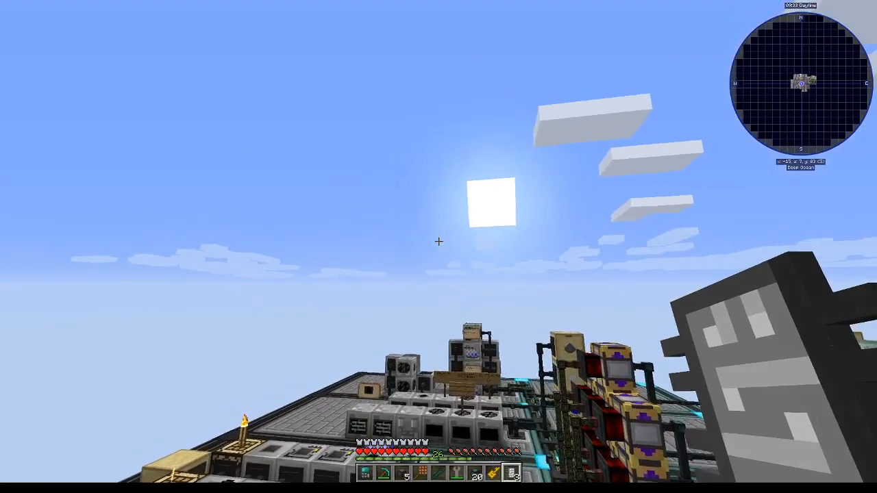
mouse_move(438, 241)
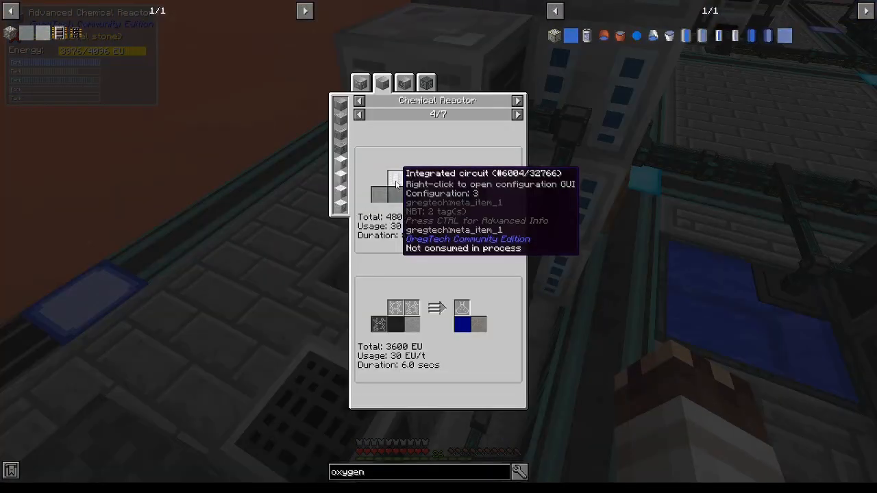
mouse_move(464, 195)
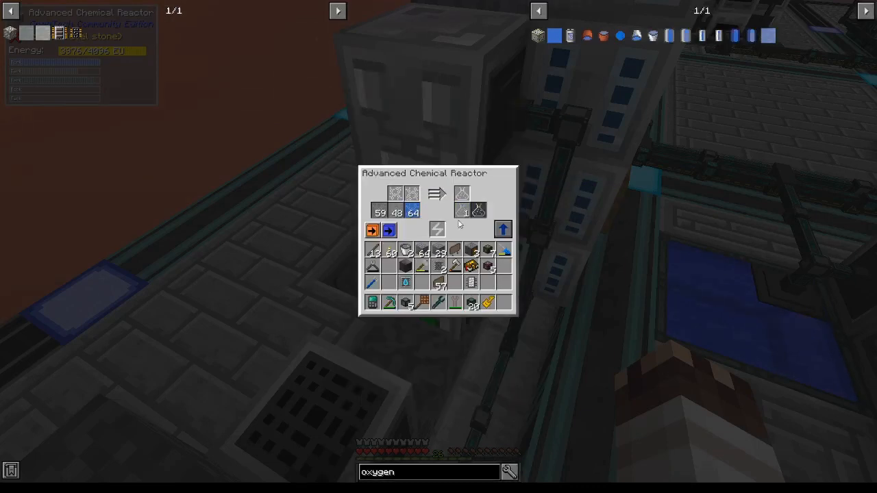
mouse_move(486, 303)
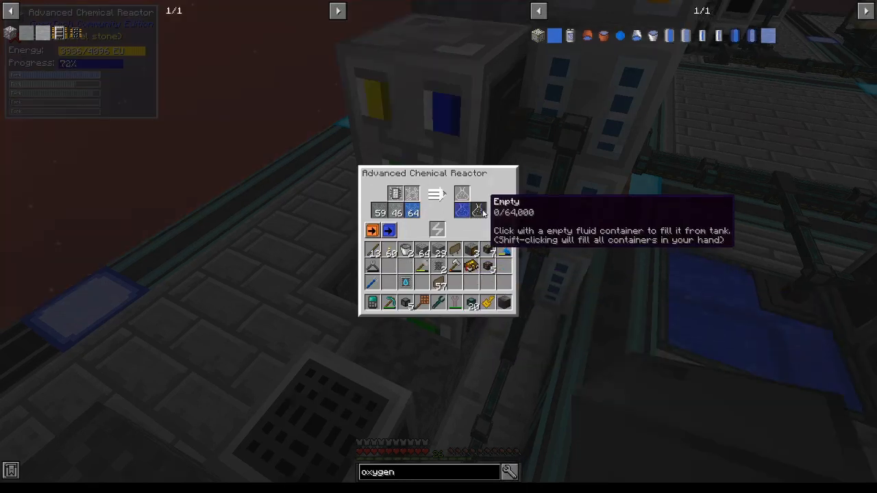
mouse_move(460, 211)
type("distill")
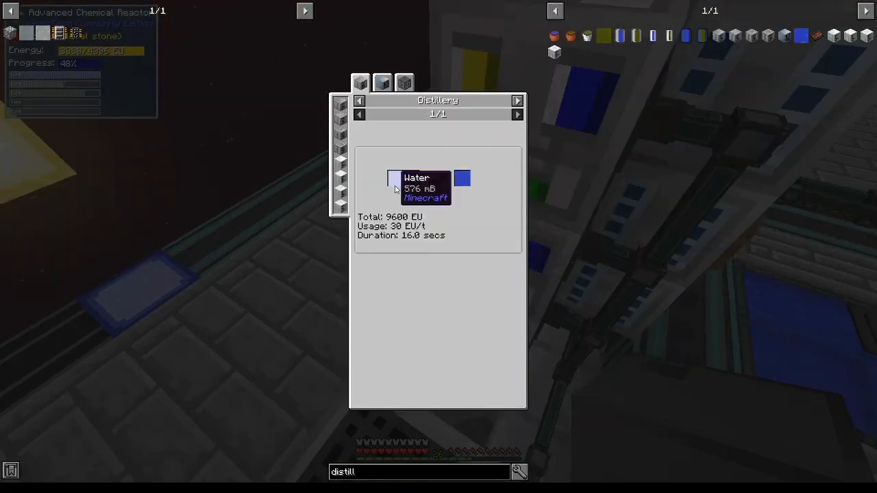
mouse_move(463, 178)
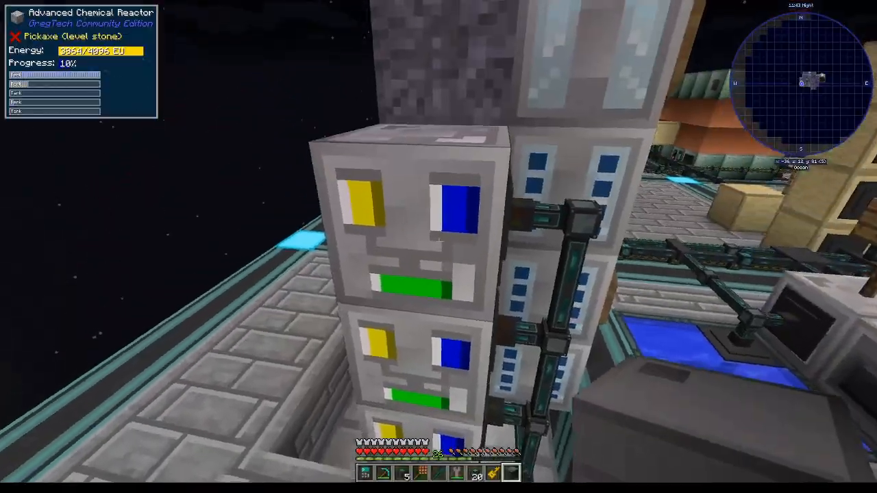
mouse_move(438, 247)
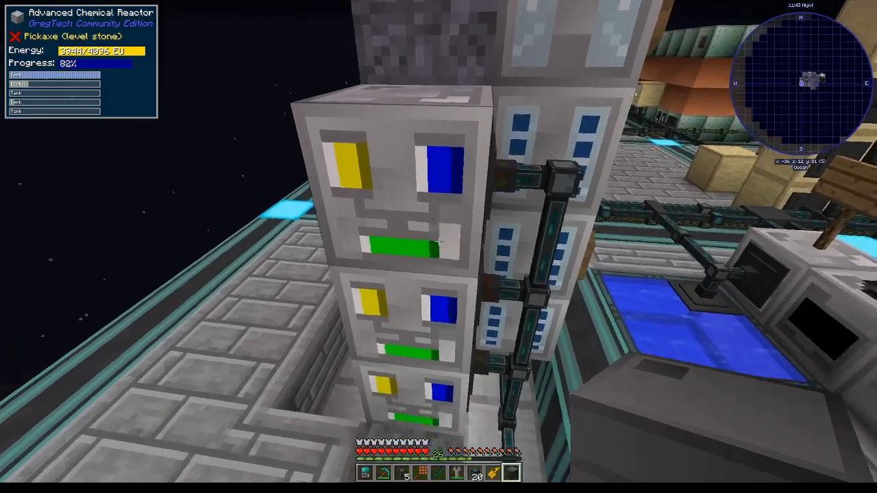
mouse_move(439, 247)
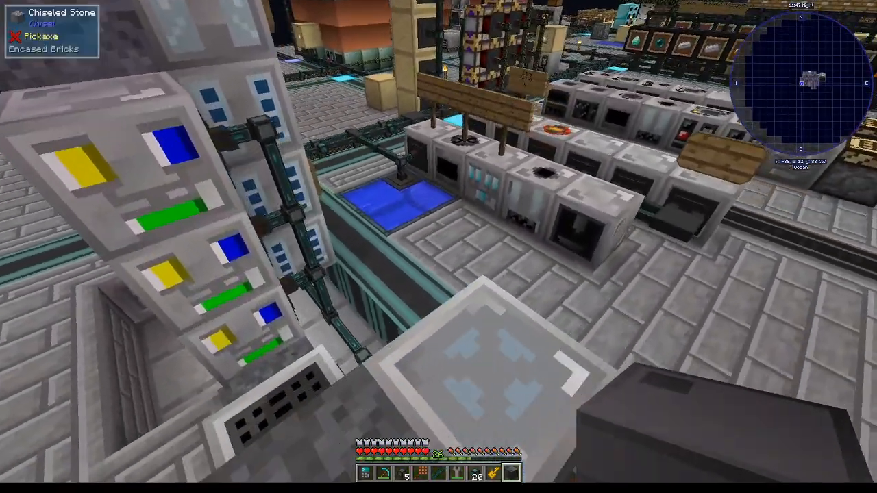
Browse refined circuit assembler recipes and the CPU's 4-second, 7,680 EU recipe with polyethylene and fine electrum wire.
key("e")
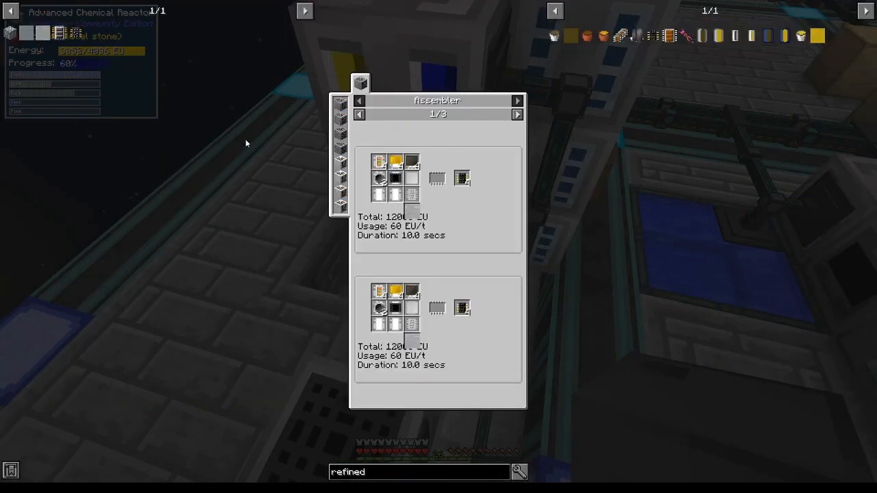
mouse_move(463, 178)
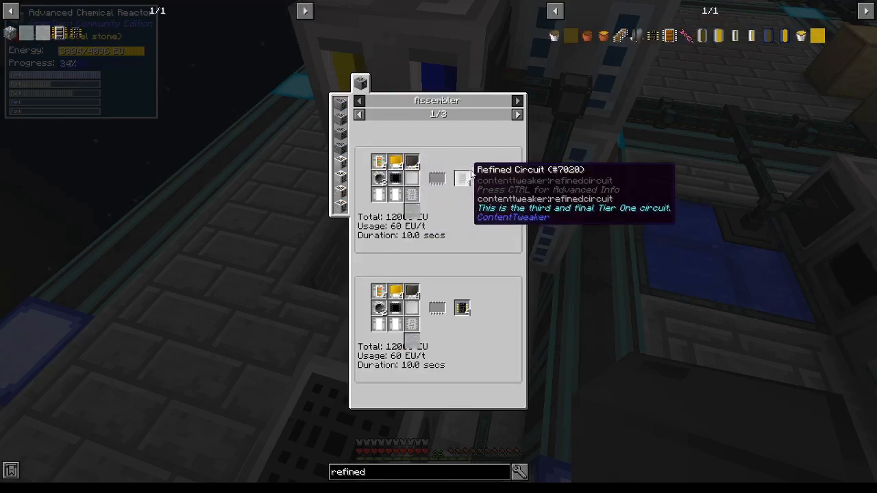
left_click(518, 115)
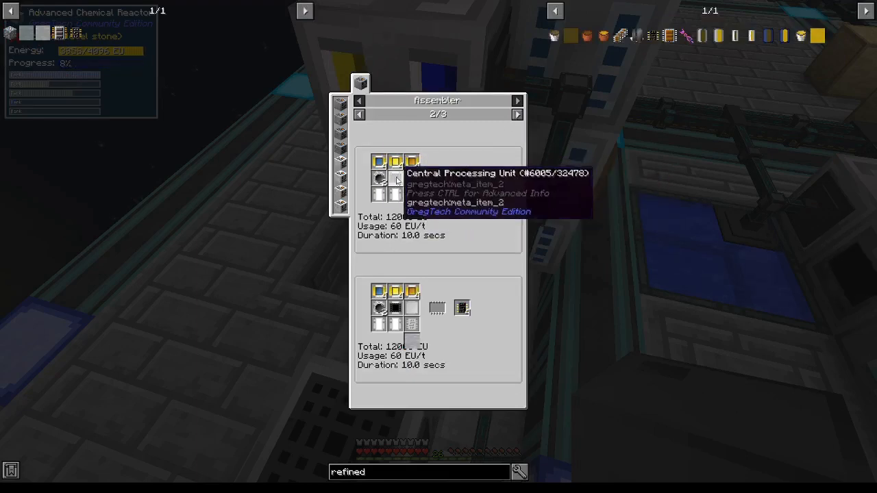
left_click(359, 115)
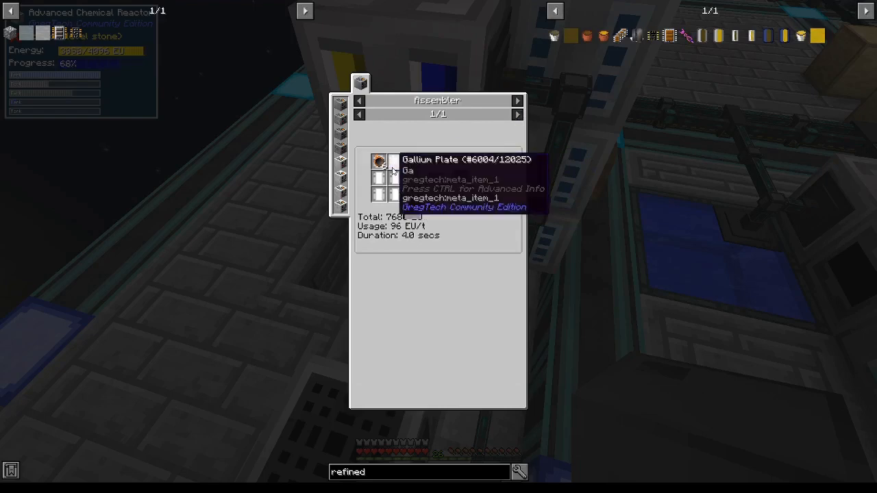
mouse_move(463, 178)
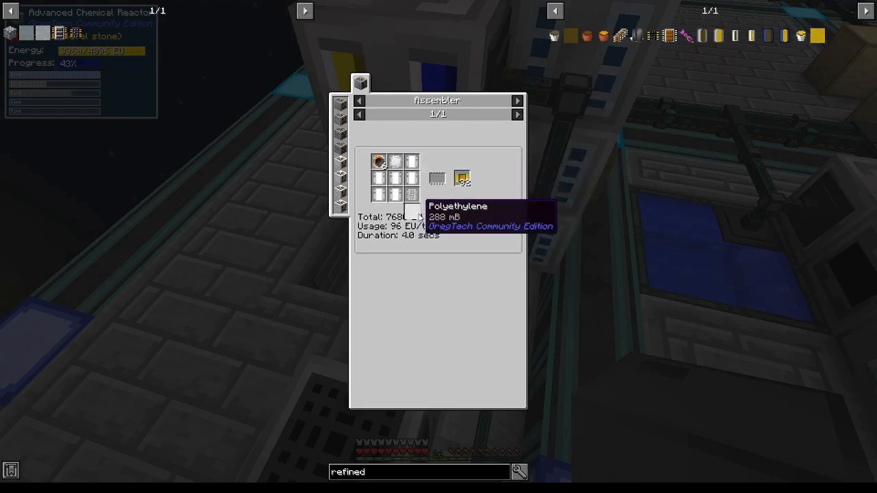
mouse_move(380, 160)
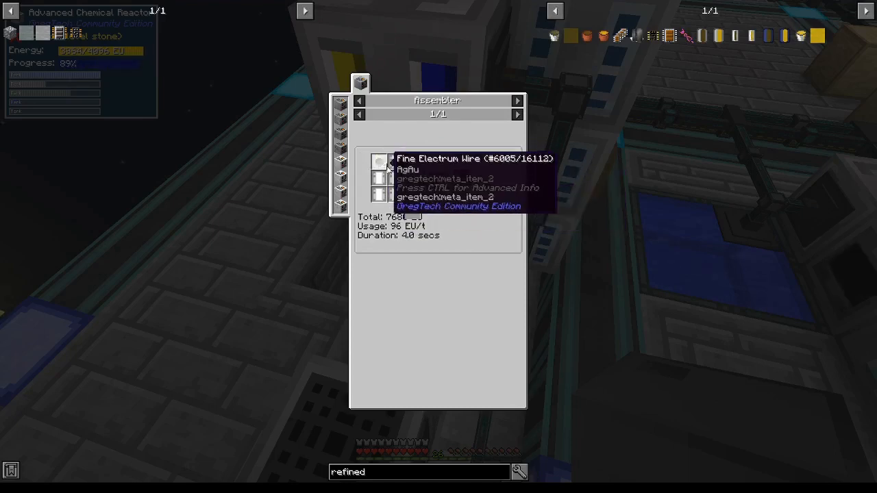
left_click(518, 115)
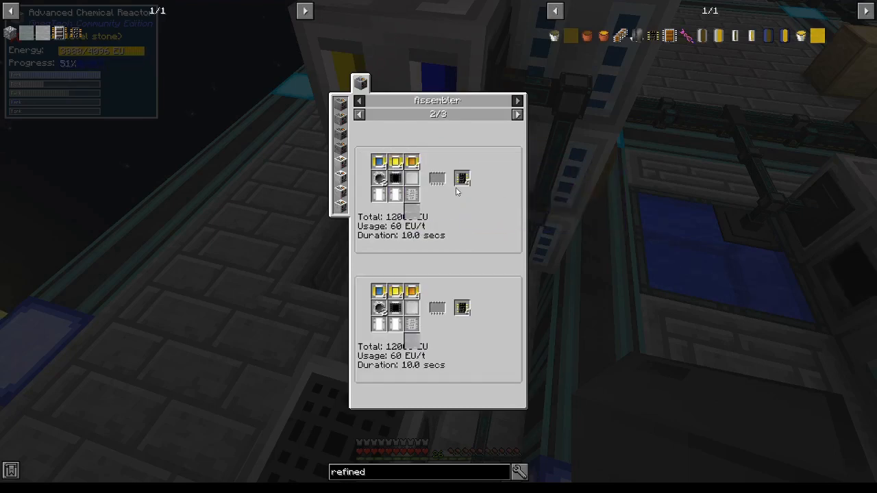
mouse_move(462, 178)
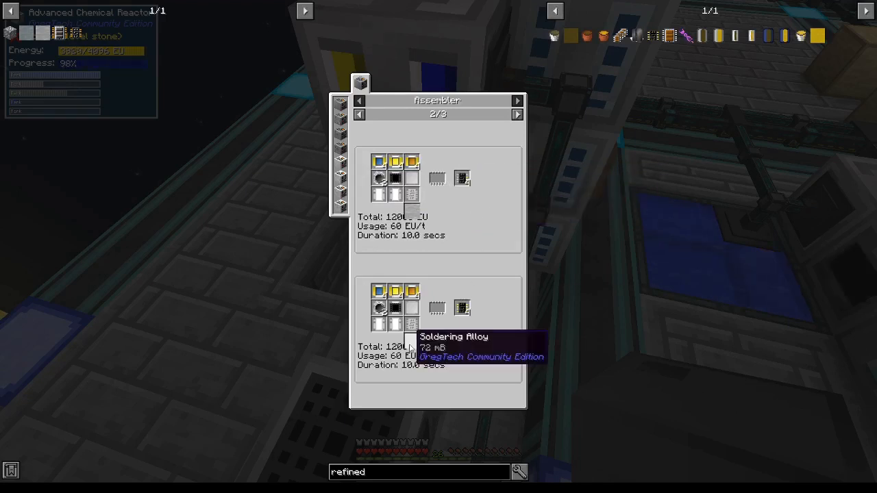
mouse_move(469, 367)
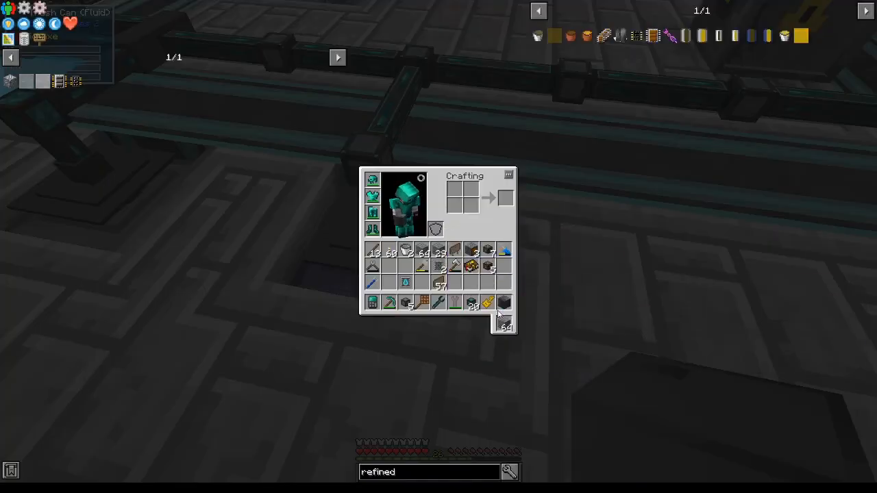
Close the inventory and survey the trash can, Basic Drawer and machine lines.
key("Escape")
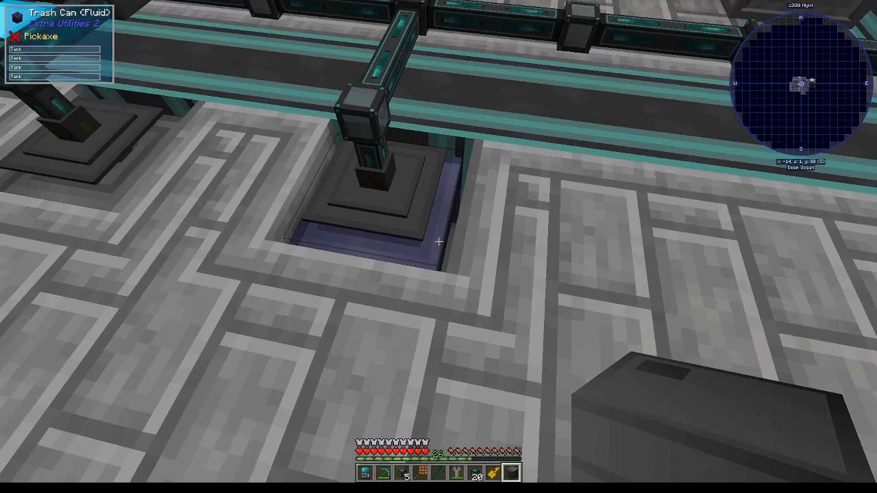
mouse_move(438, 247)
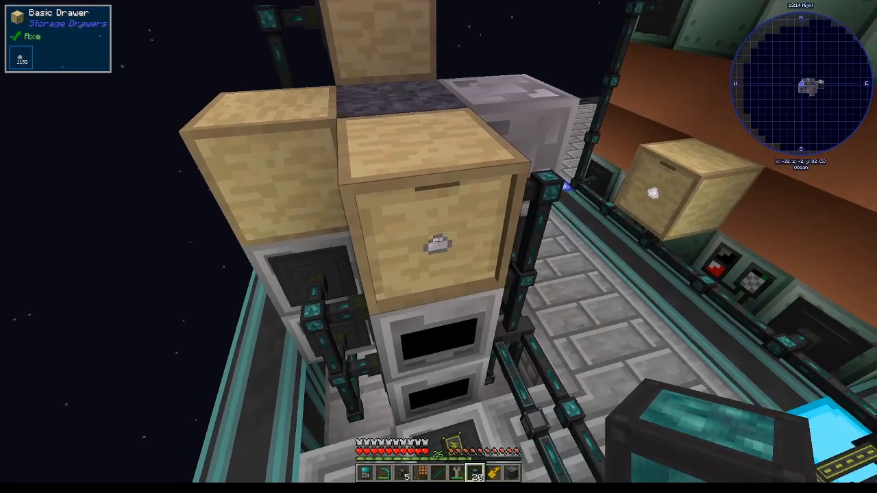
mouse_move(438, 247)
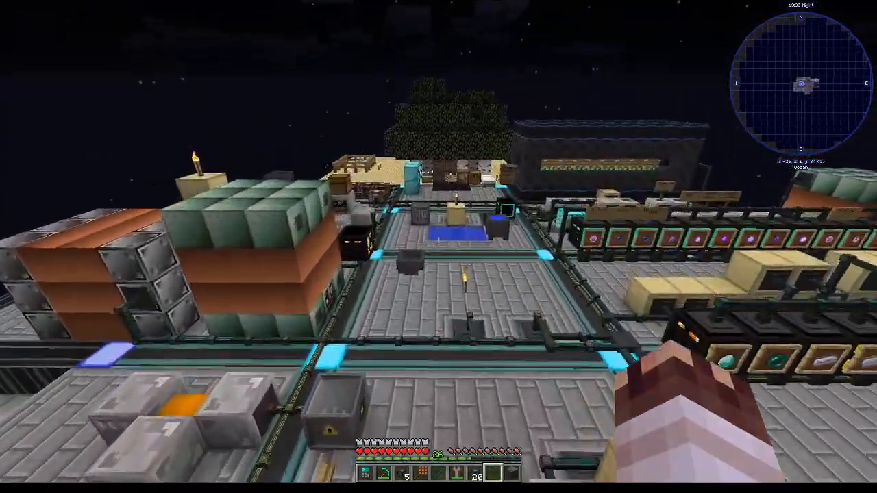
mouse_move(438, 247)
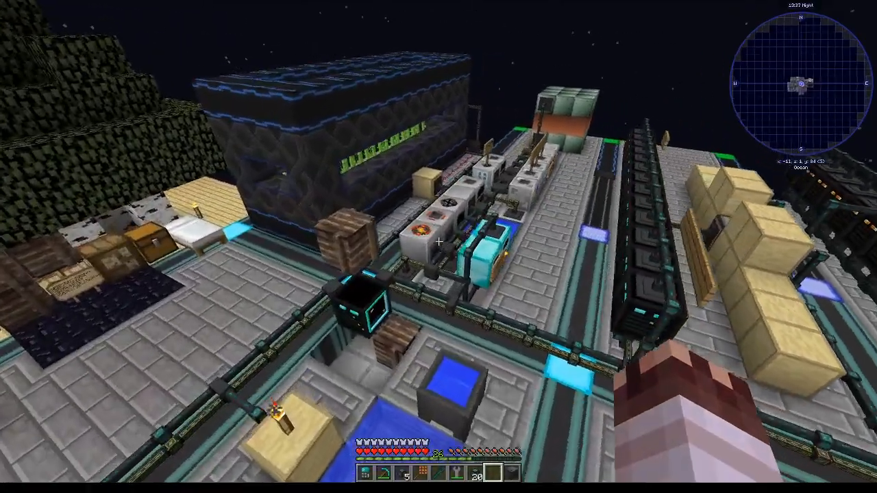
mouse_move(438, 247)
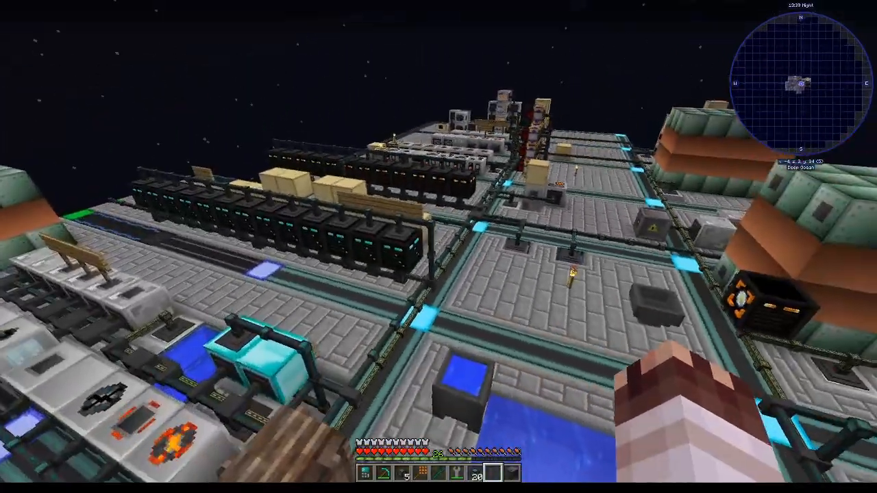